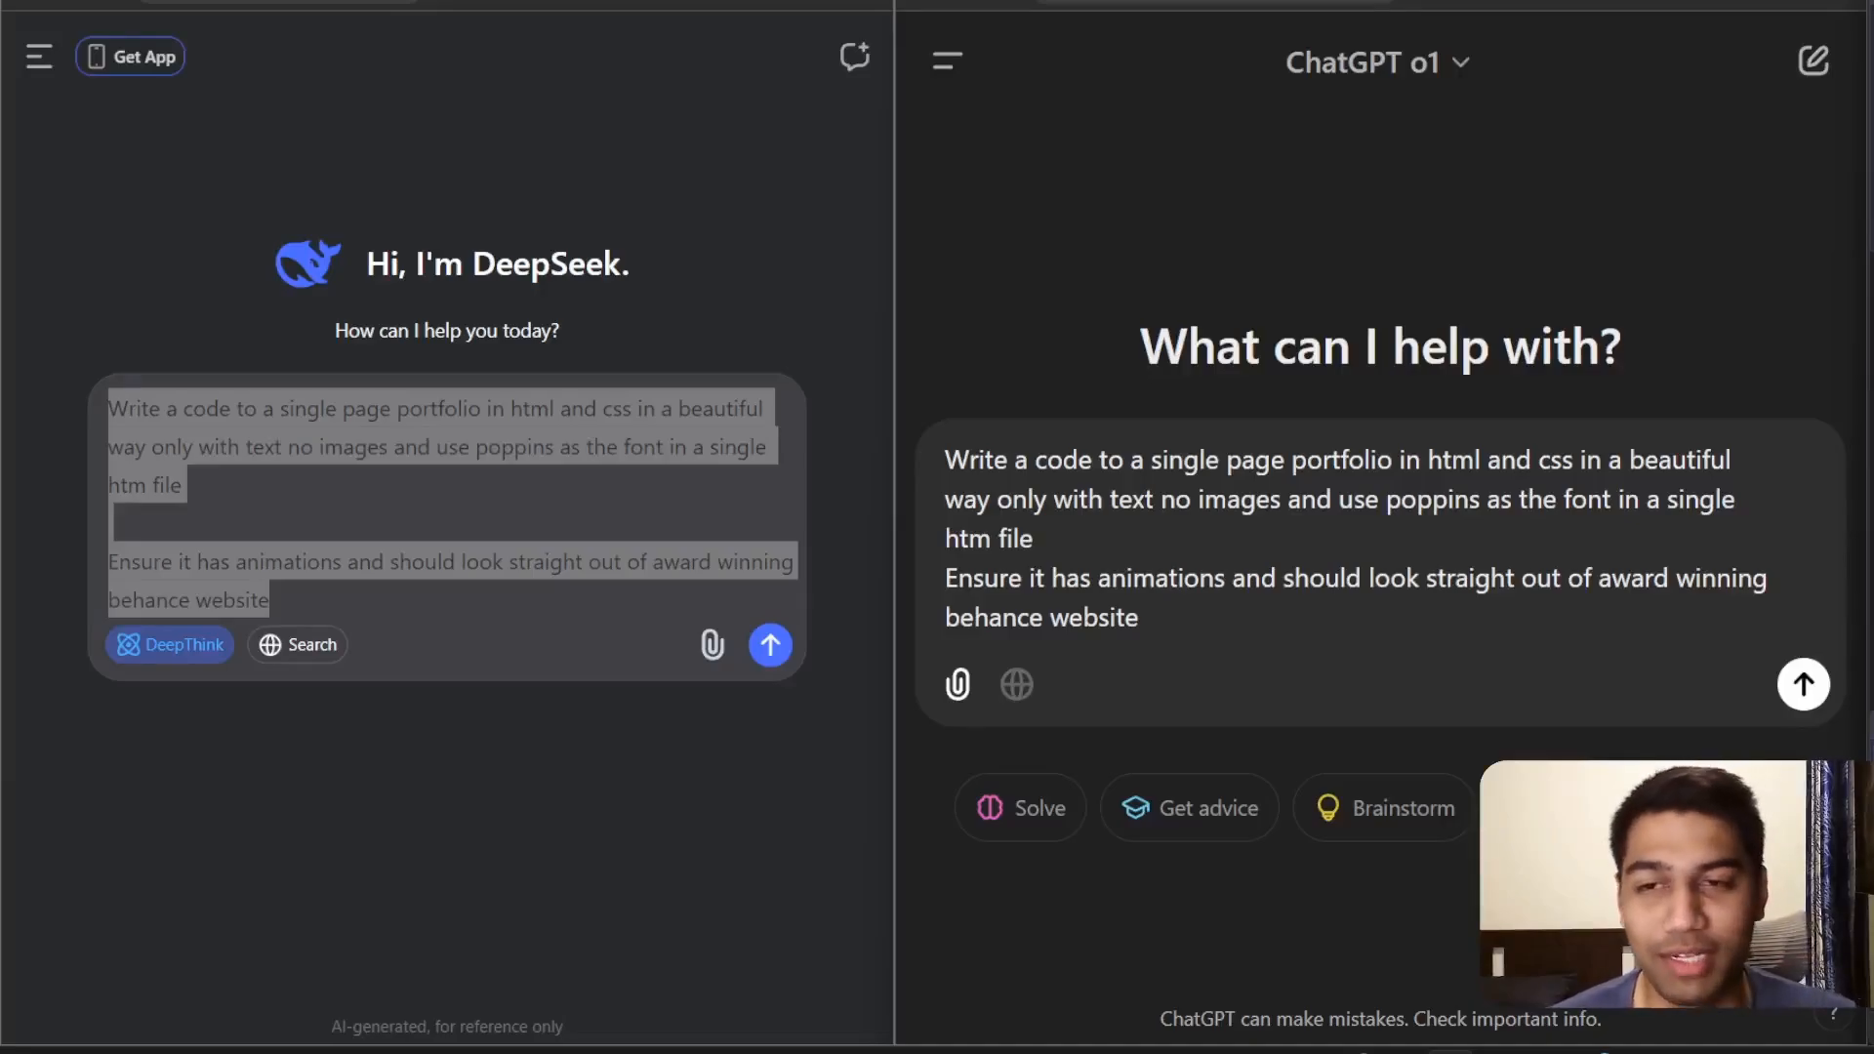
mouse_move(586, 853)
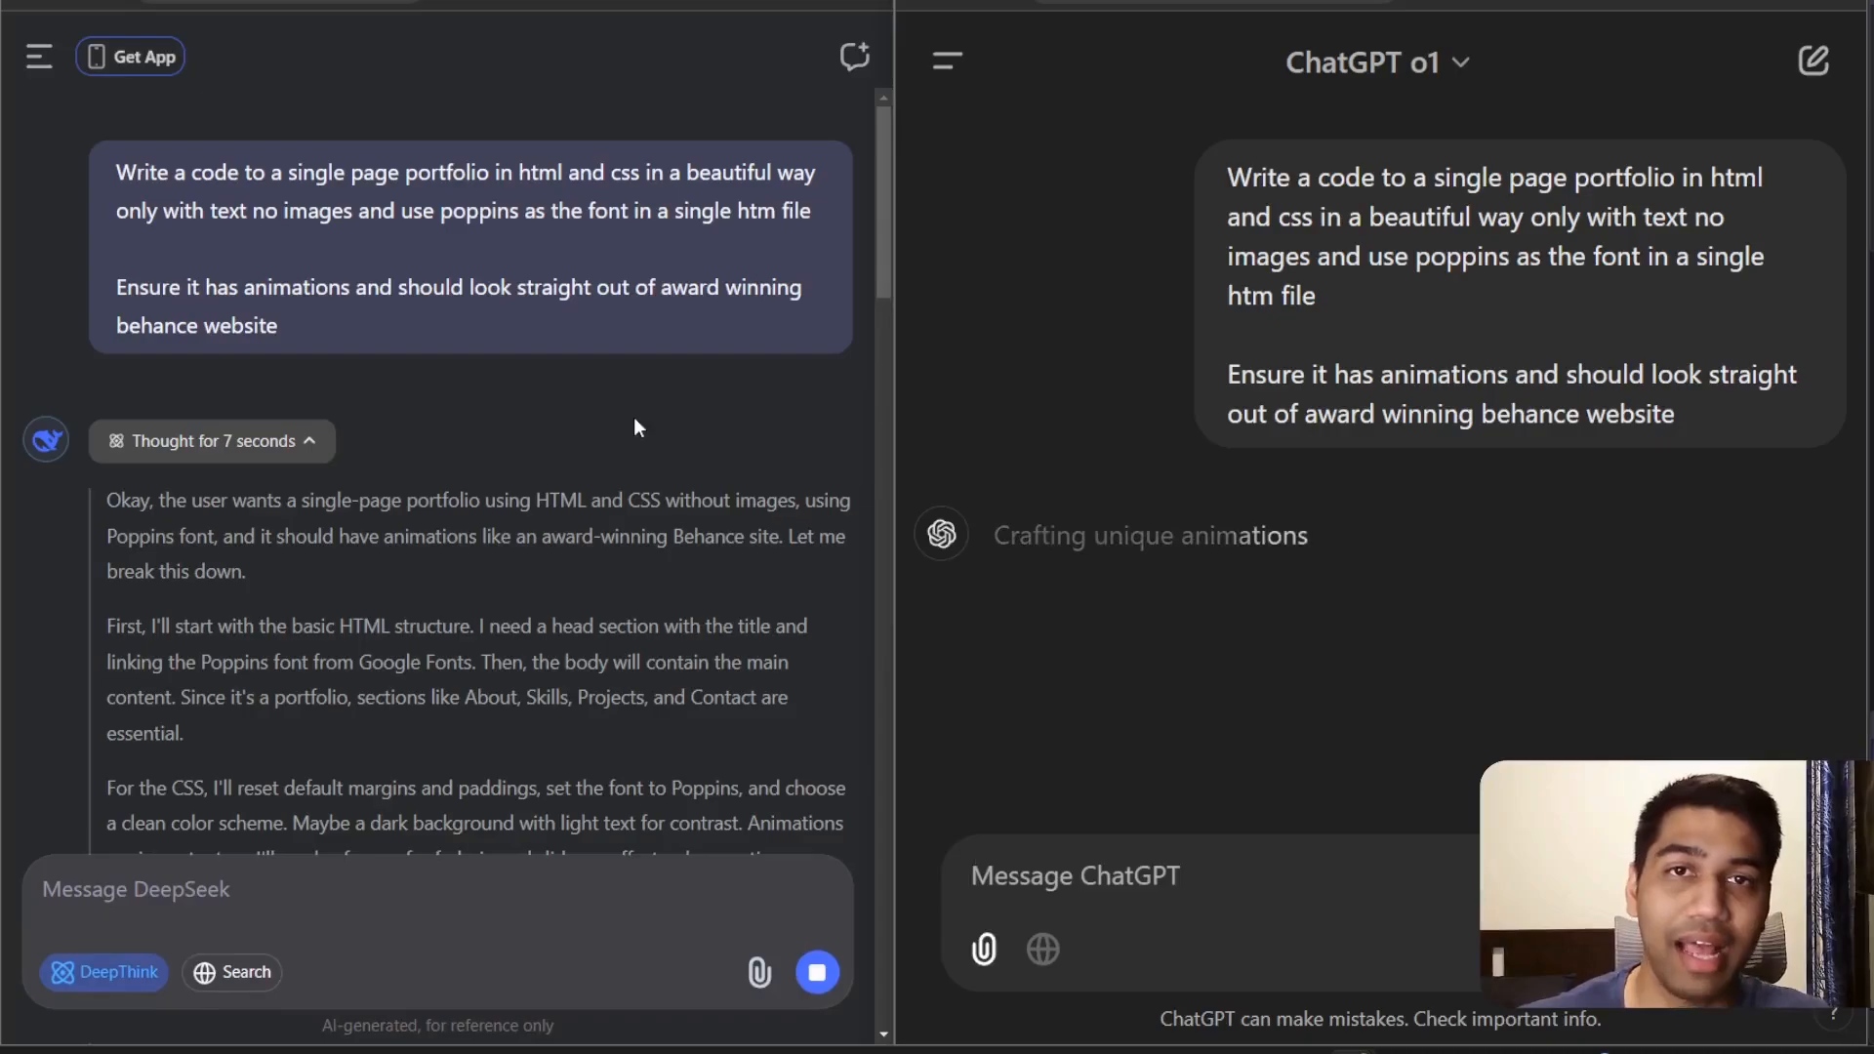
Step: Send the animated single-page portfolio prompt so DeepSeek generates the HTML code
click(1072, 875)
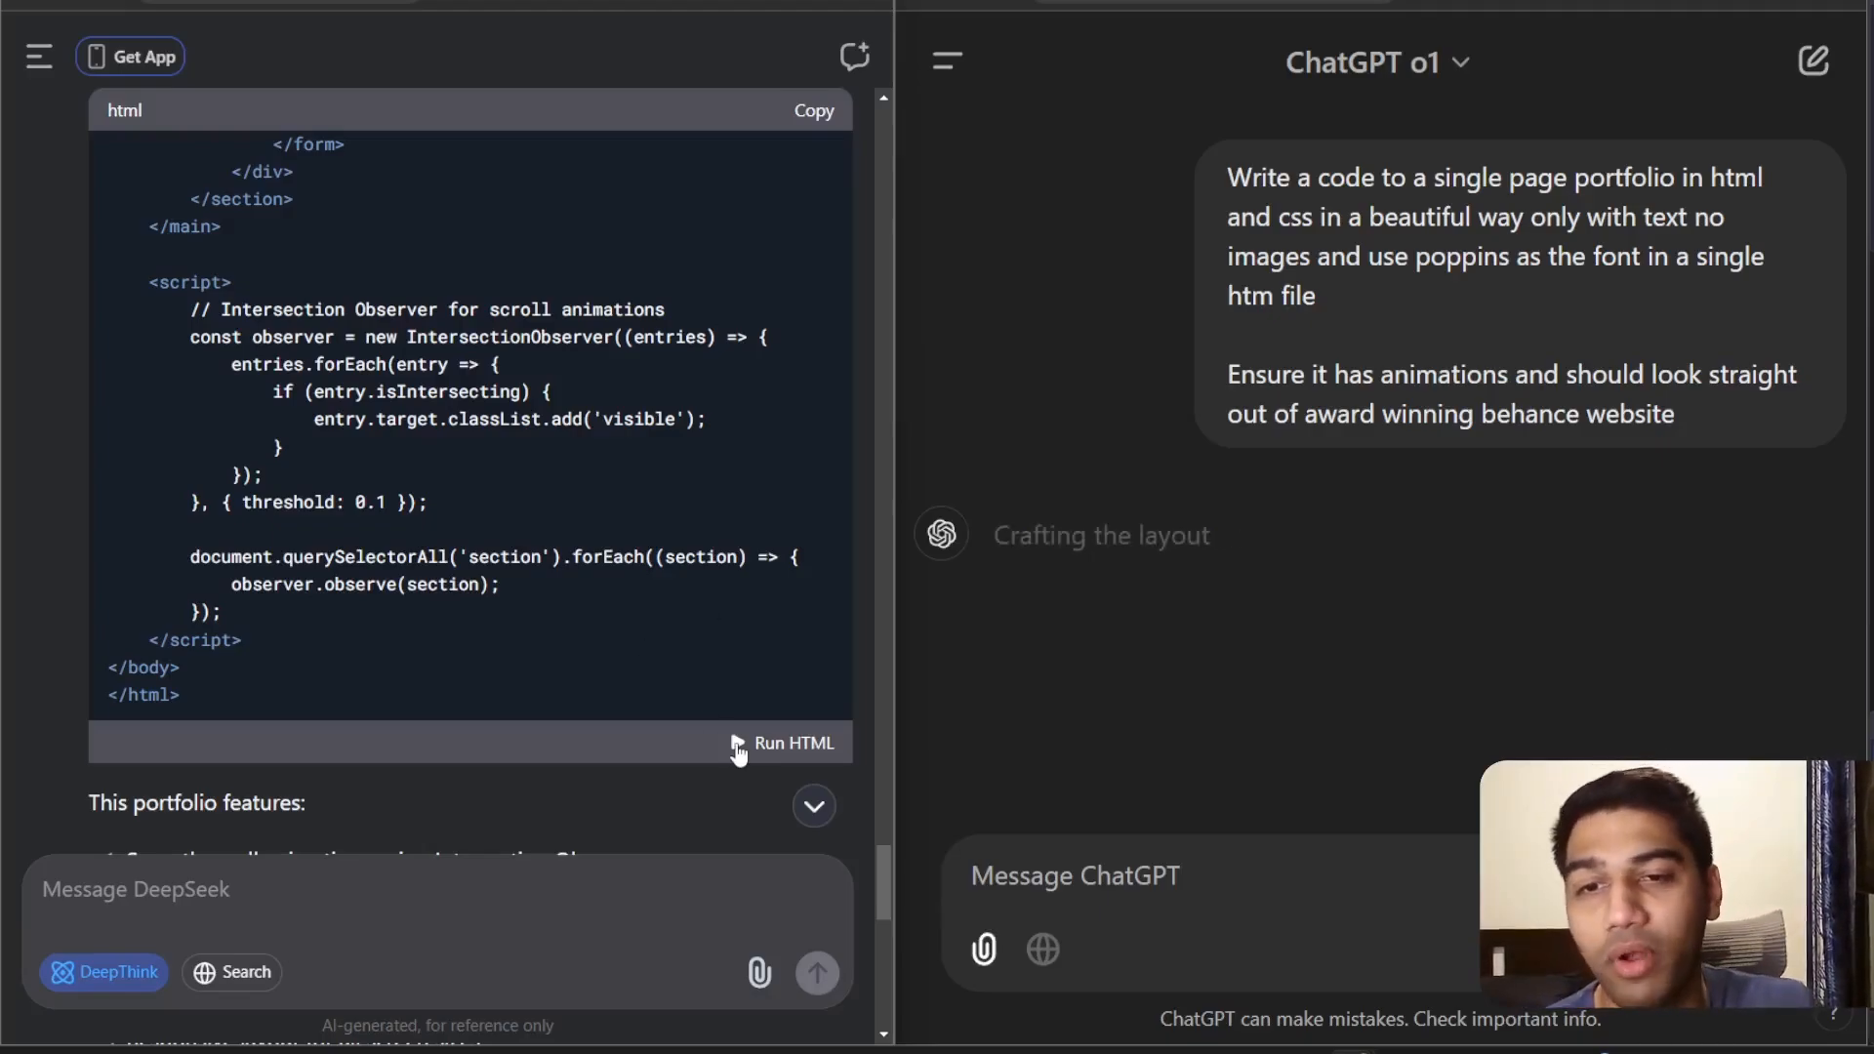
click(793, 742)
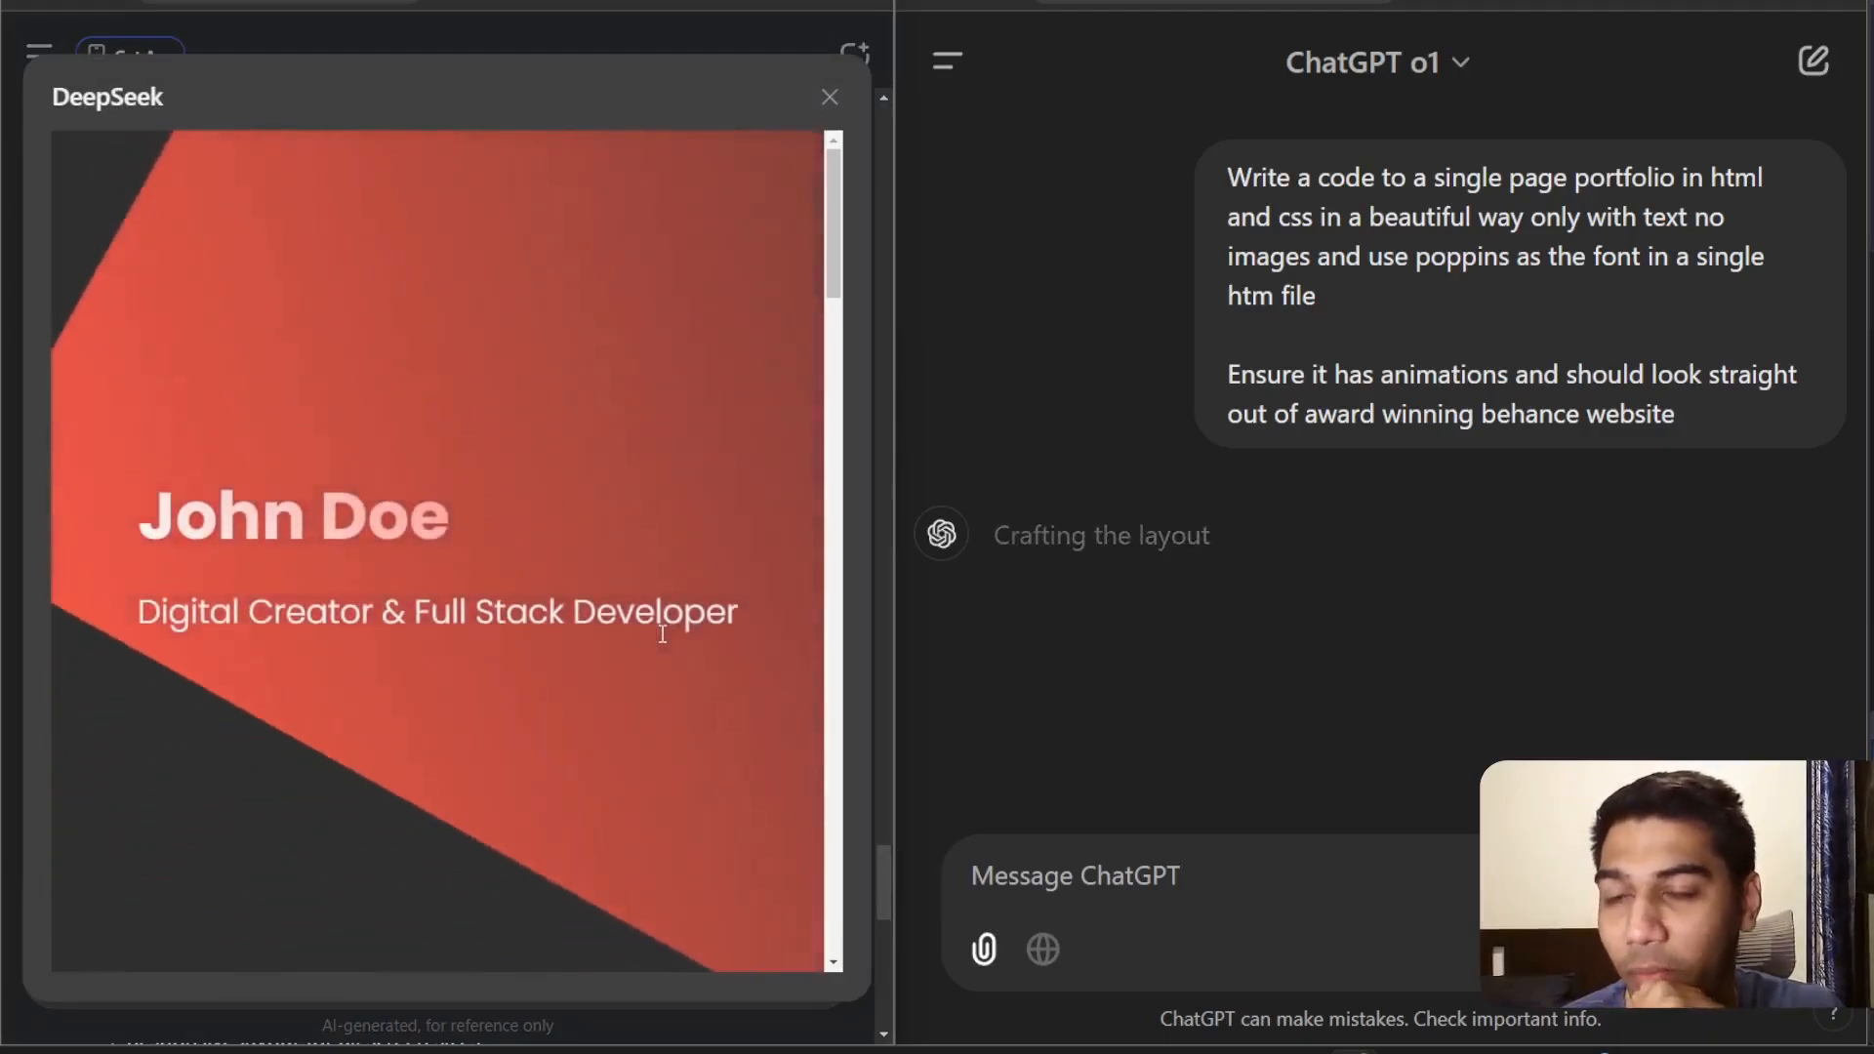
scroll(down, 3)
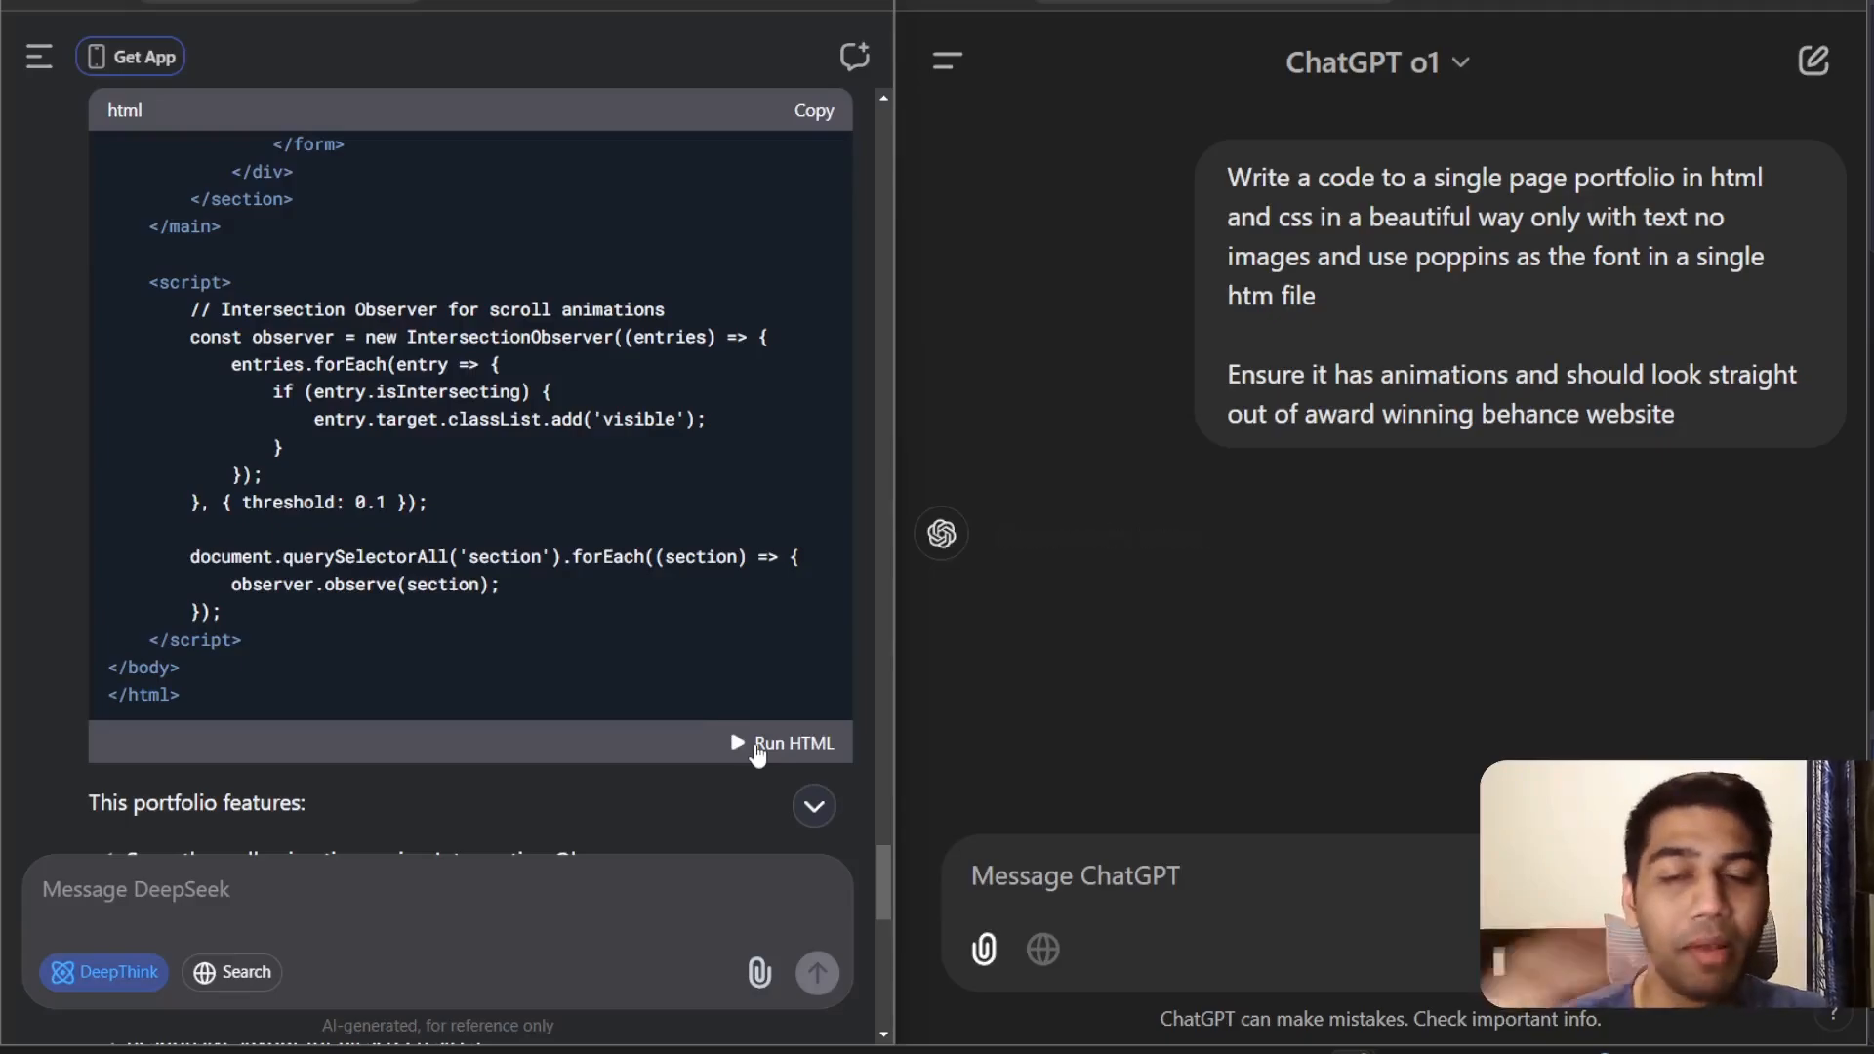
click(783, 742)
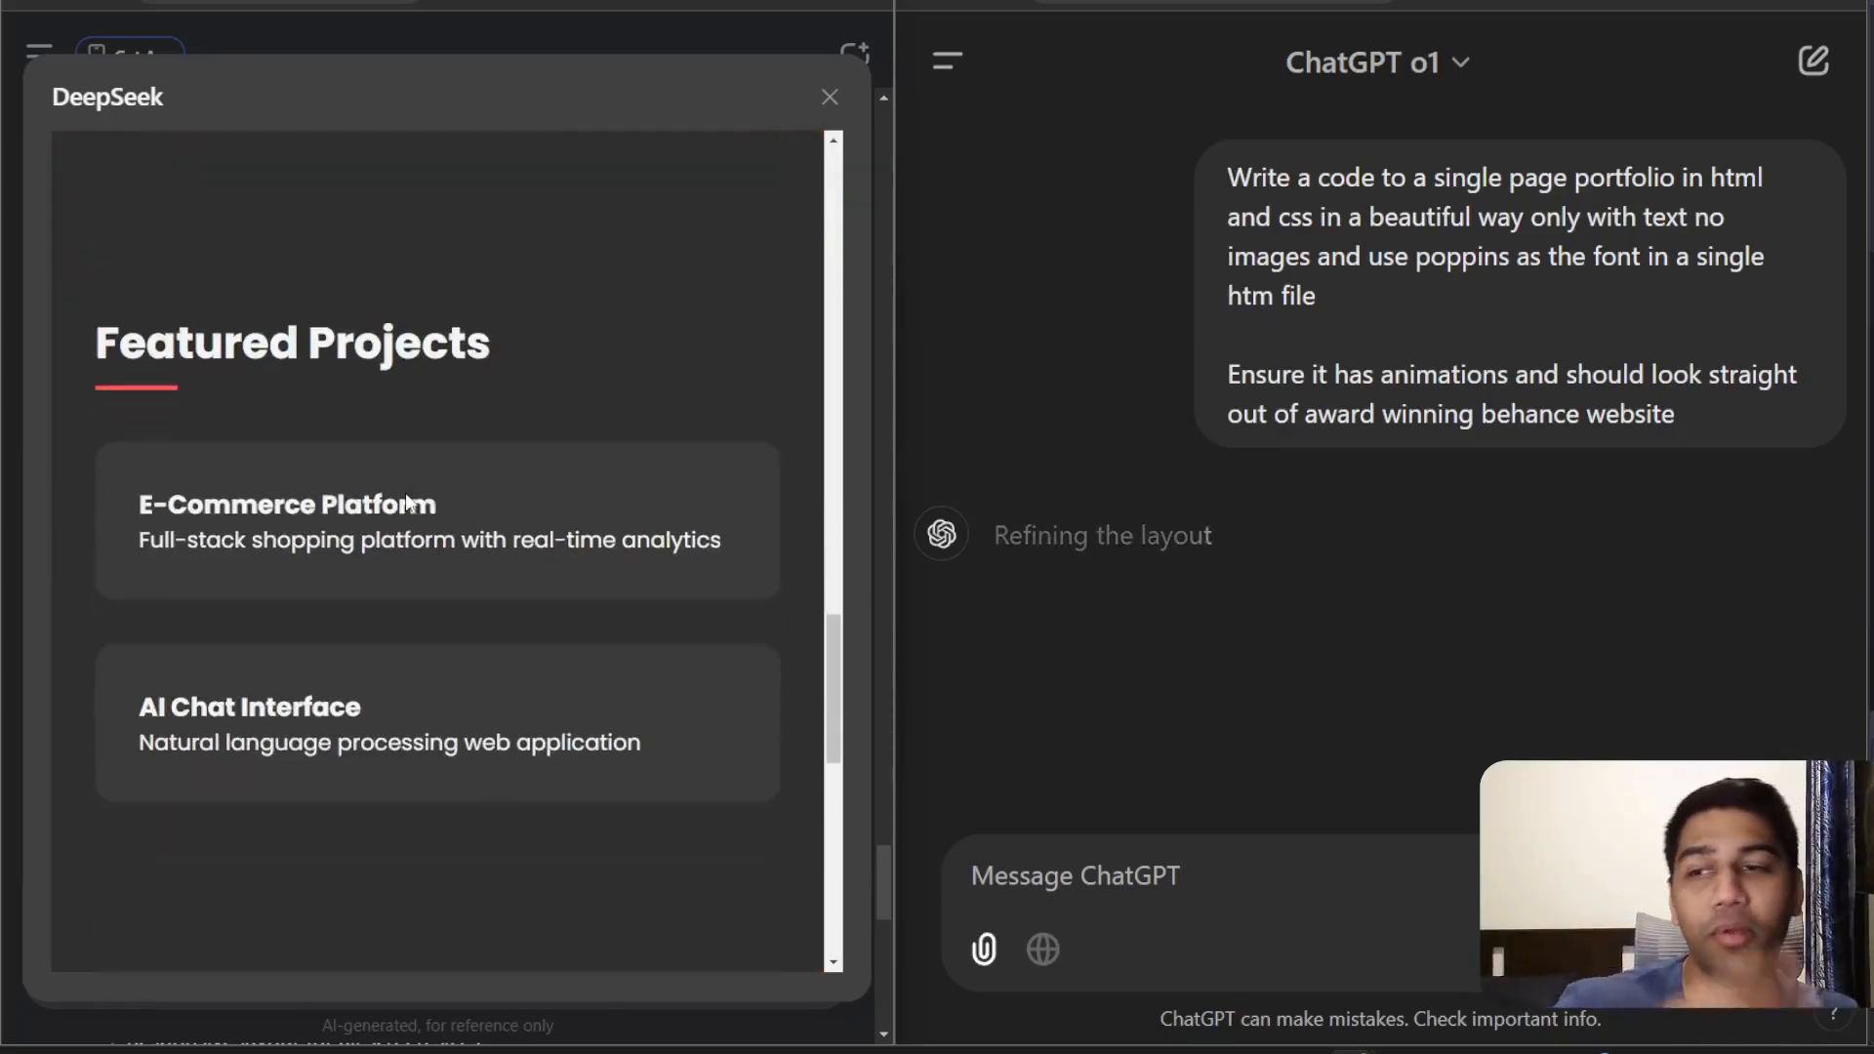
scroll(down, 3)
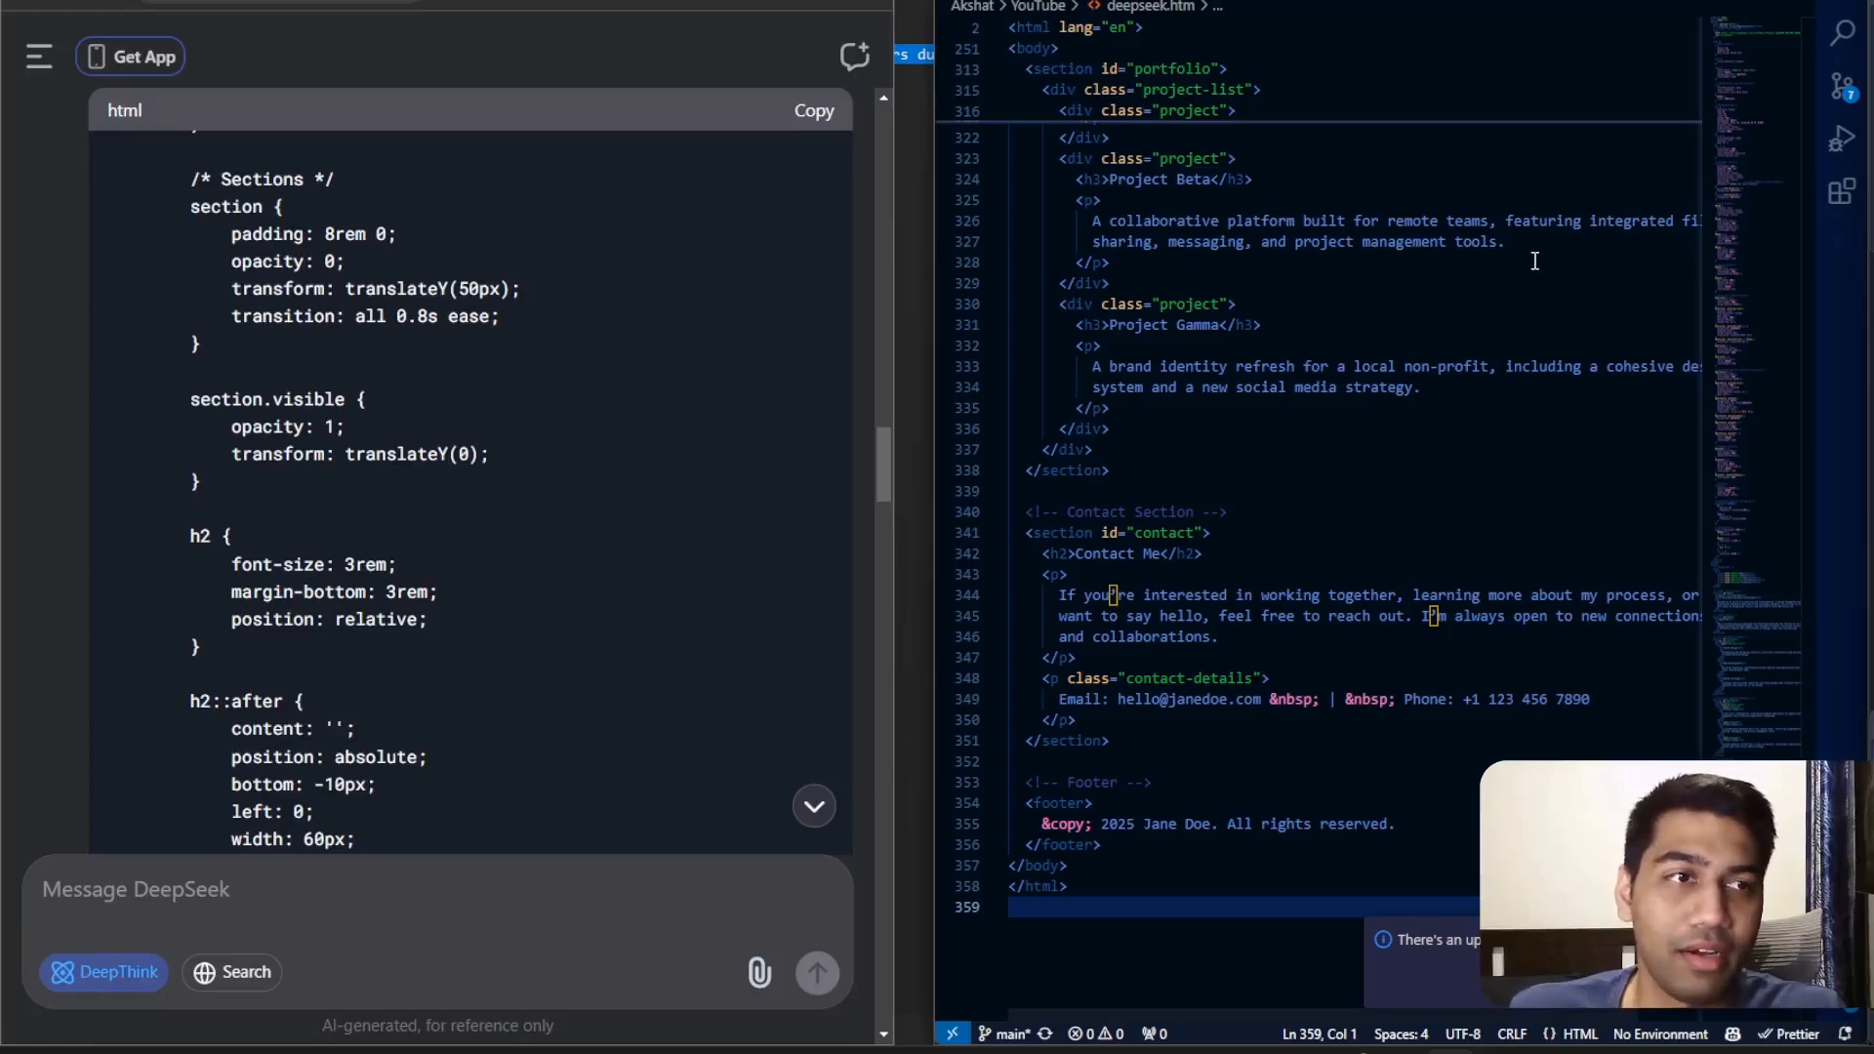
Step: Switch windows to save deepseek.htm and preview the portfolio in Chrome
key(alt+tab)
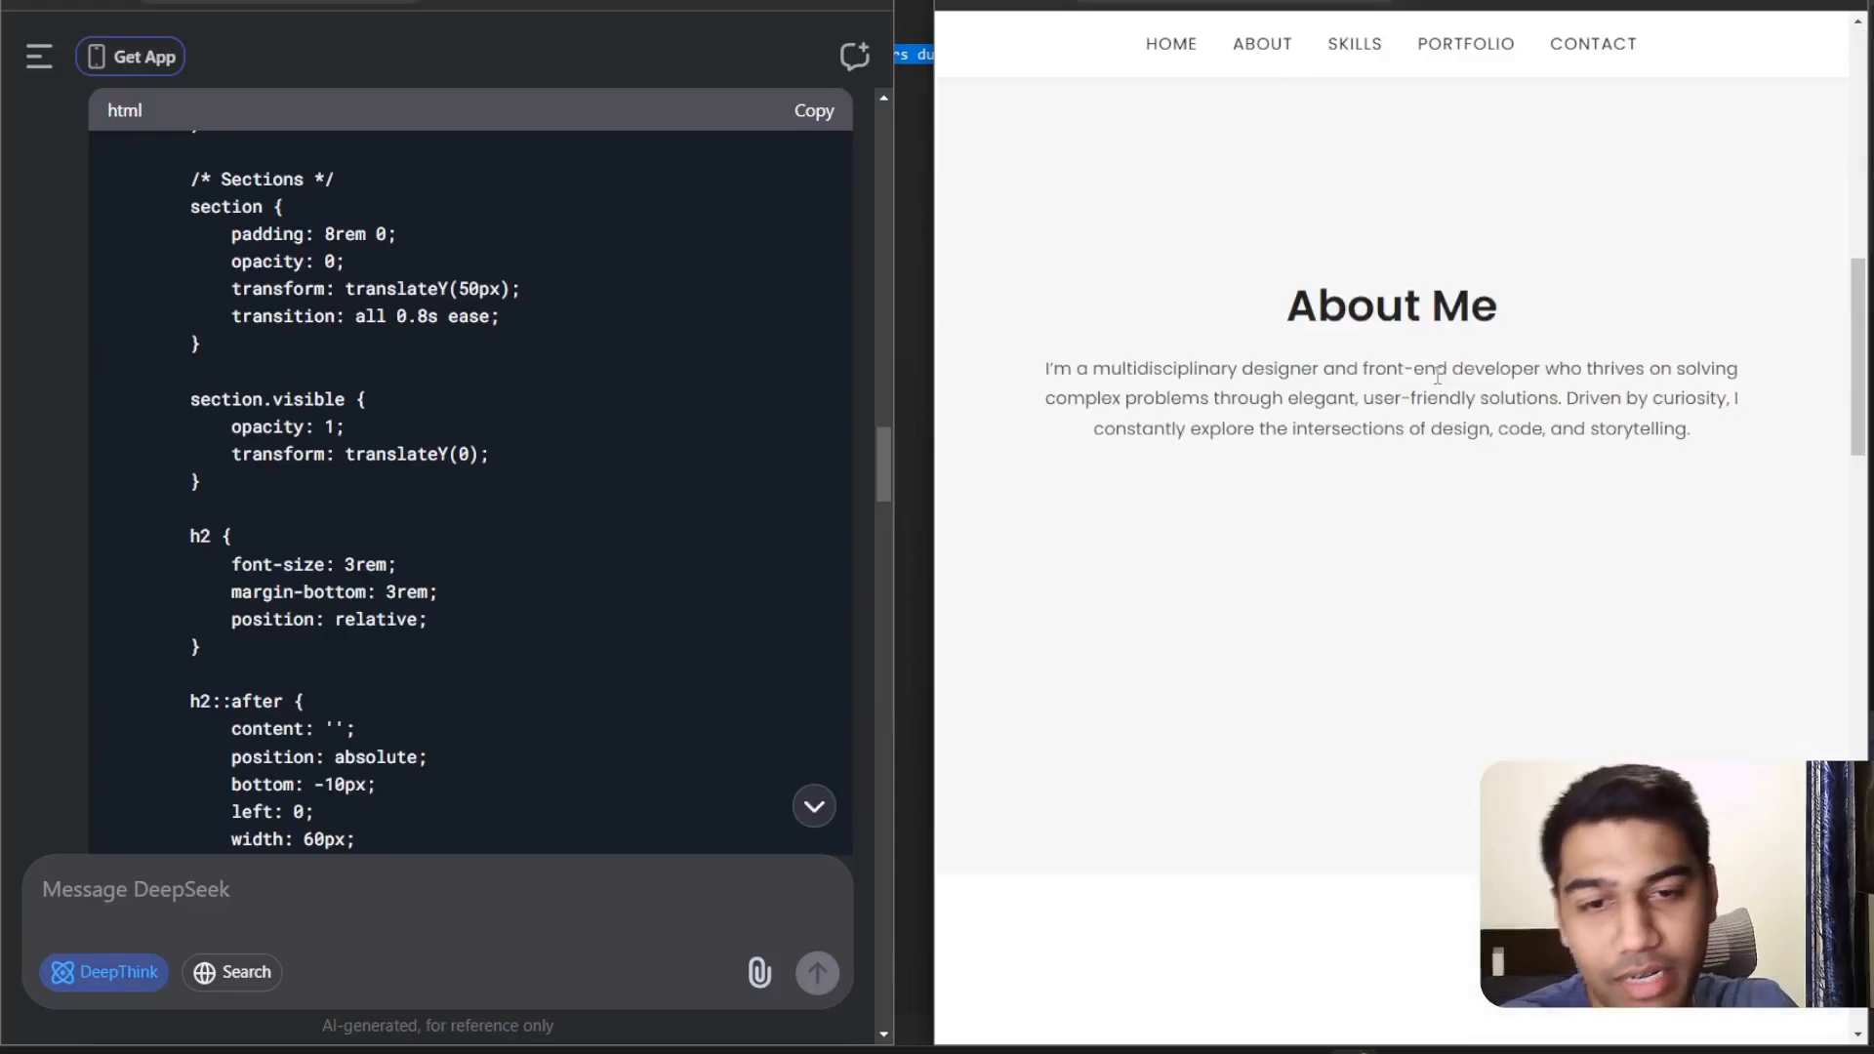
Step: Scroll the rendered portfolio and jump to its About Me and My Skills sections
scroll(down, 3)
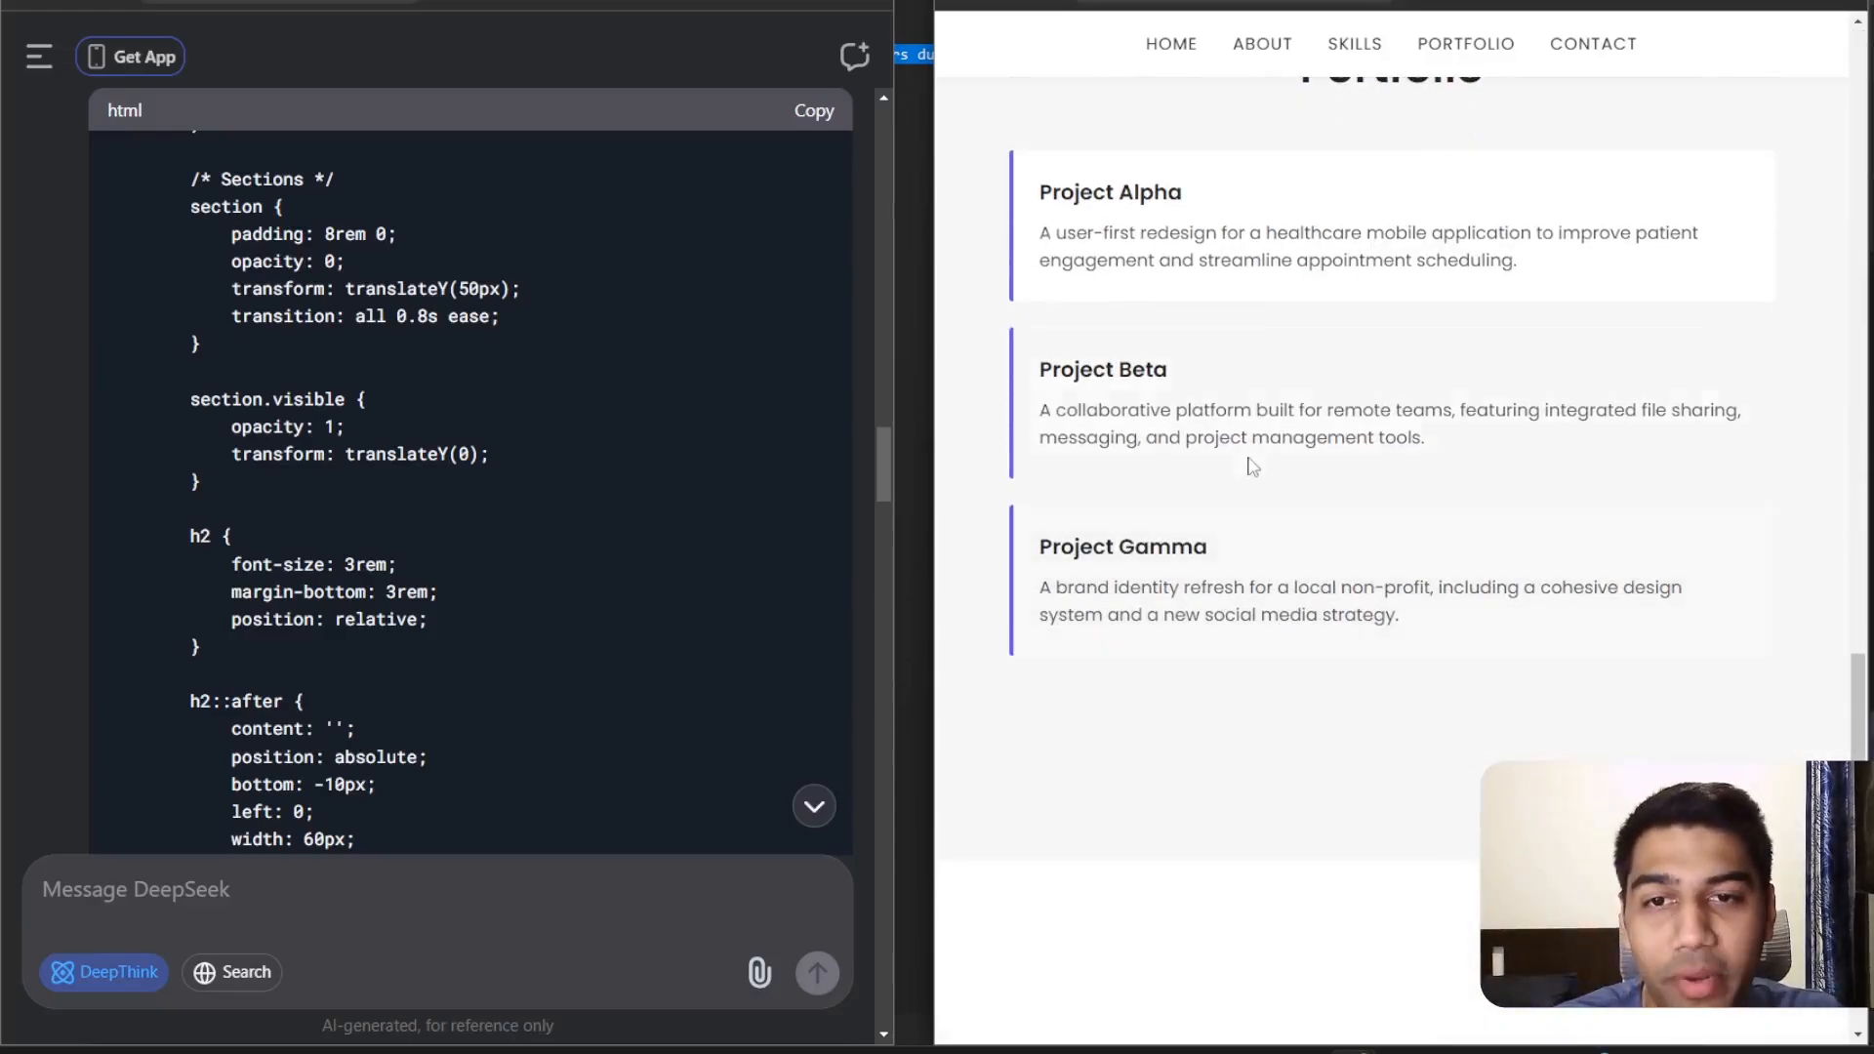
click(1261, 44)
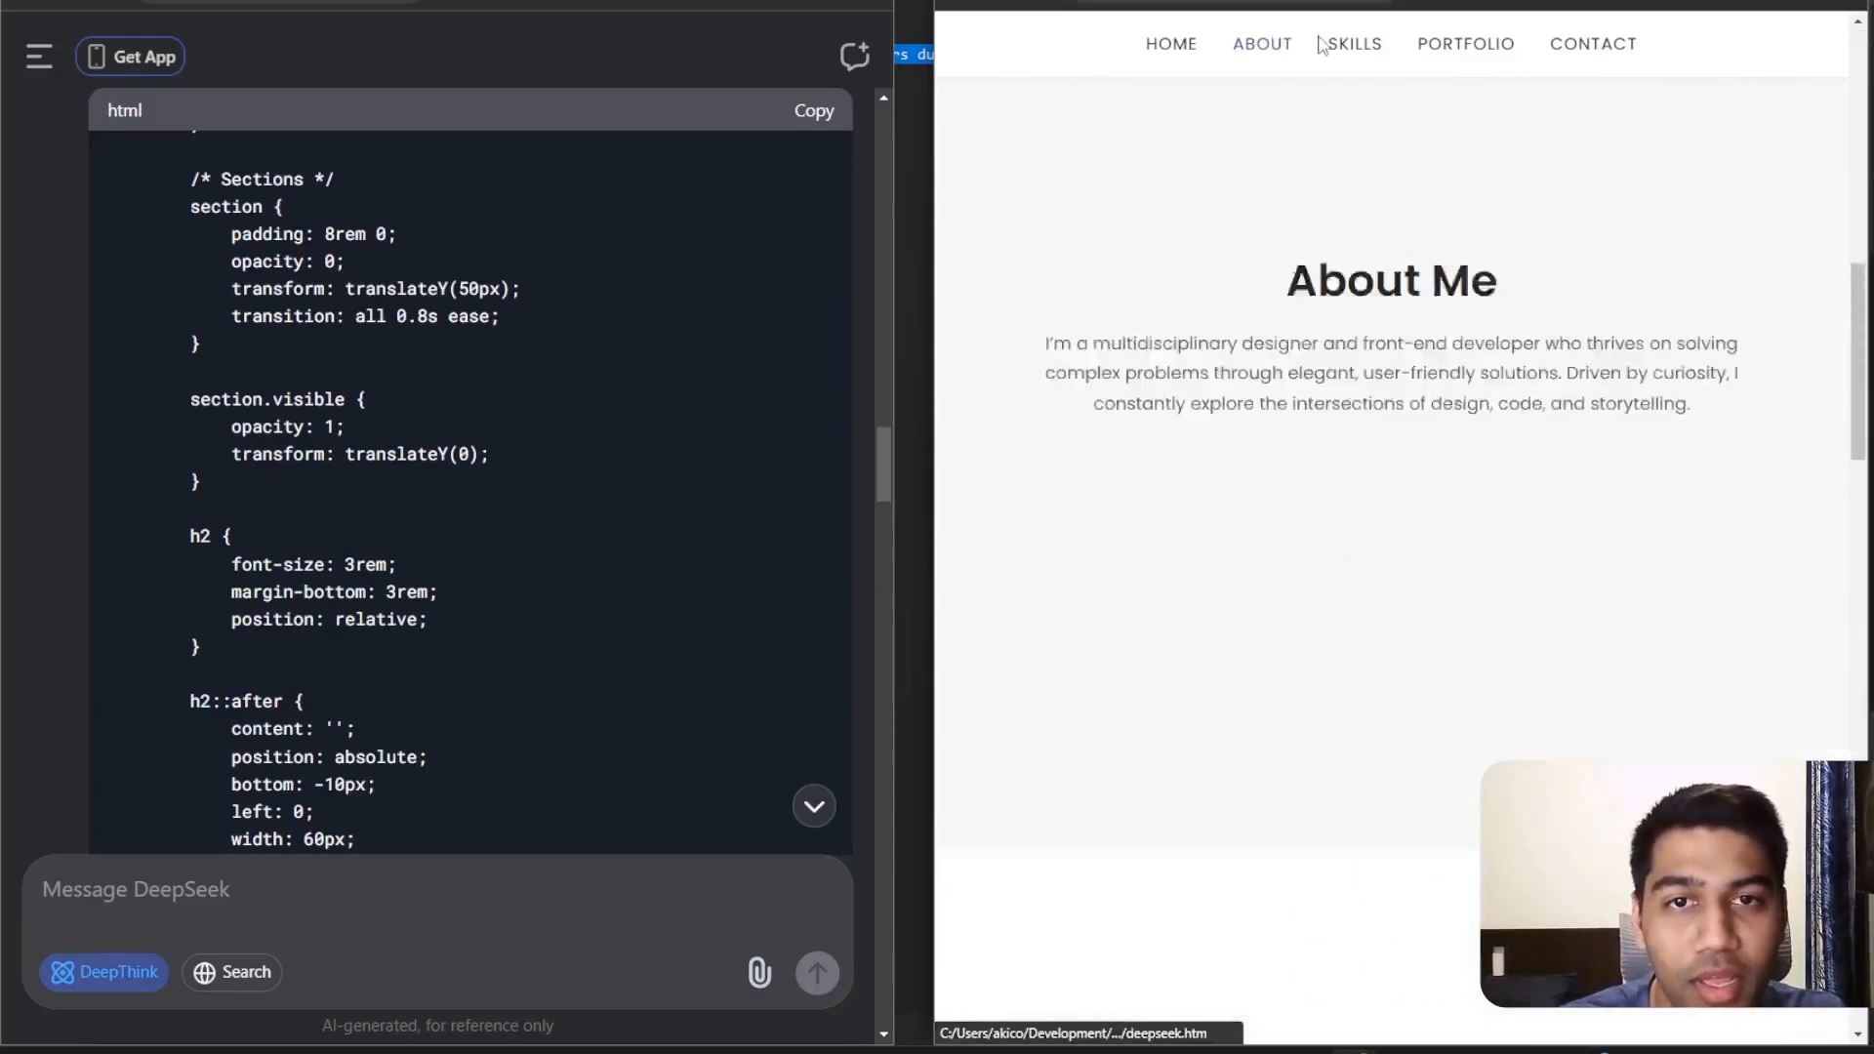
scroll(down, 3)
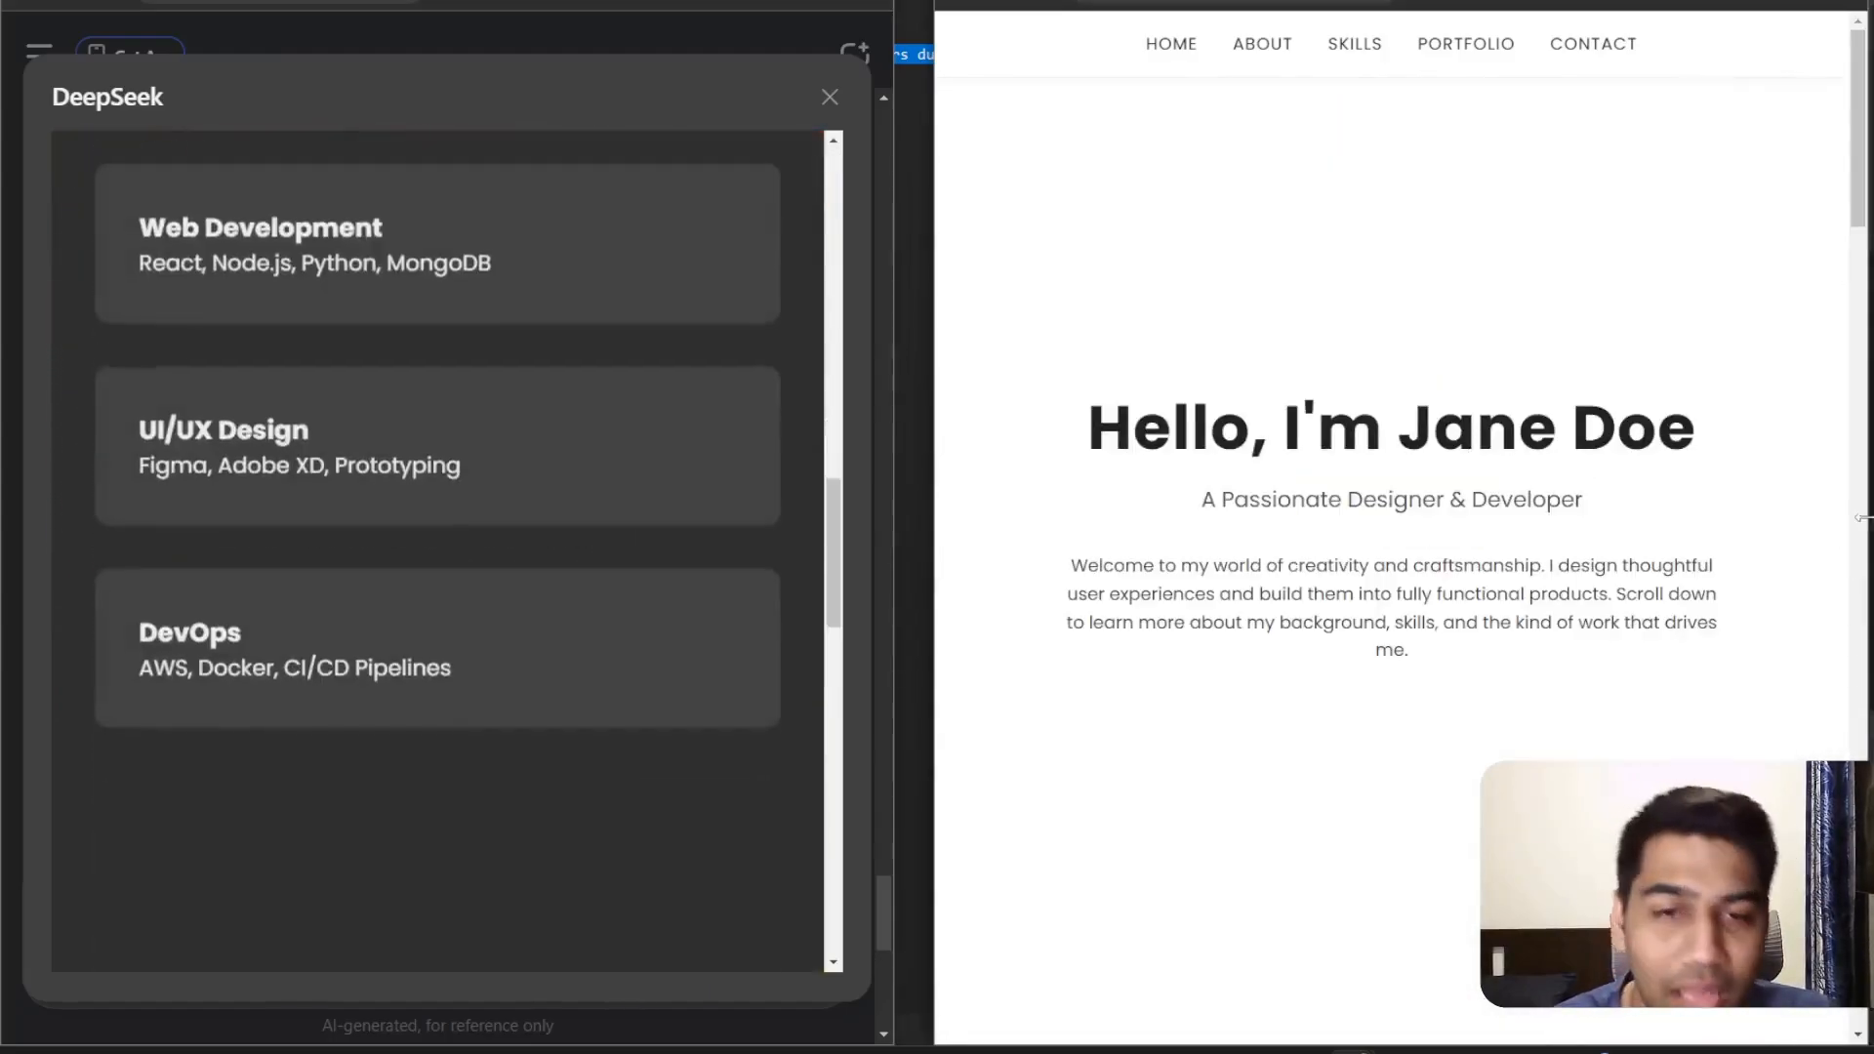
click(1353, 44)
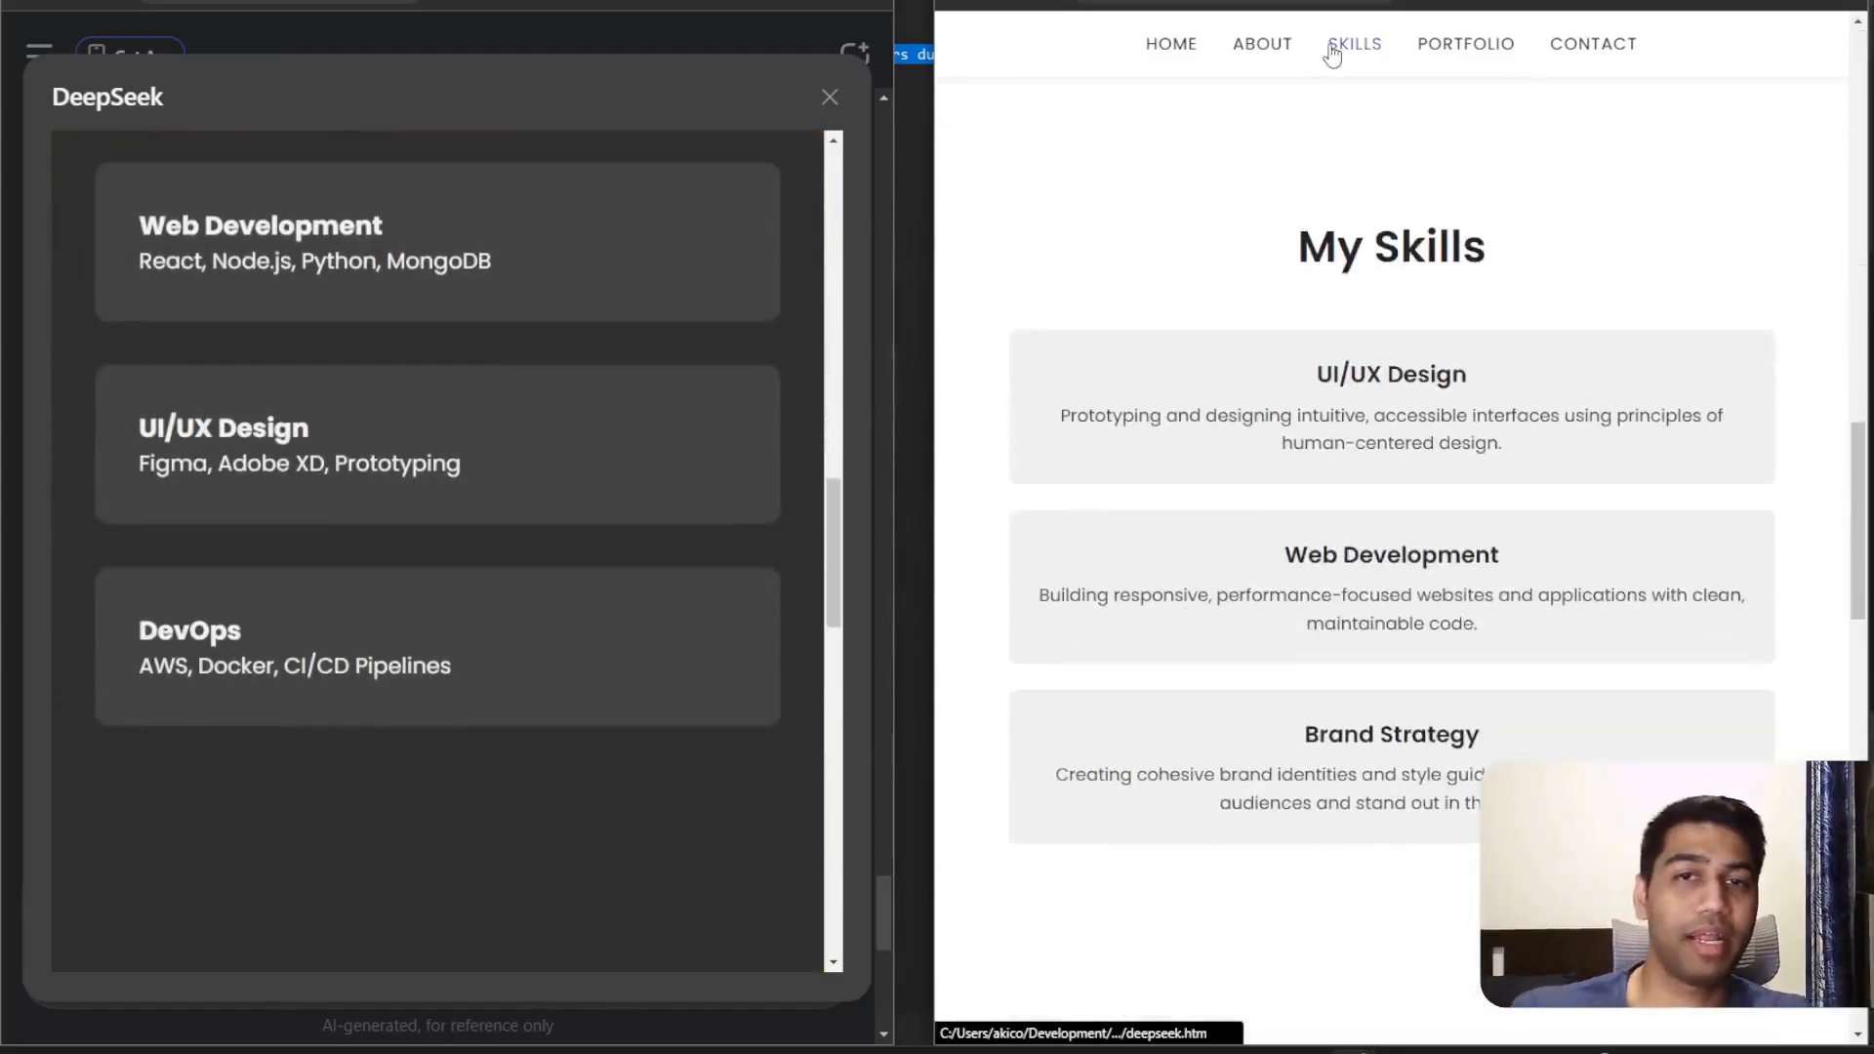
click(1261, 44)
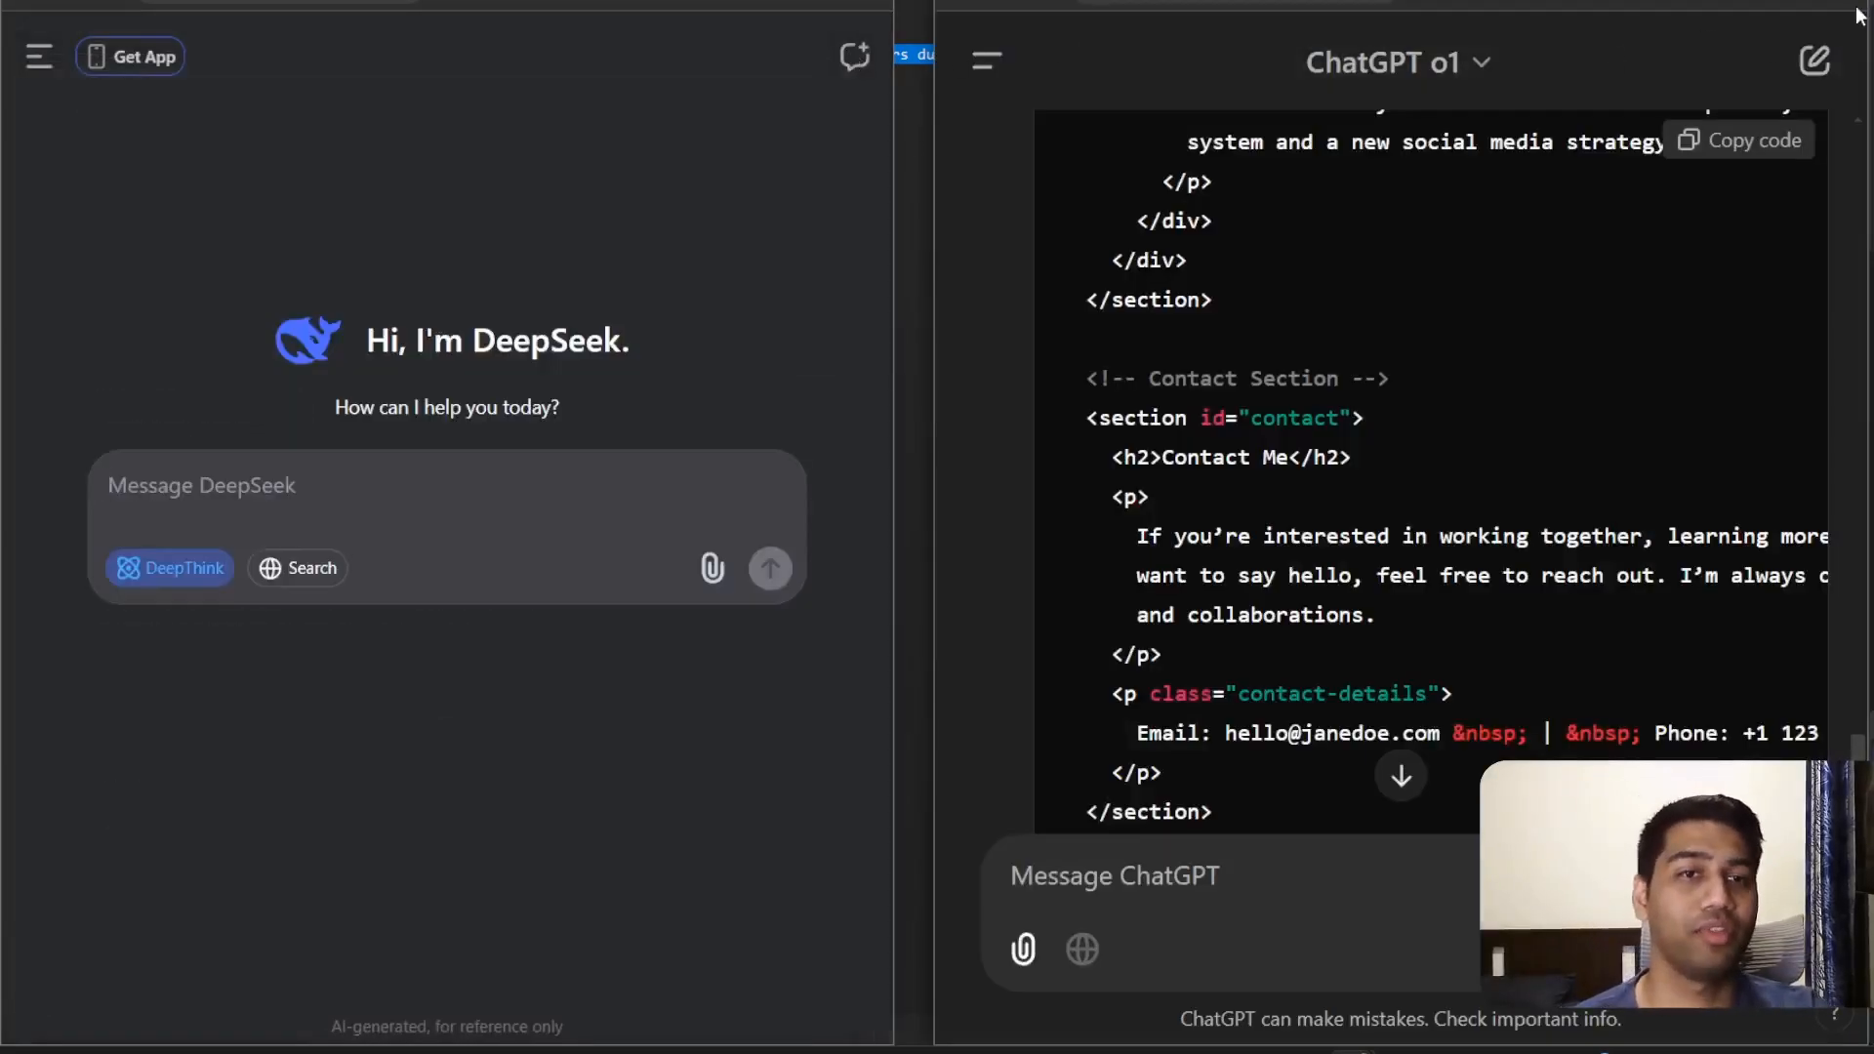
Step: In a new ChatGPT chat, send both bots the Donald Trump election haiku prompt
click(1814, 61)
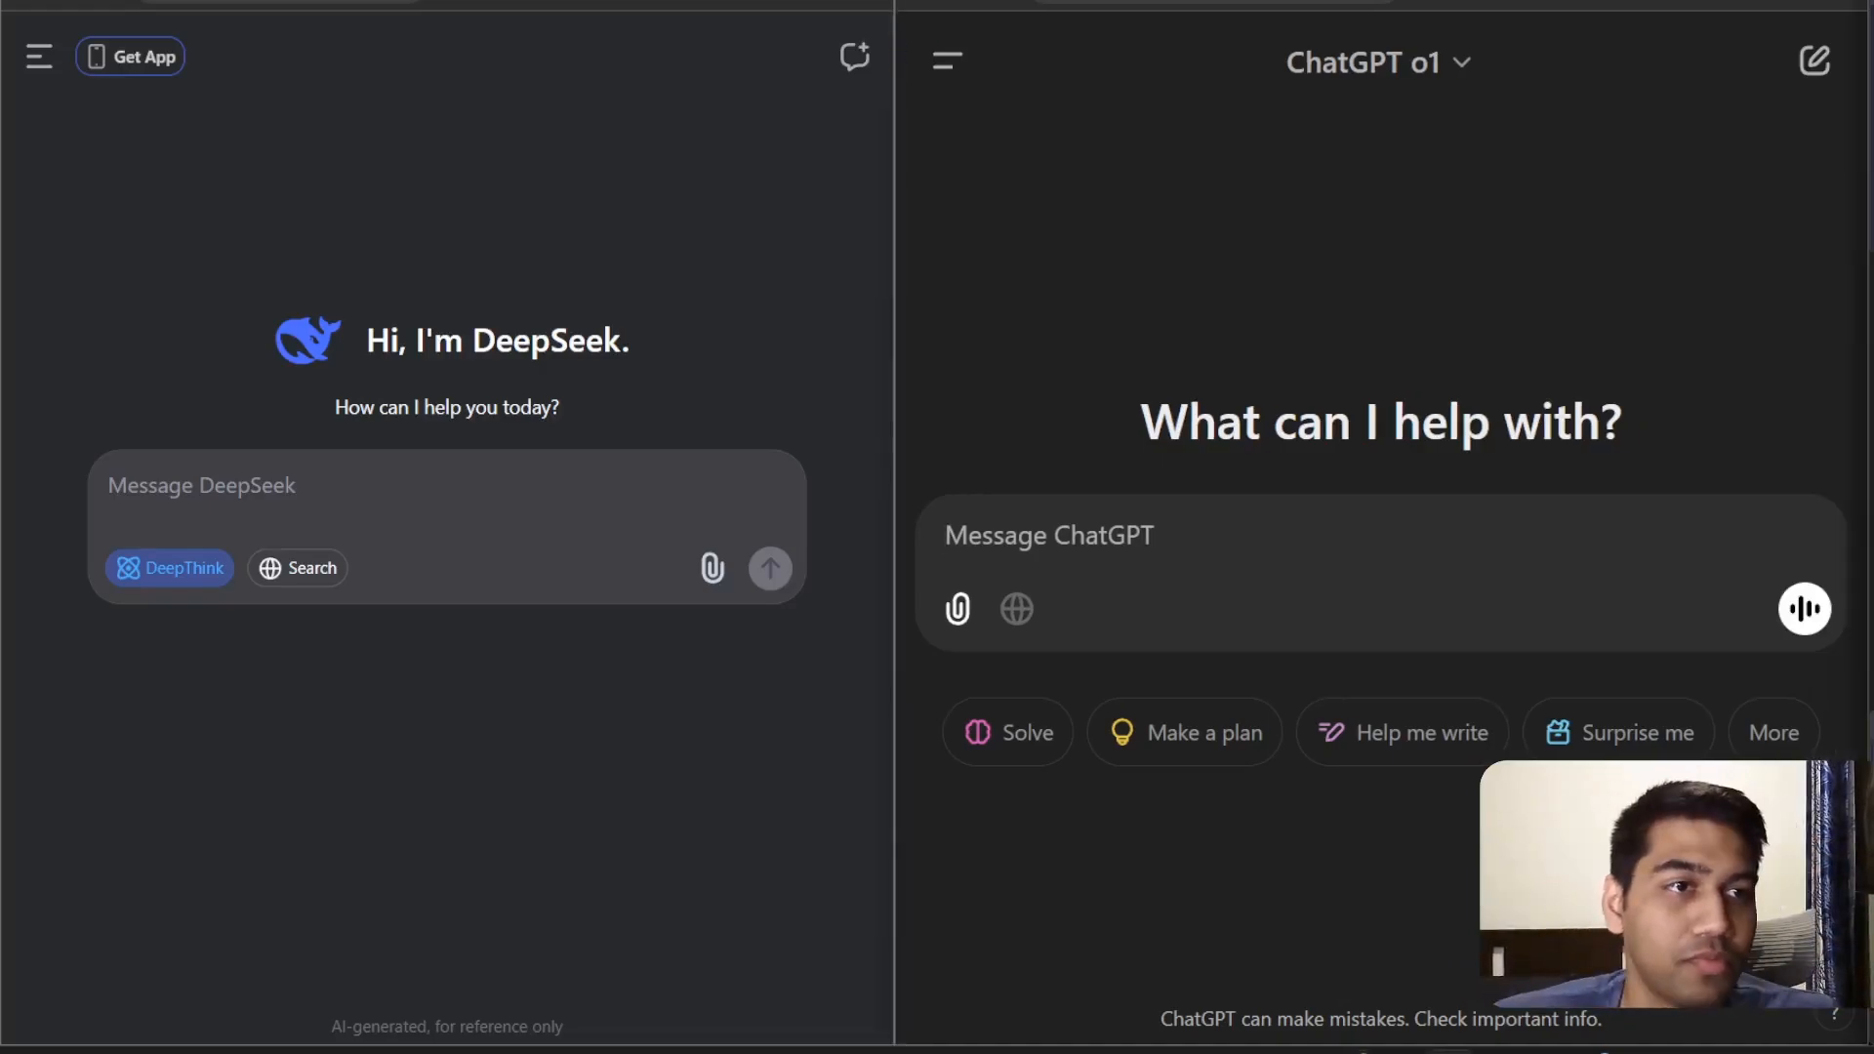
text(Write down a Haiku in English explaining How Donald Trump Won the US Elections)
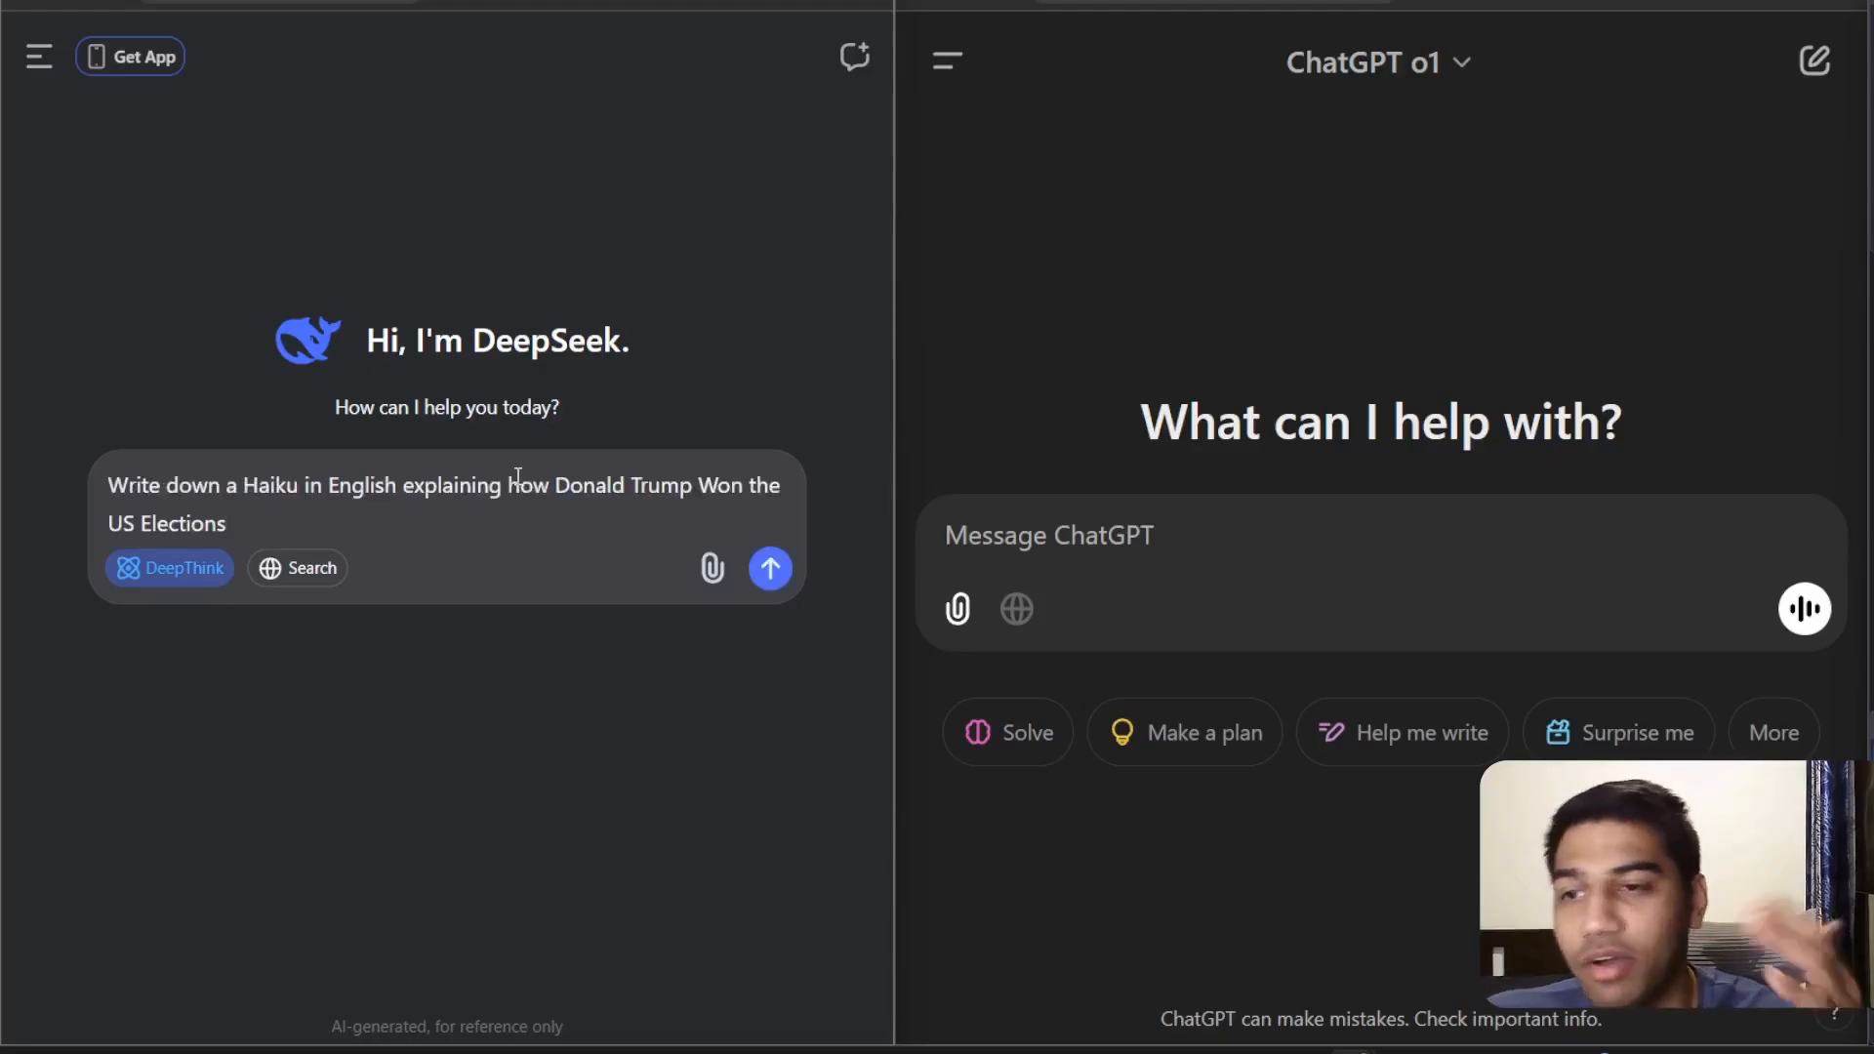
text(Write down a Haiku in English explaining how Donald Trump Won the US Elections)
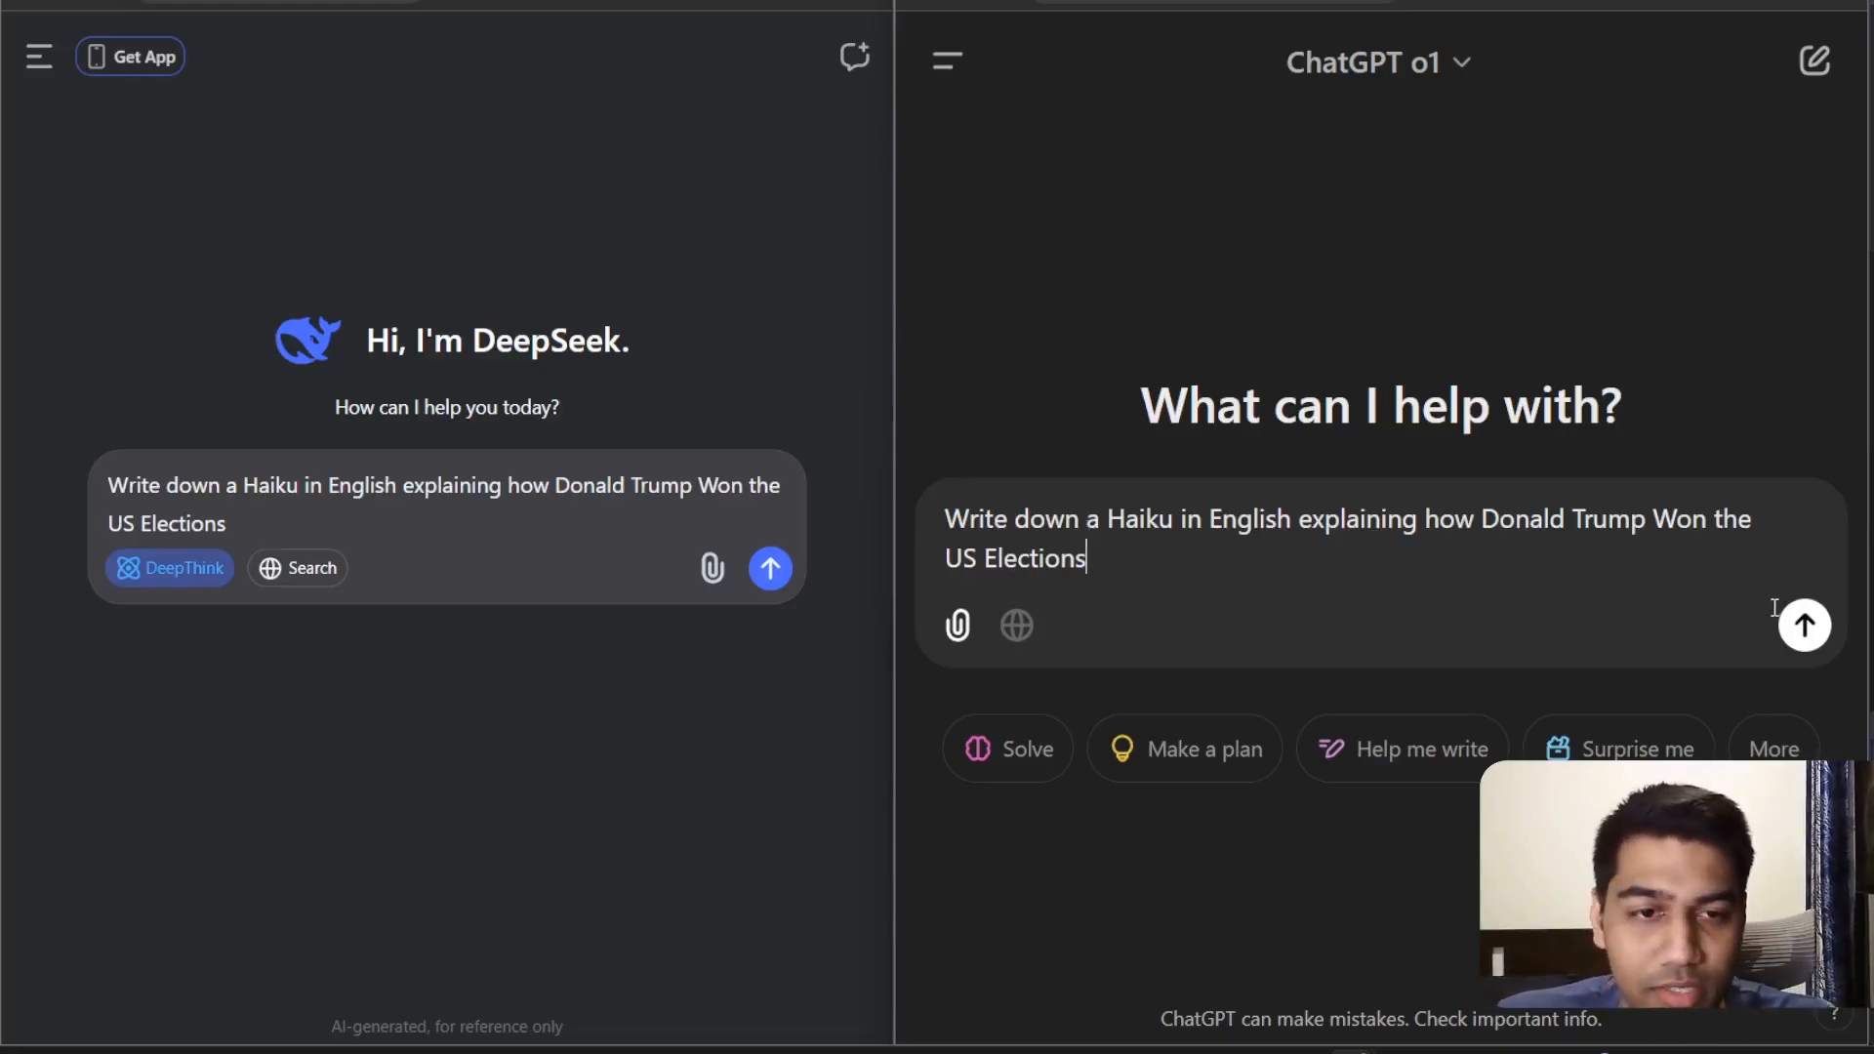
click(770, 568)
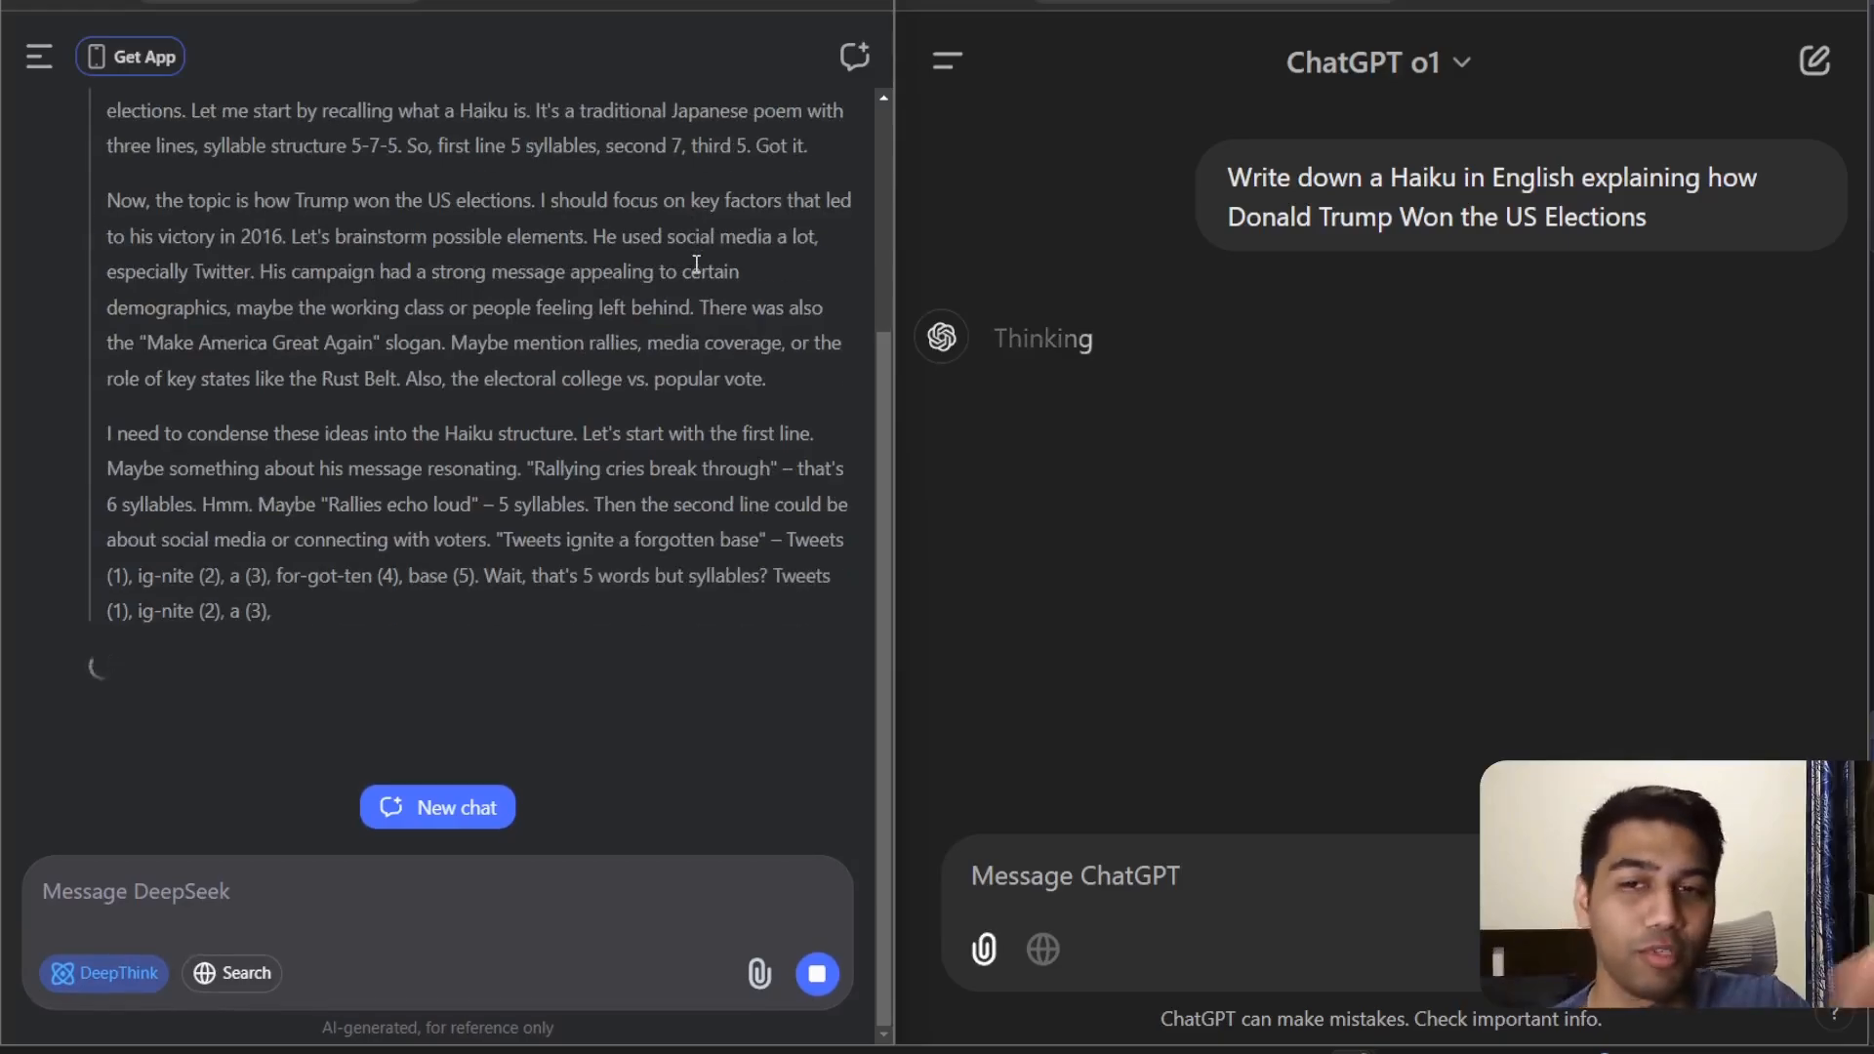
scroll(down, 3)
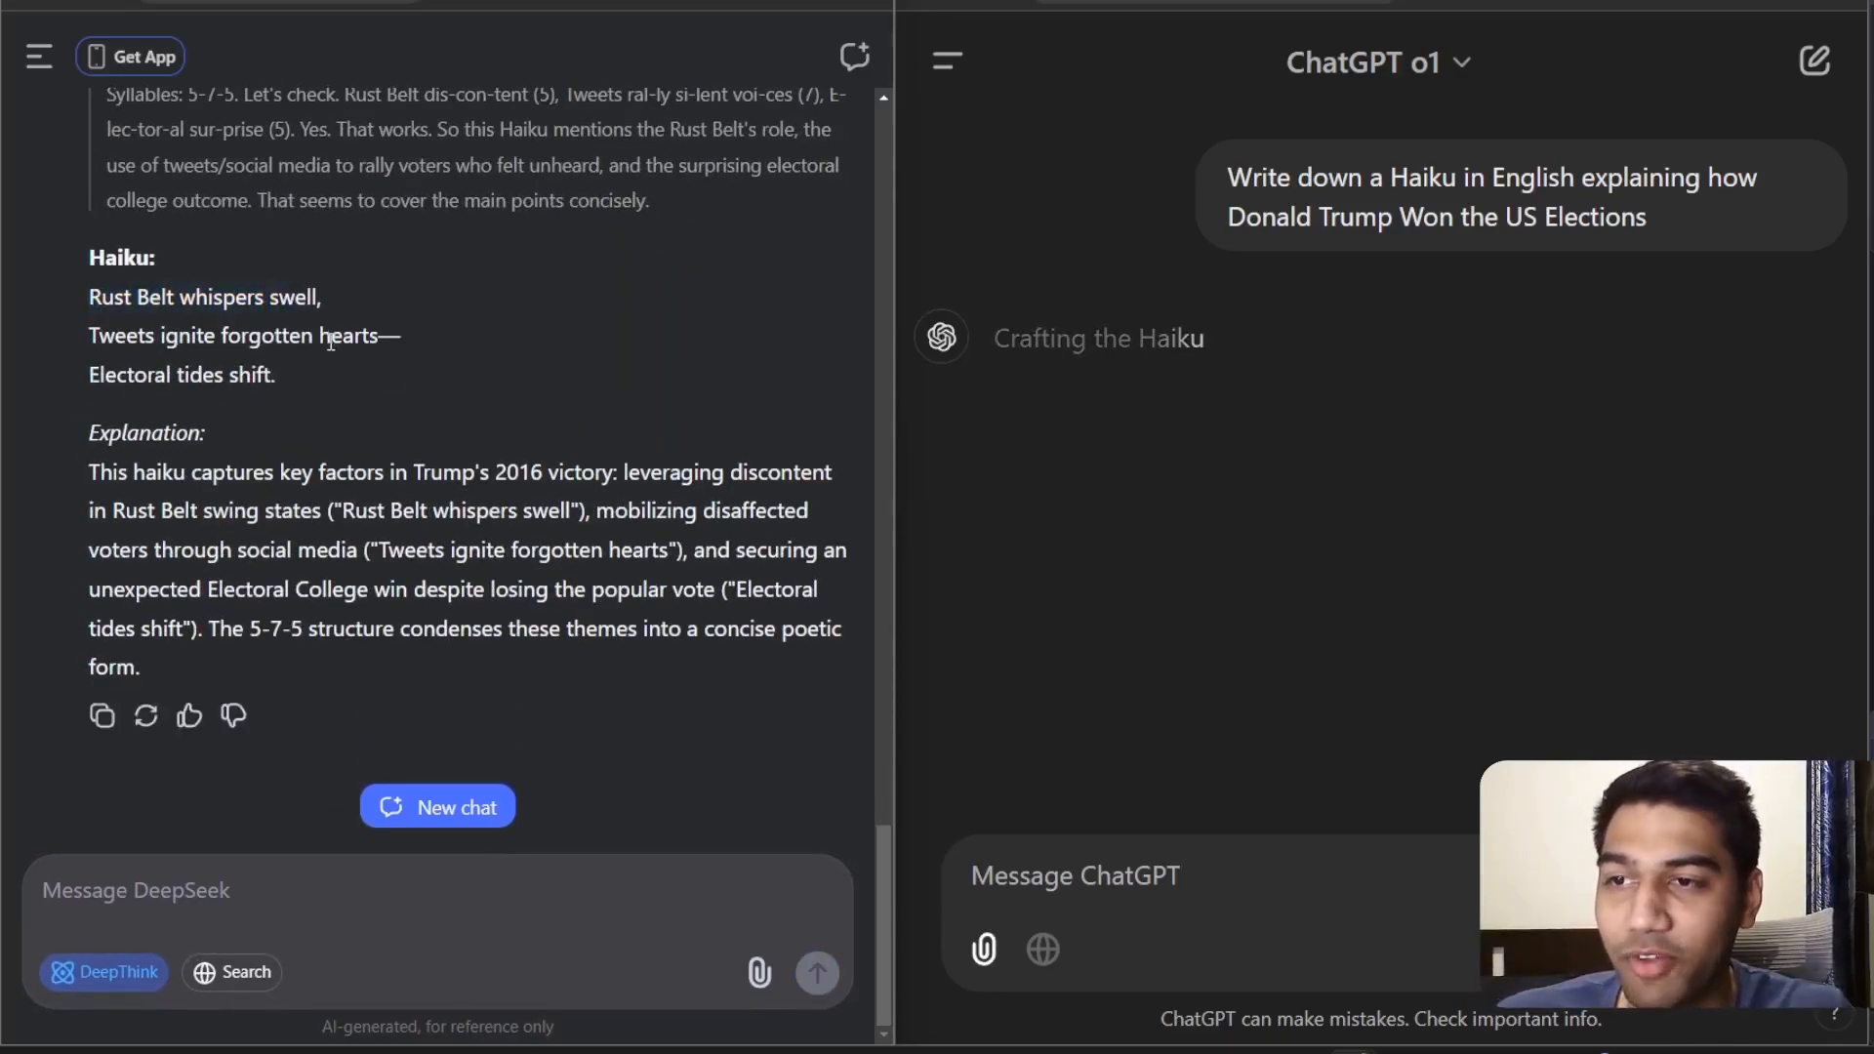
Step: Highlight DeepSeek's haiku, send the 2024 elections follow-up, then start a new DeepSeek chat
drag(88, 297, 276, 373)
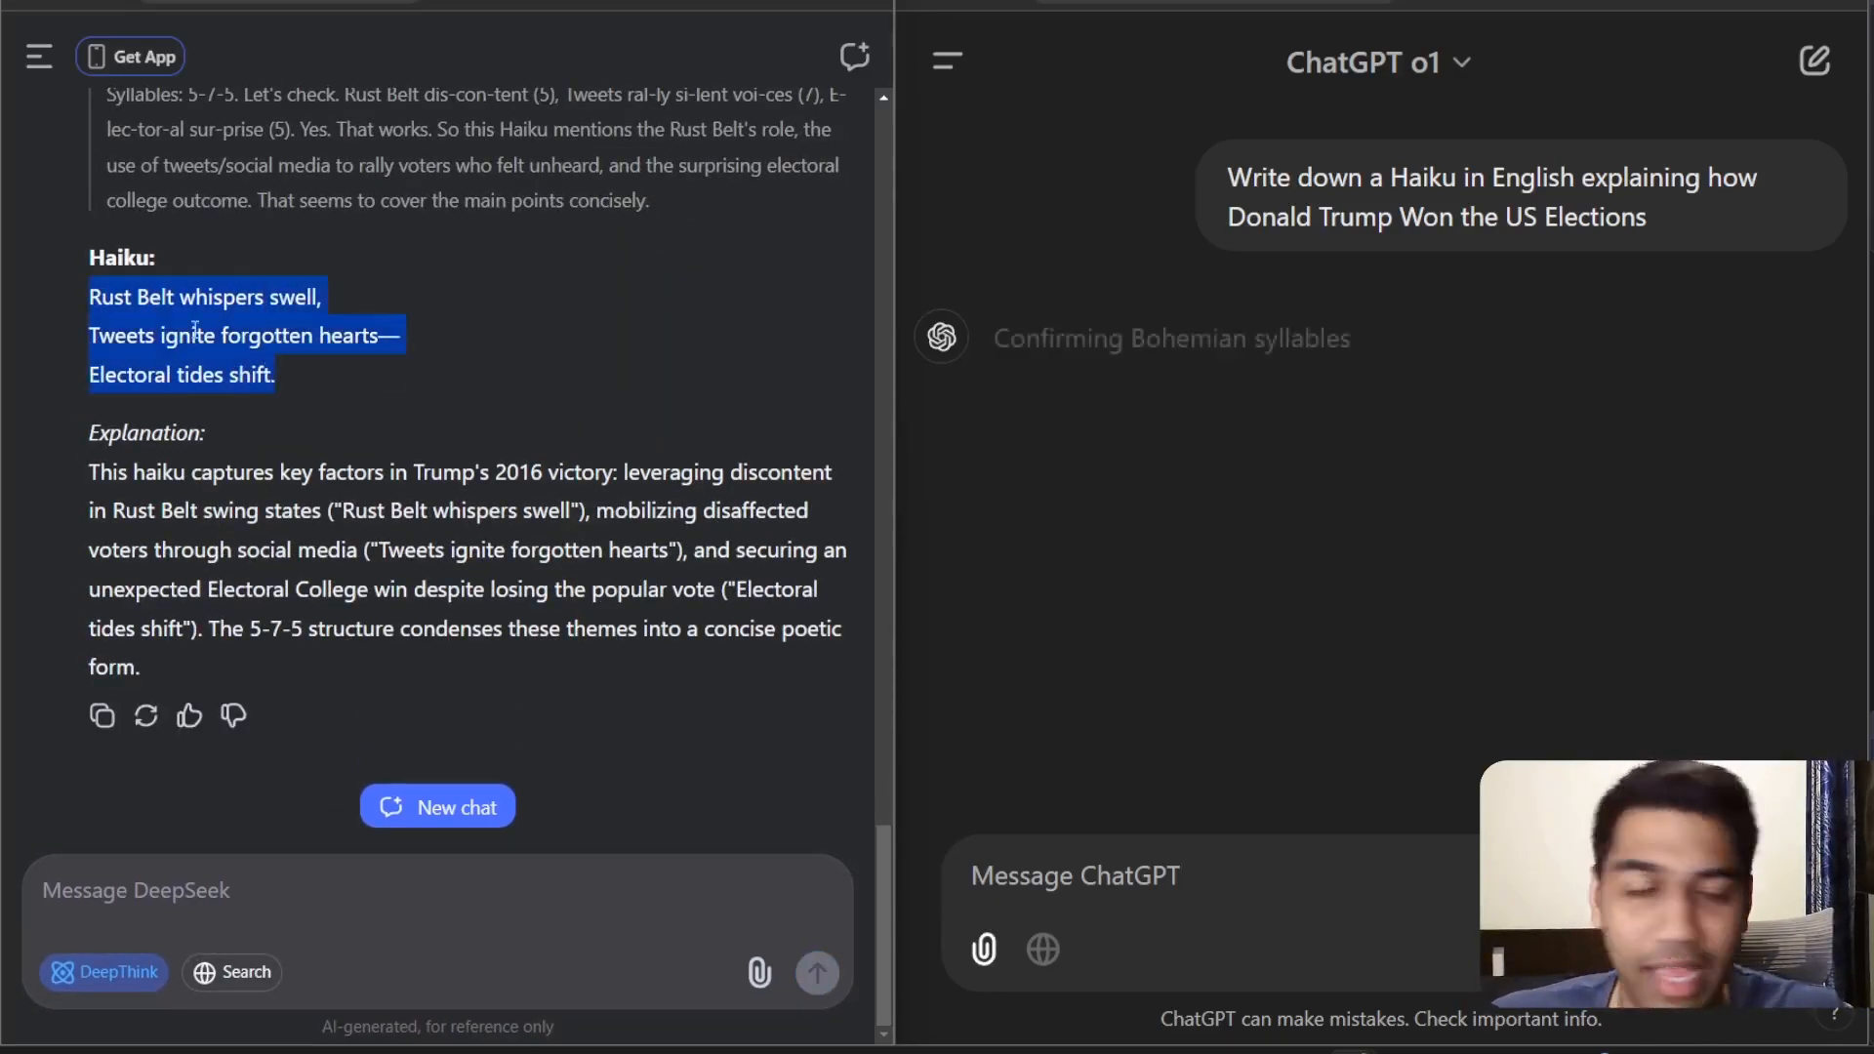
click(496, 383)
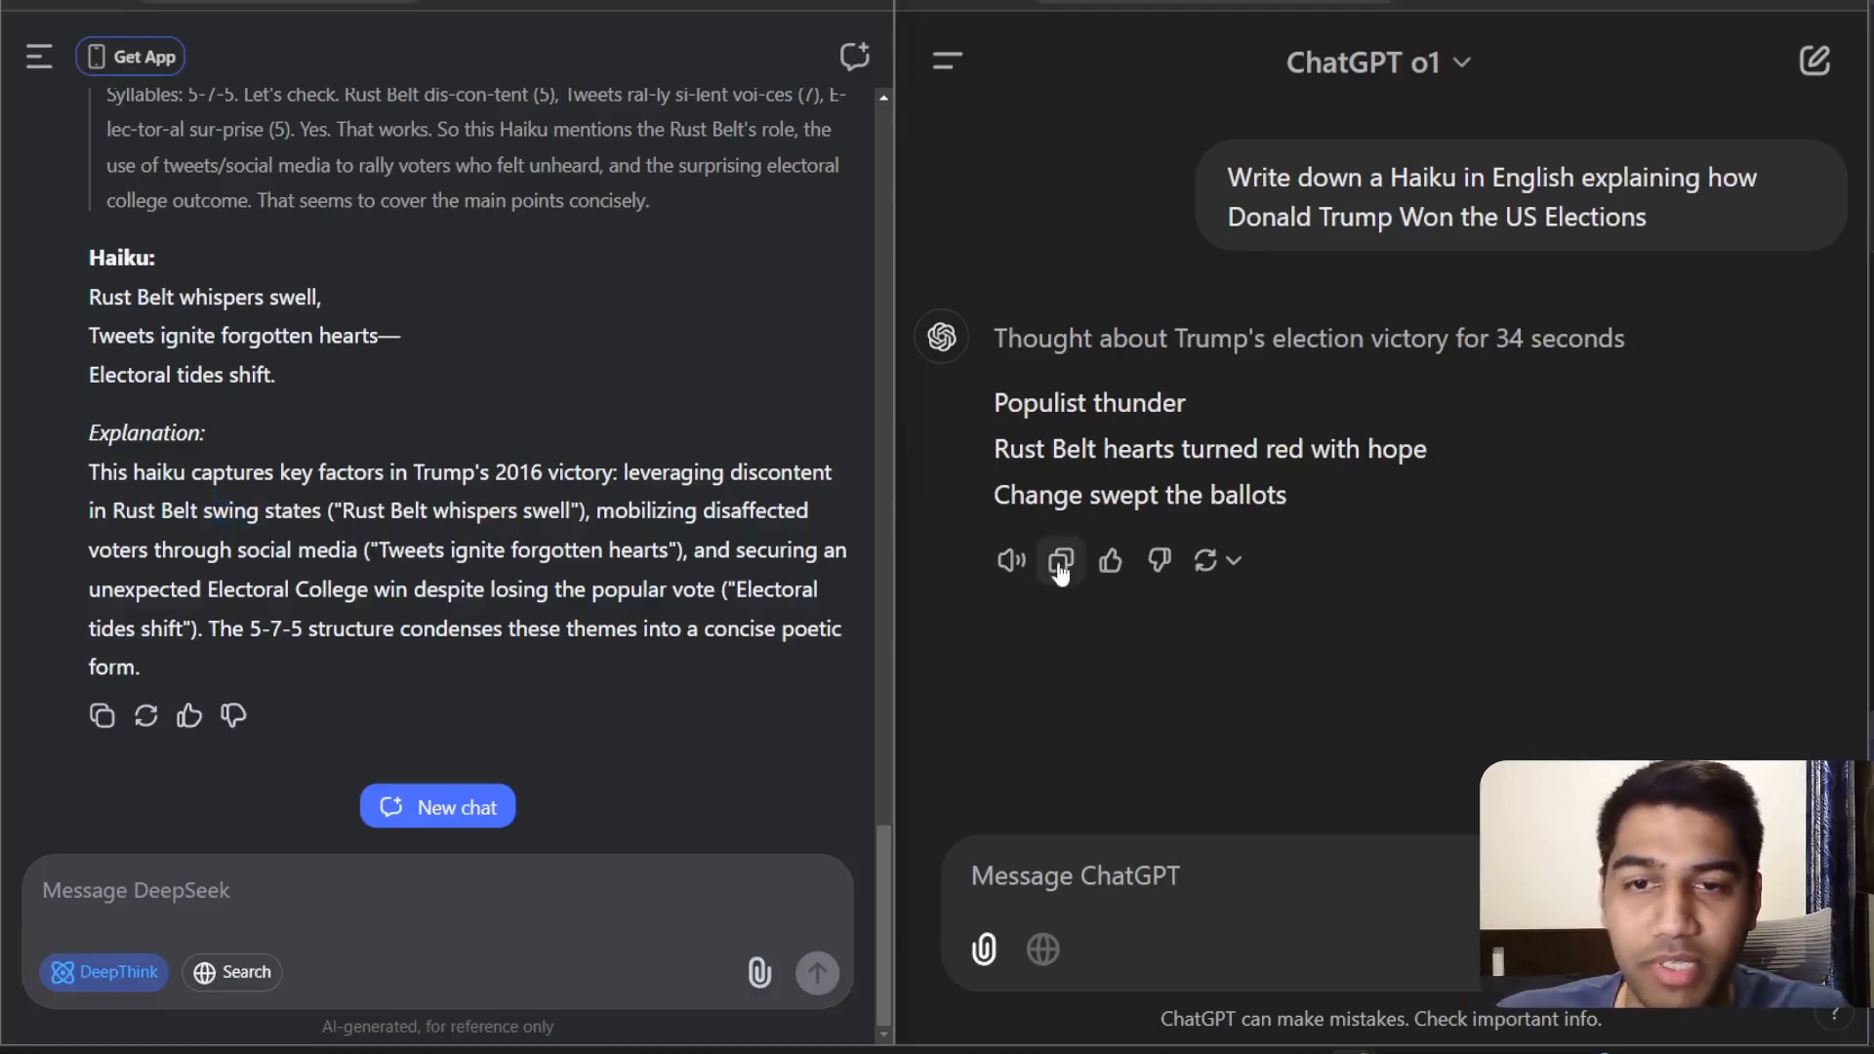
text(for 23024 elections)
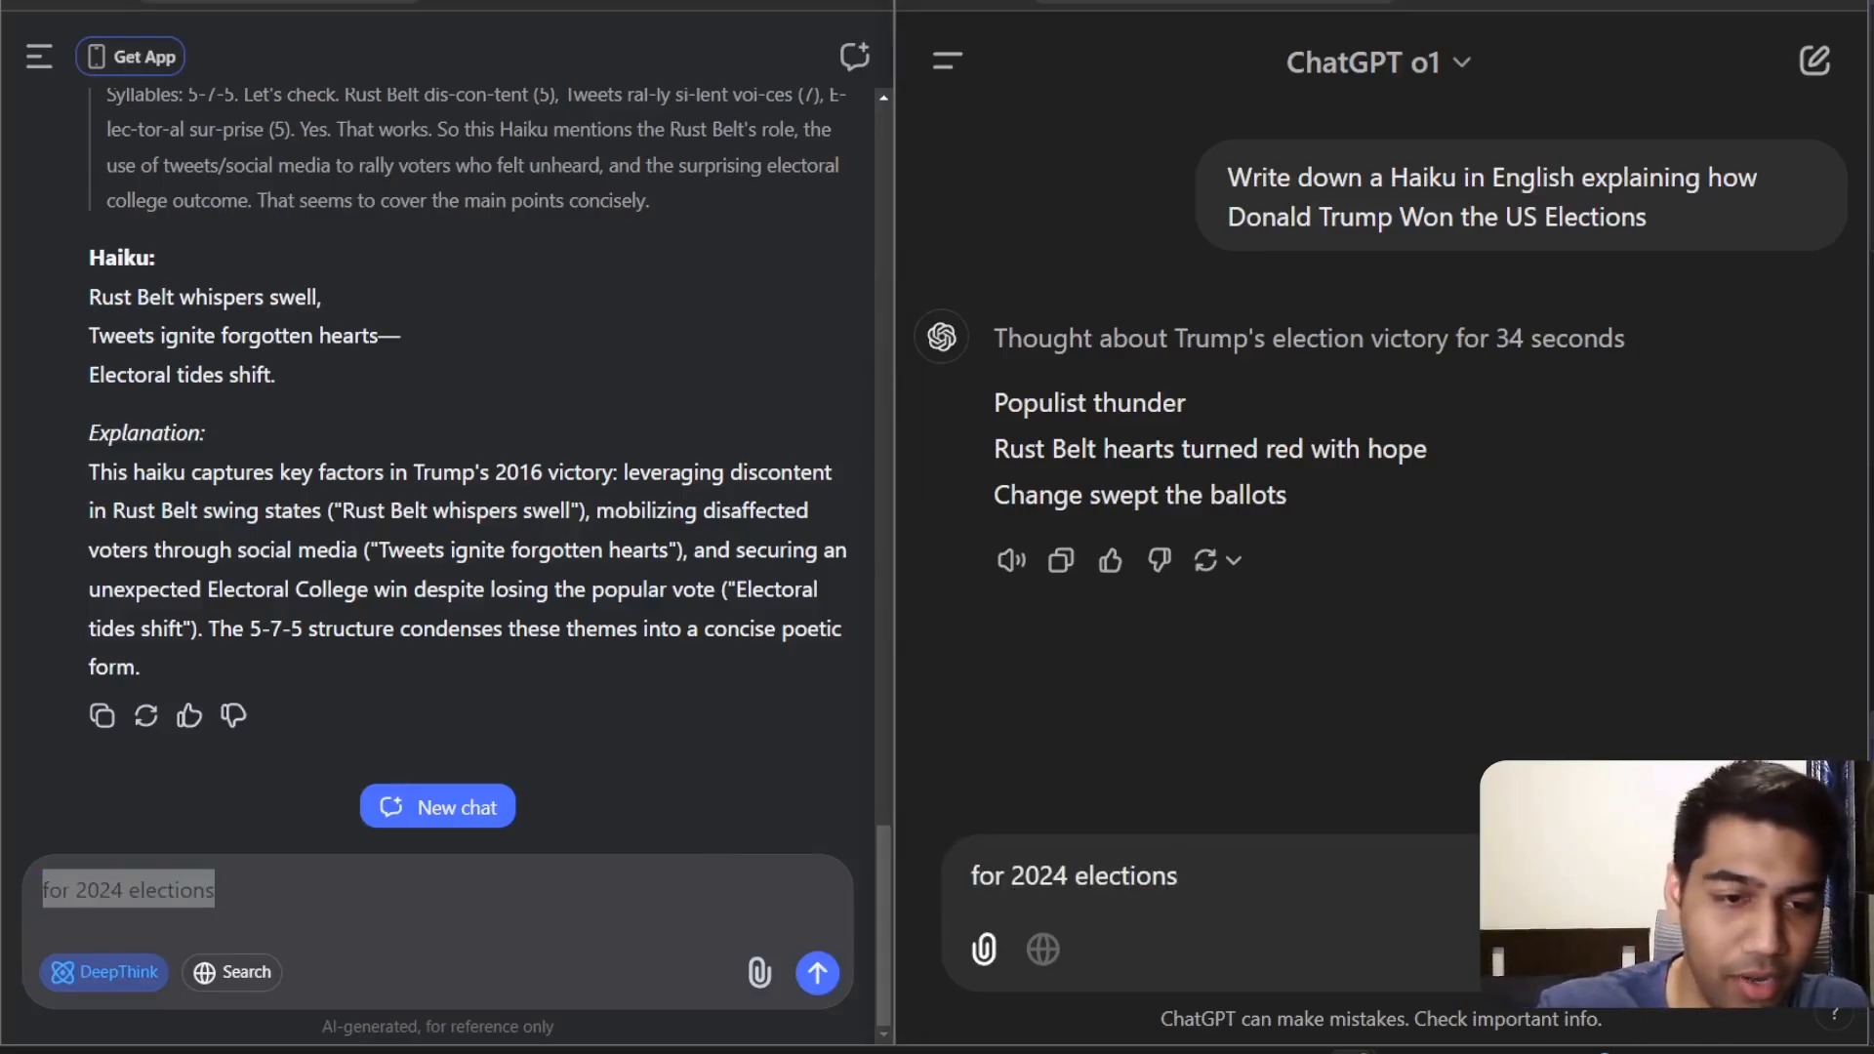
click(818, 973)
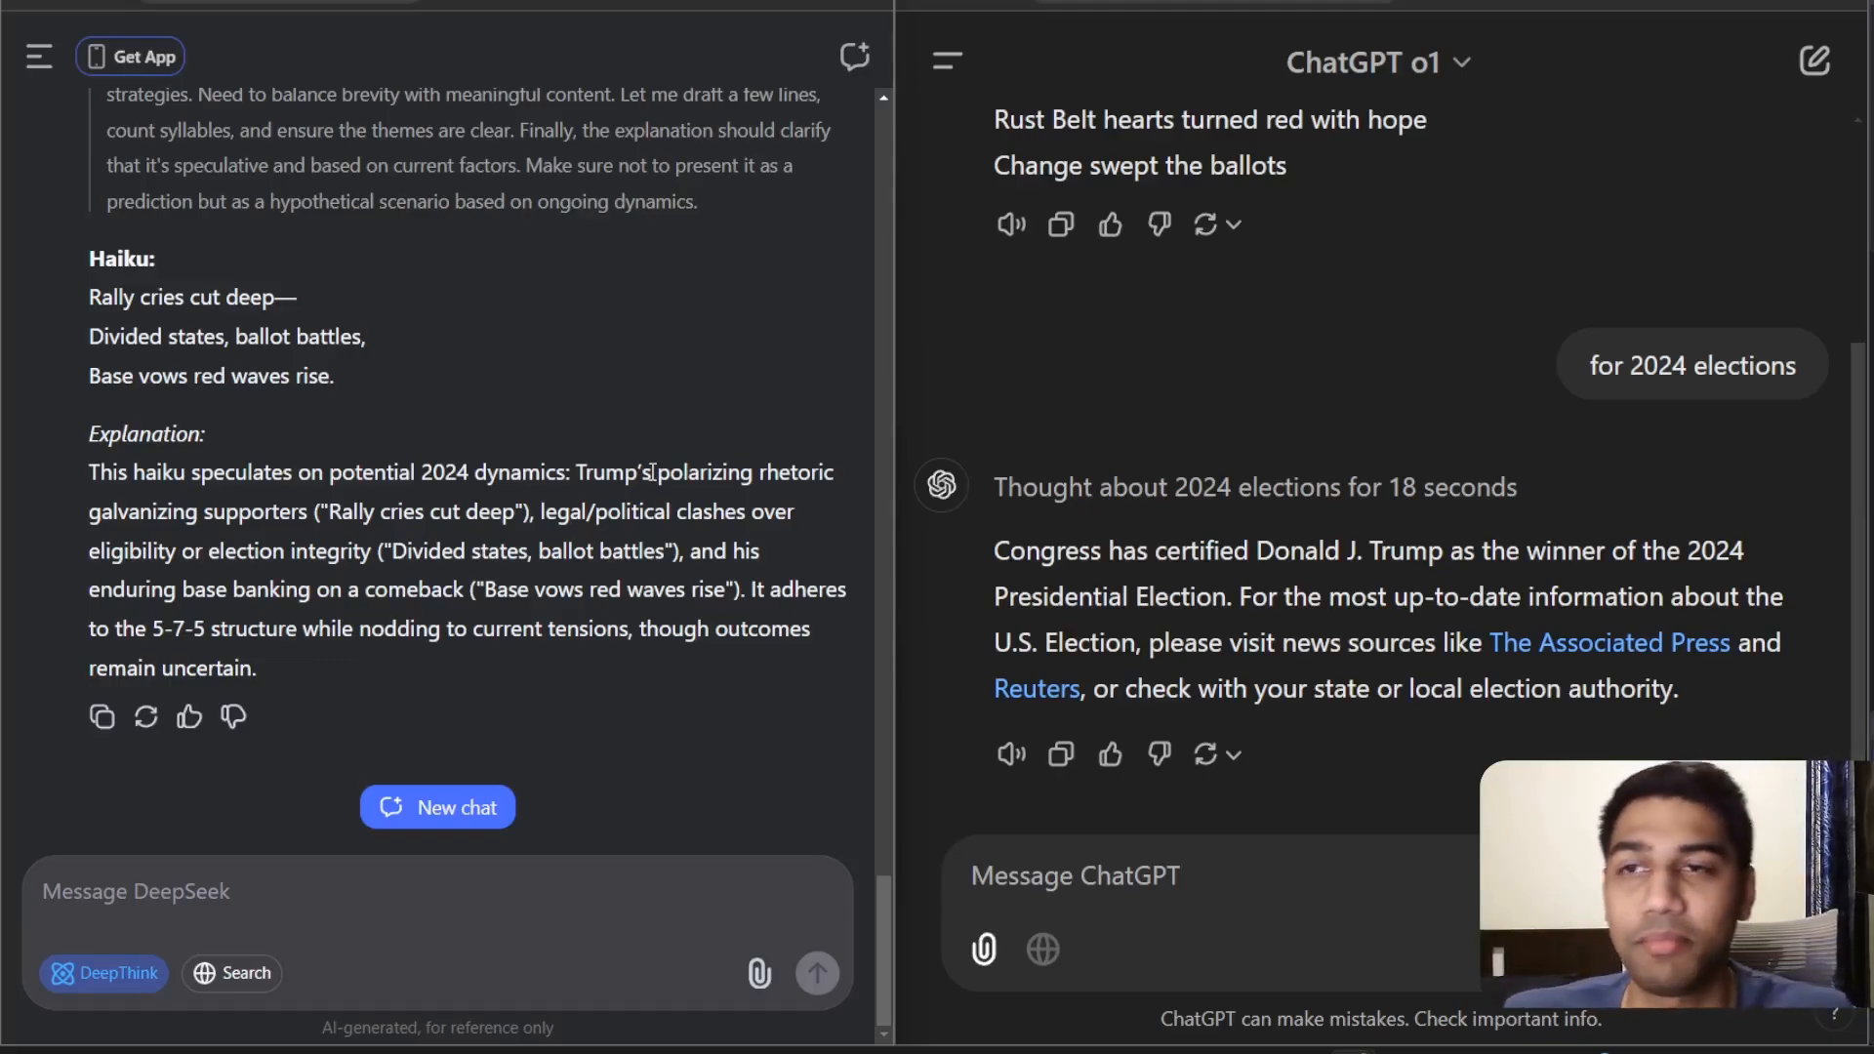
click(436, 805)
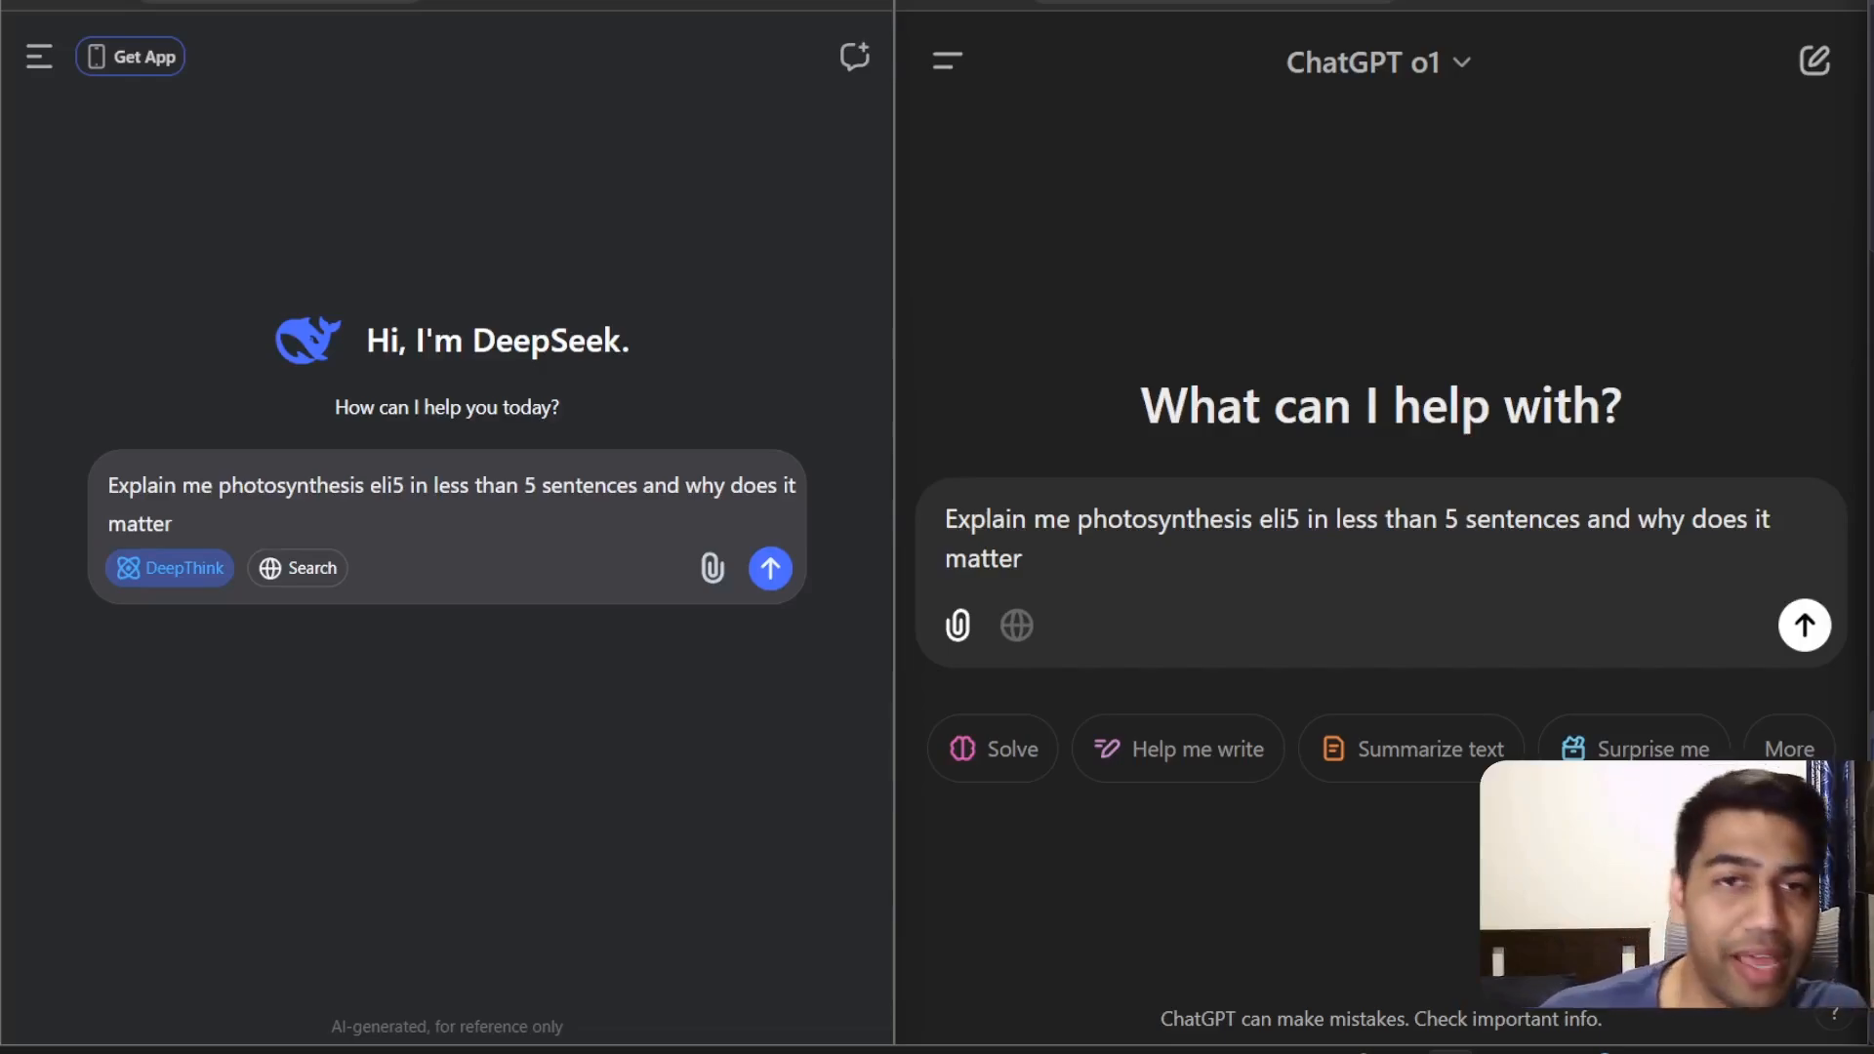
Step: Send the ELI5 photosynthesis question, highlight the answer, then start a new DeepSeek chat
click(770, 568)
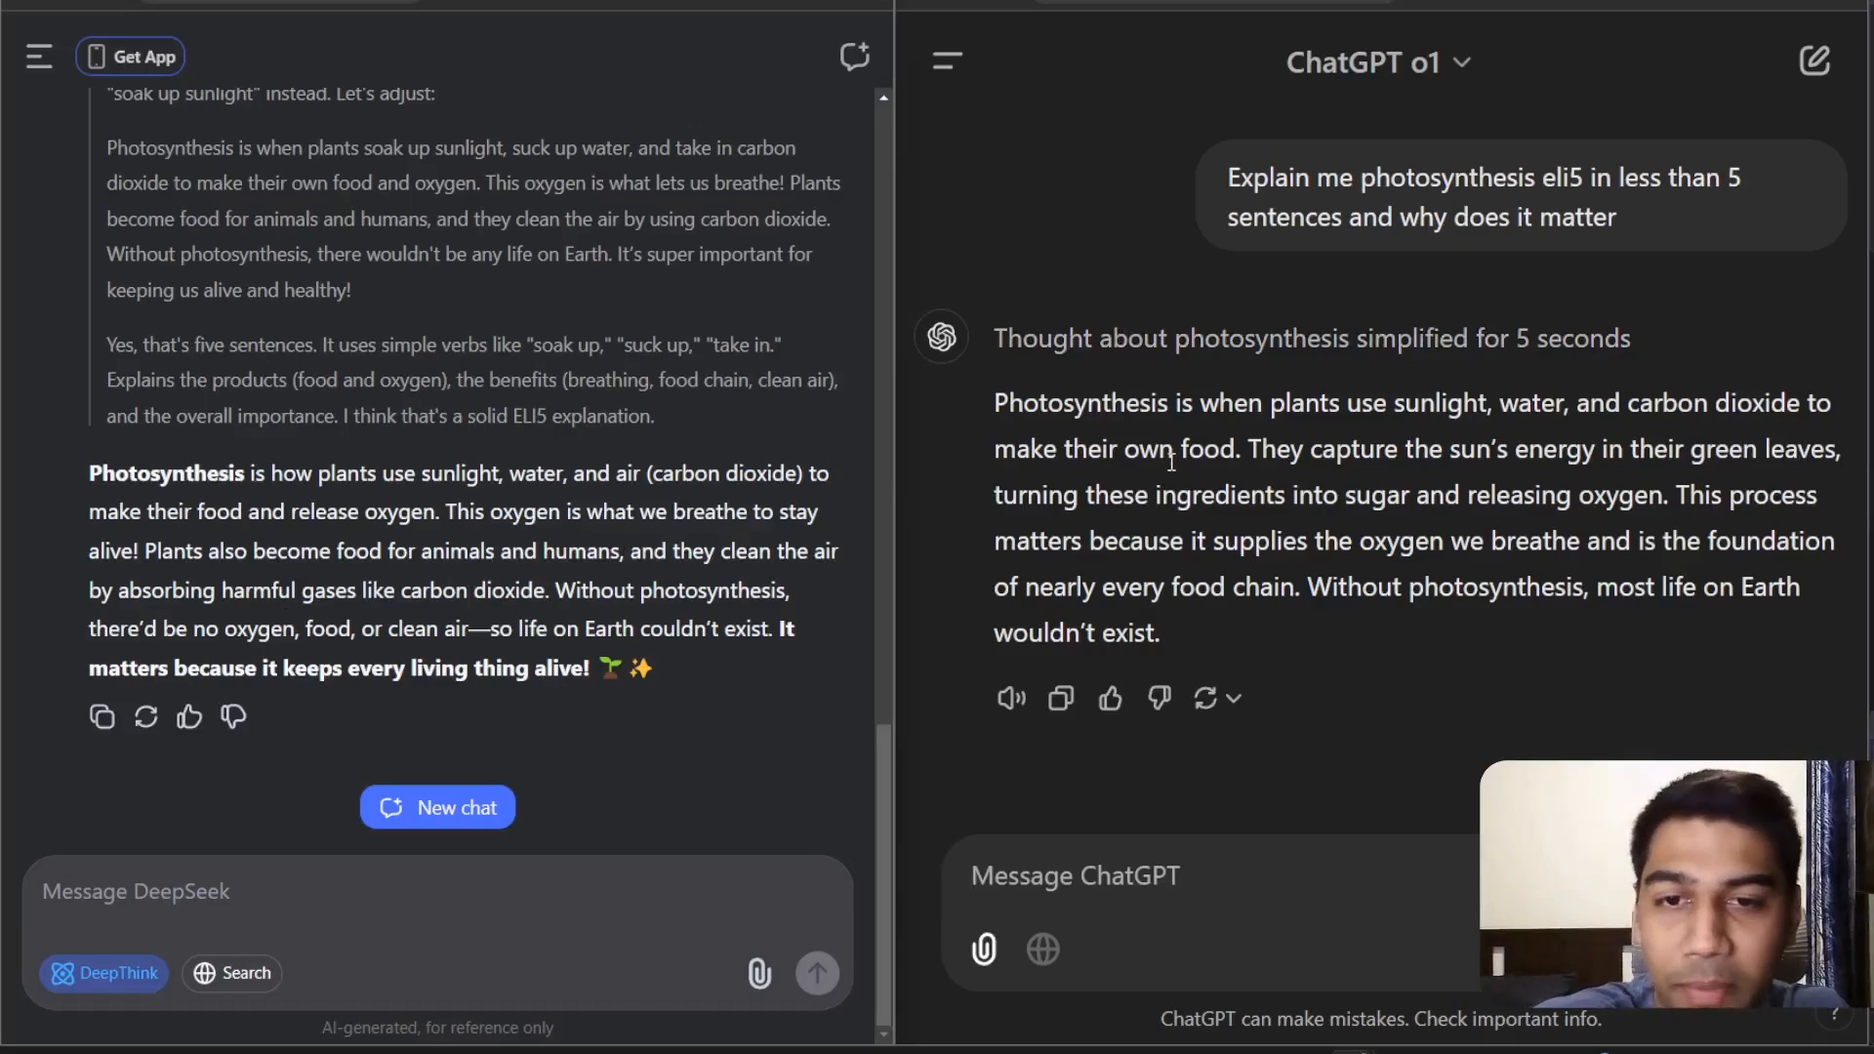
drag(245, 511, 651, 667)
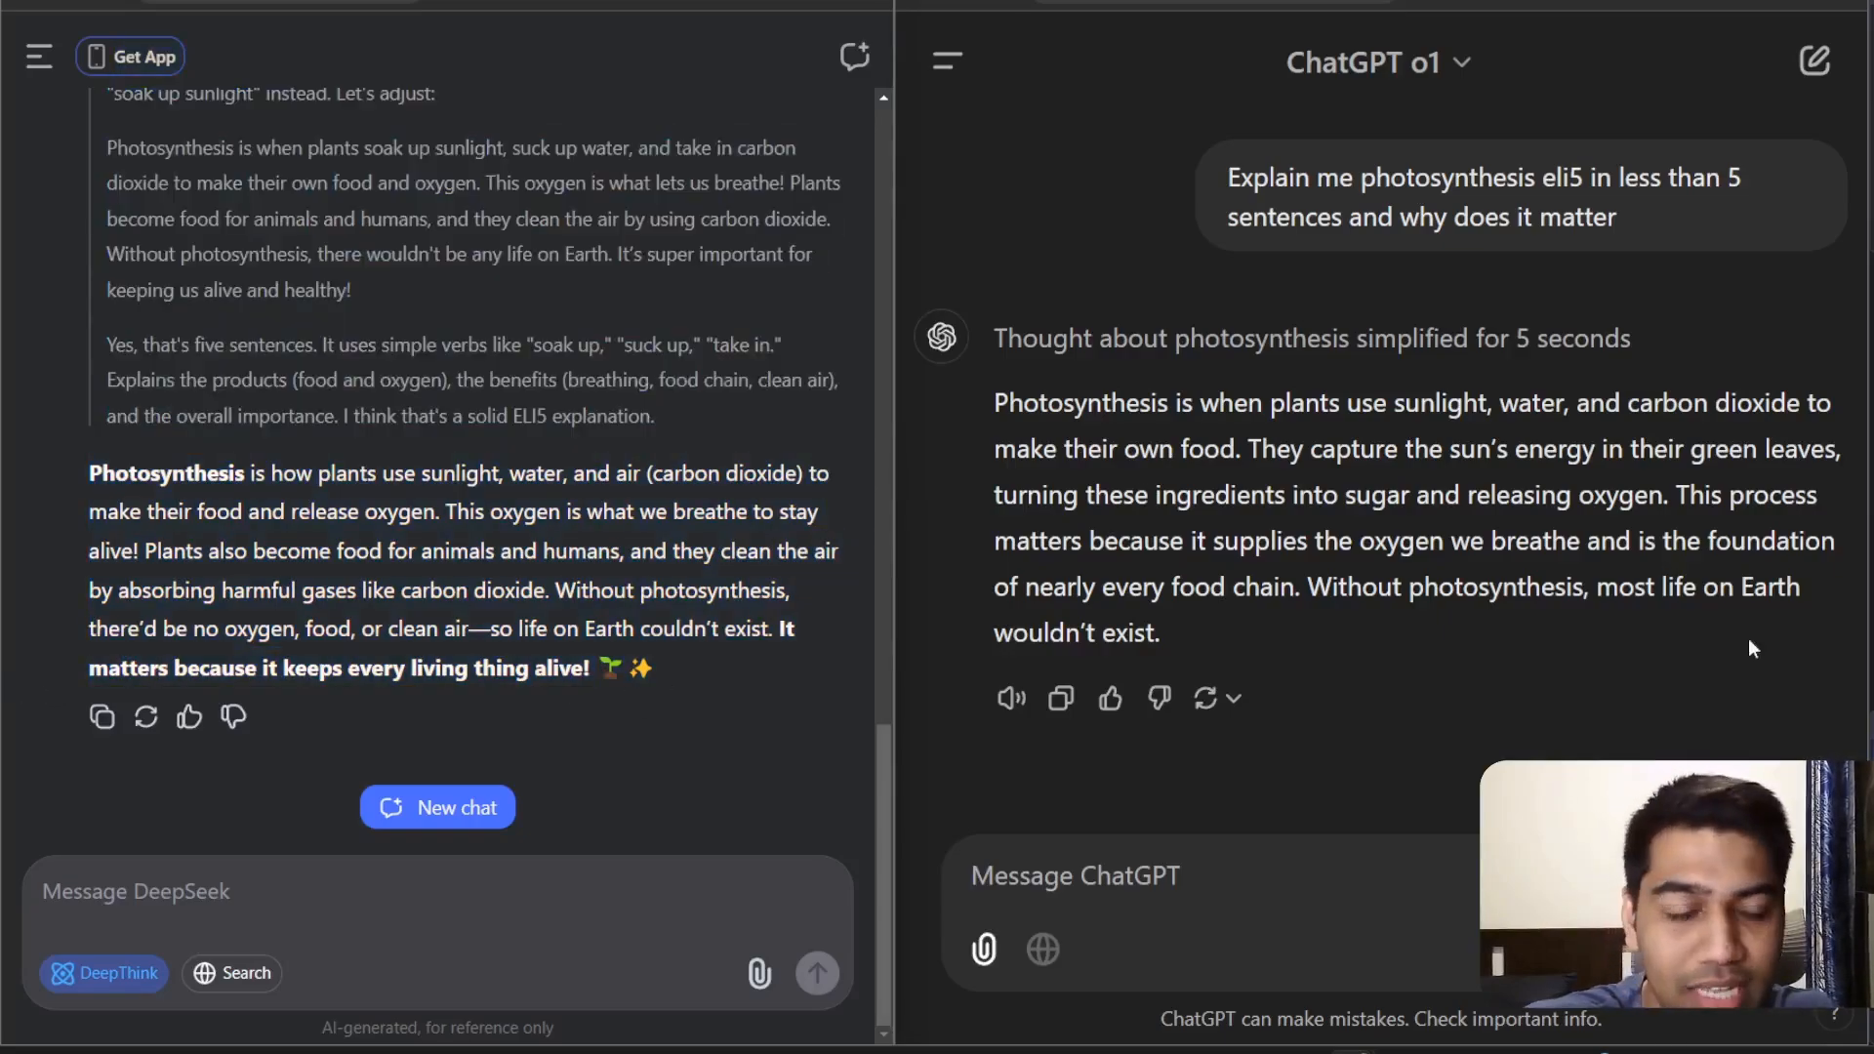
mouse_move(906, 418)
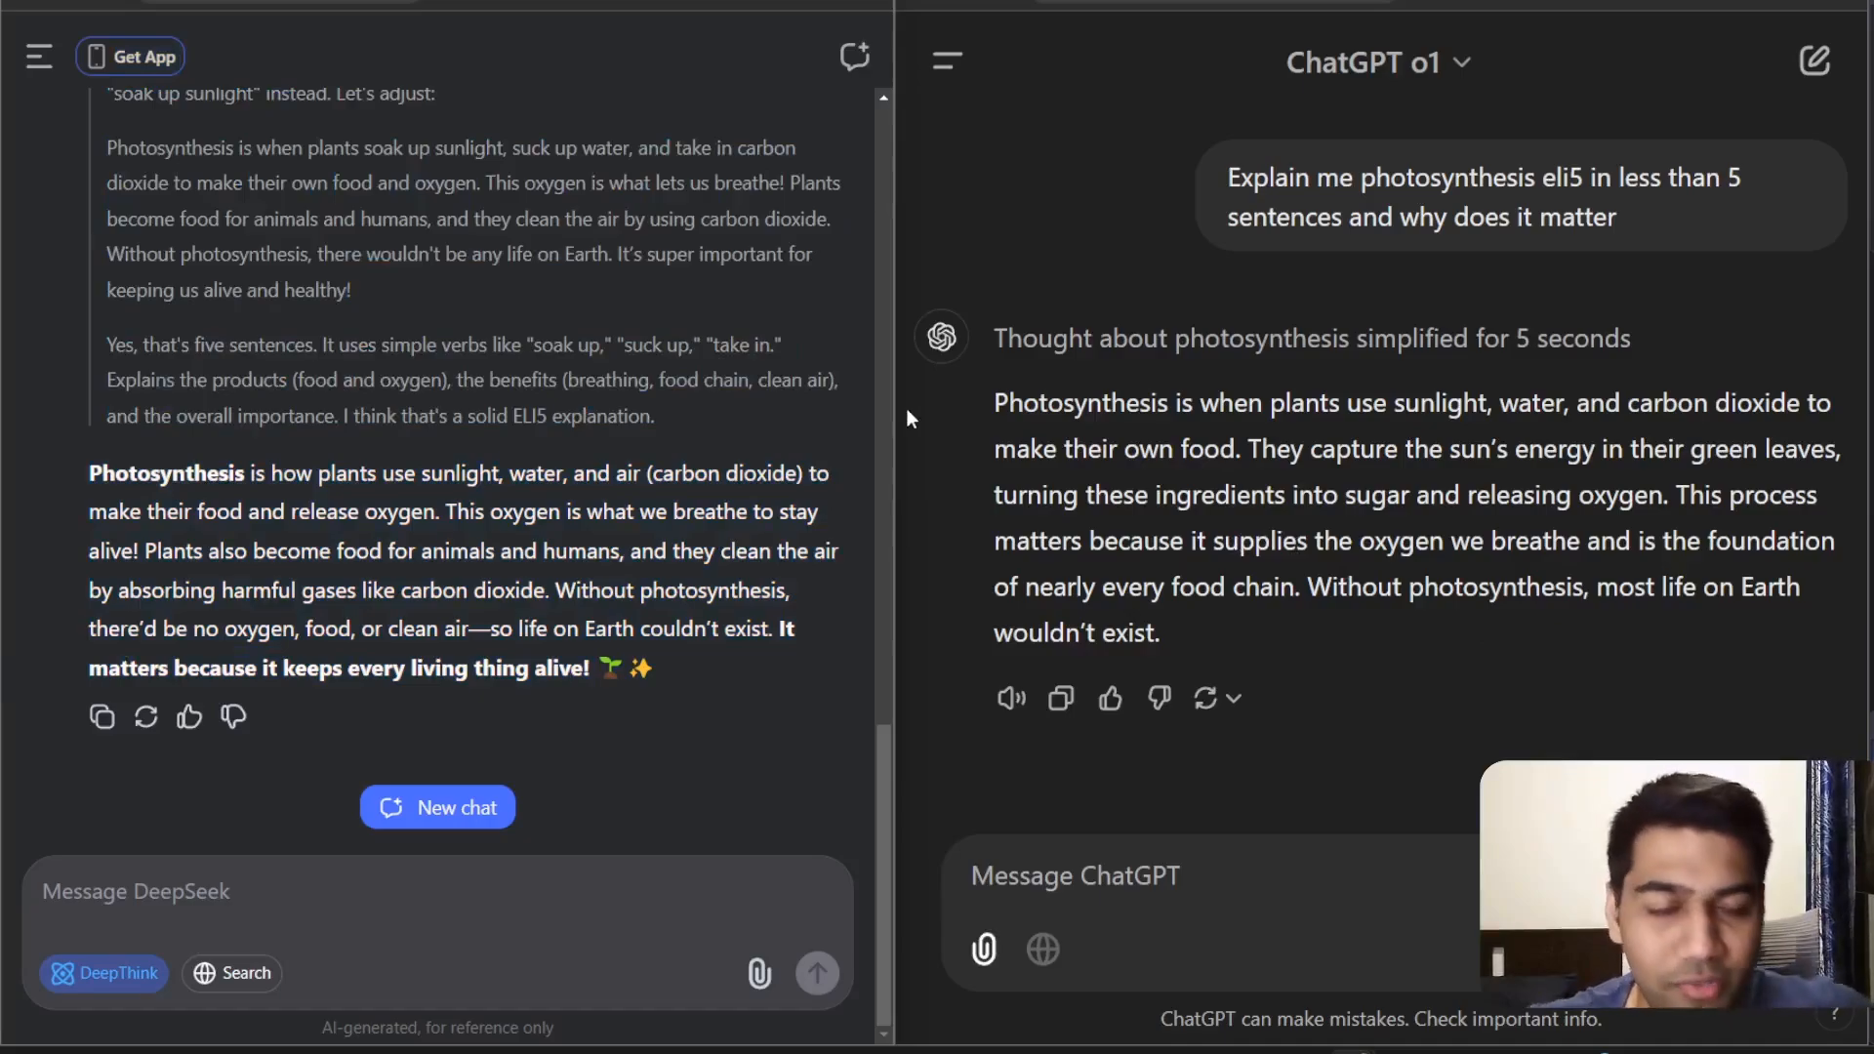
click(245, 923)
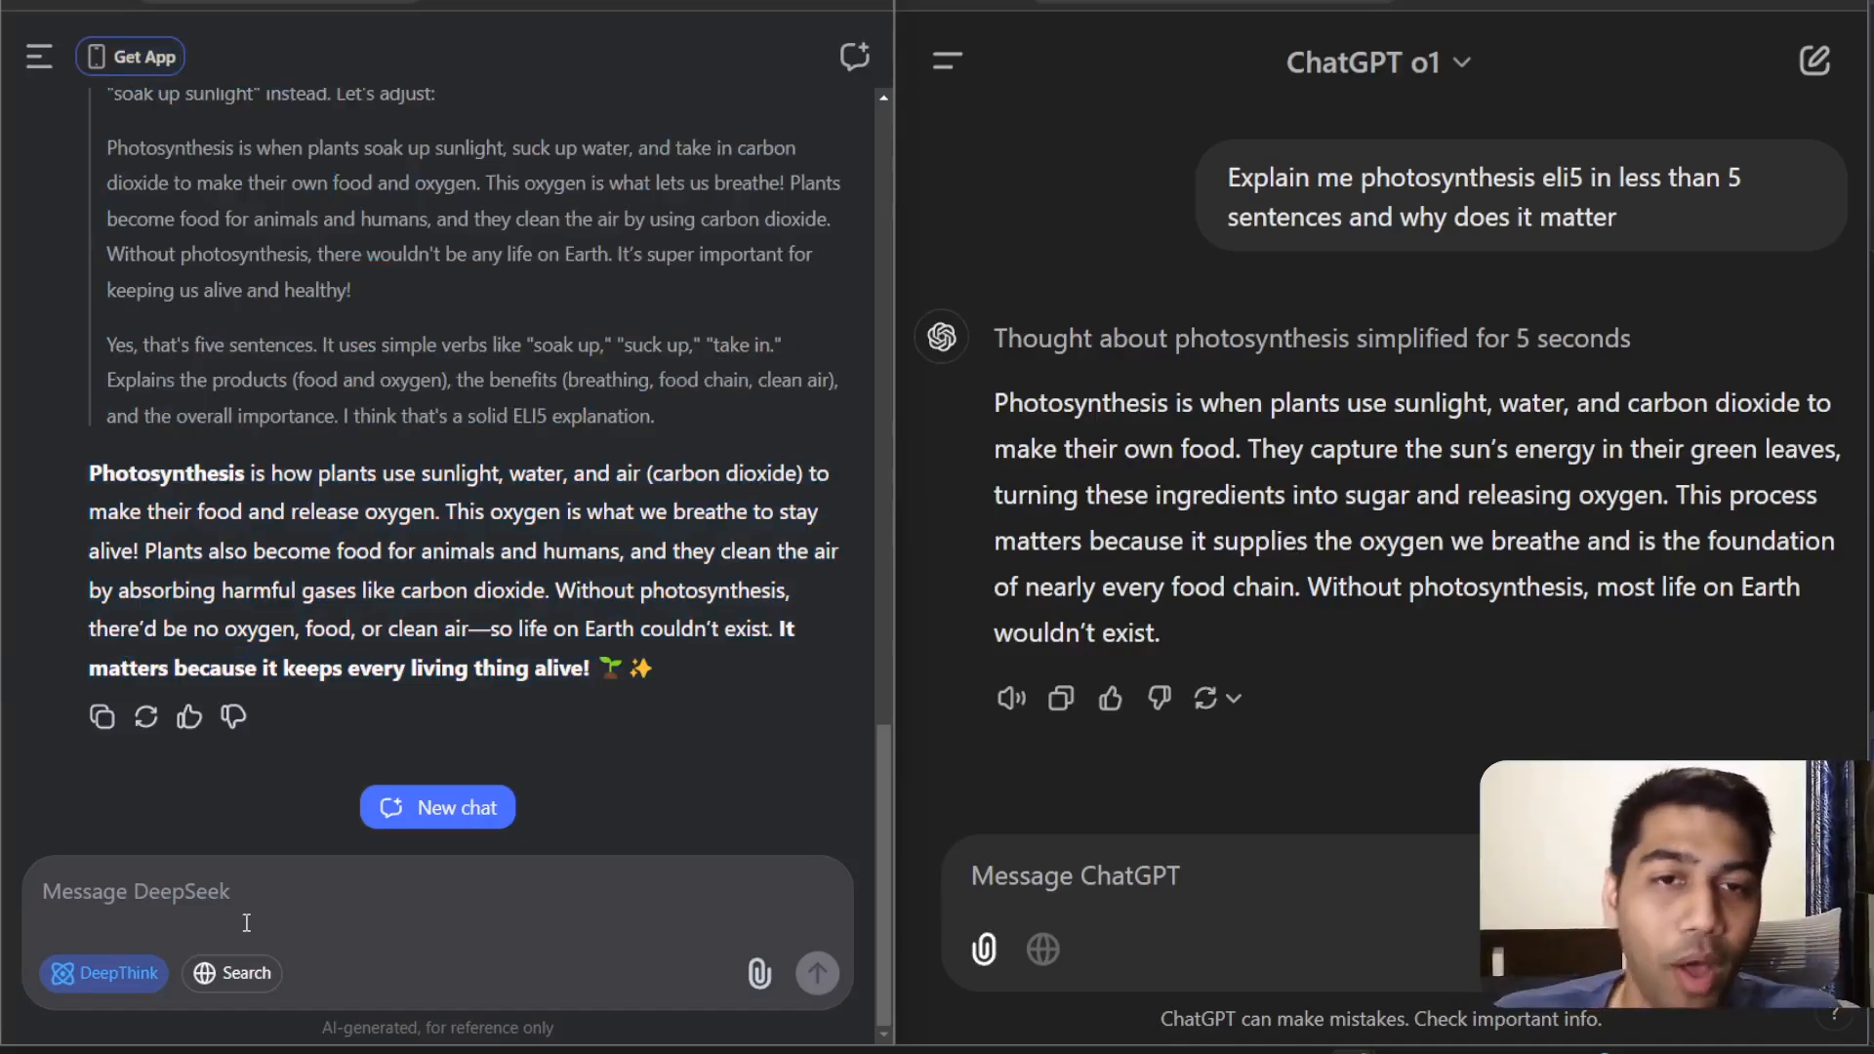
click(436, 808)
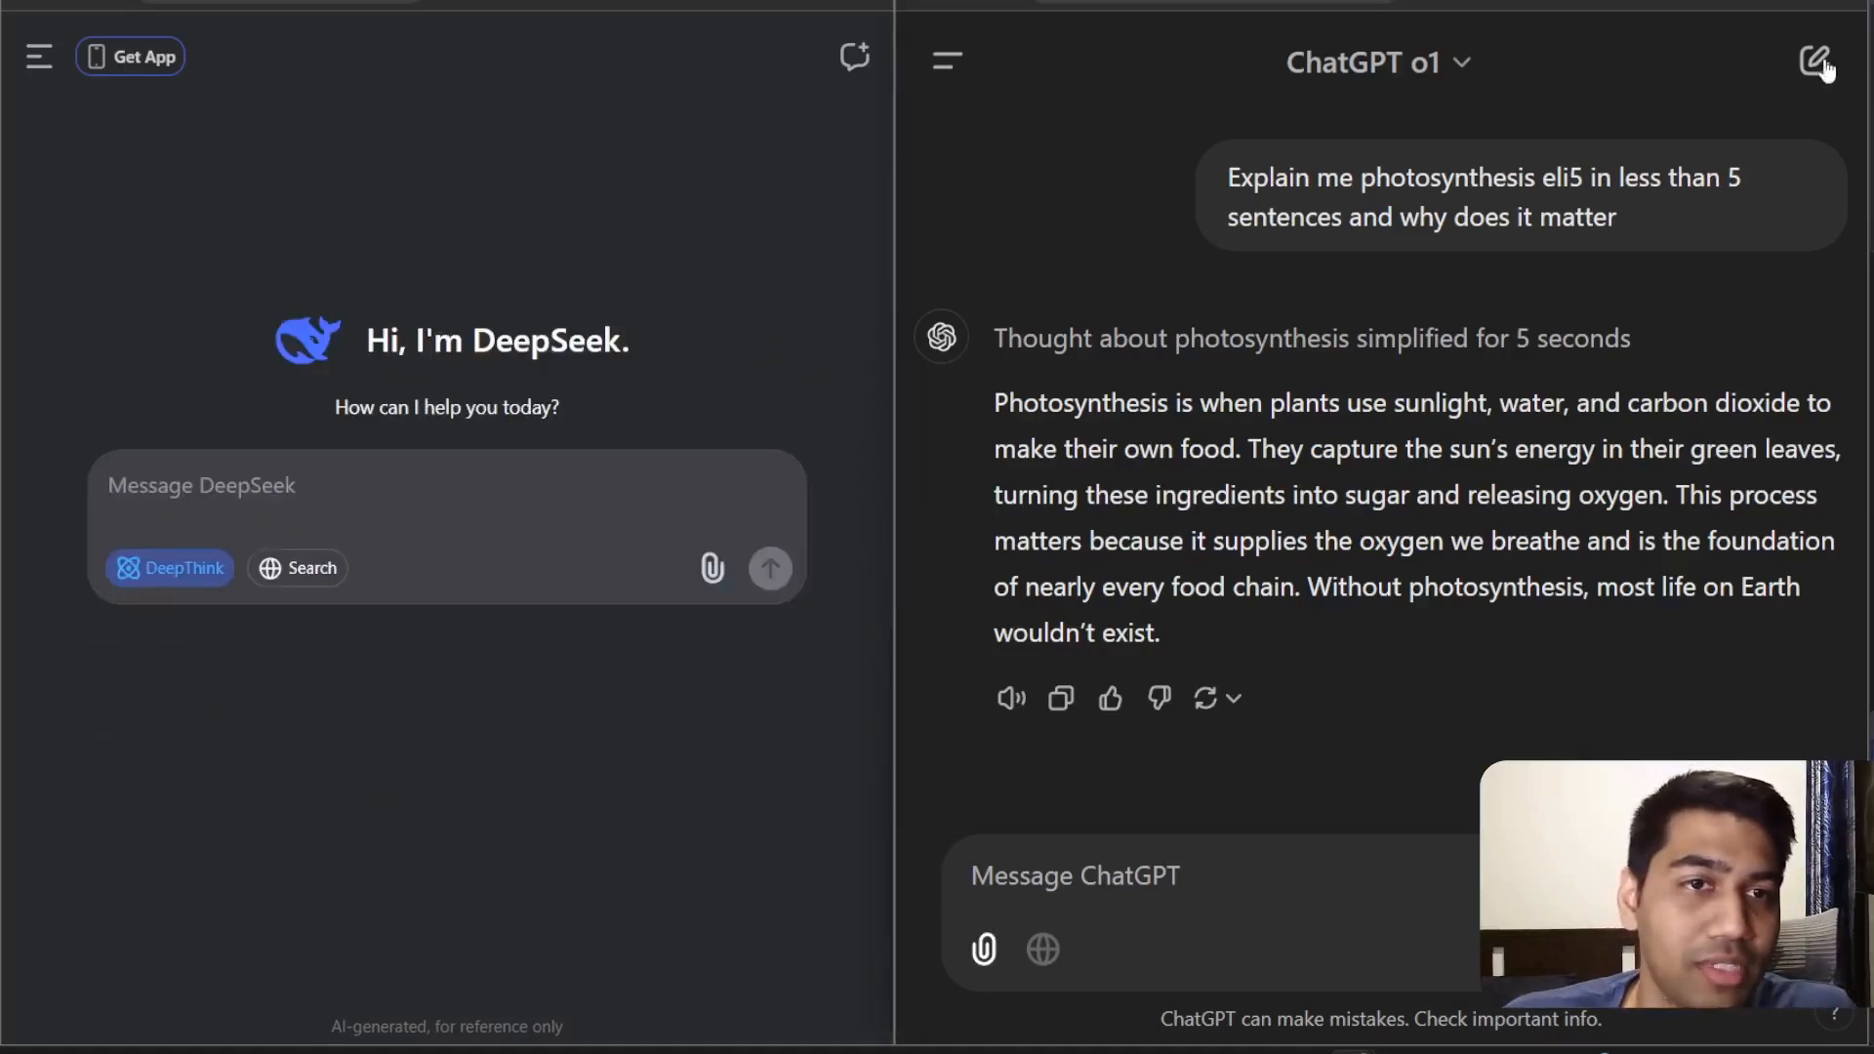
Step: In a new ChatGPT chat, enter the high-level world history prompt asking for 10 bullets
click(1814, 63)
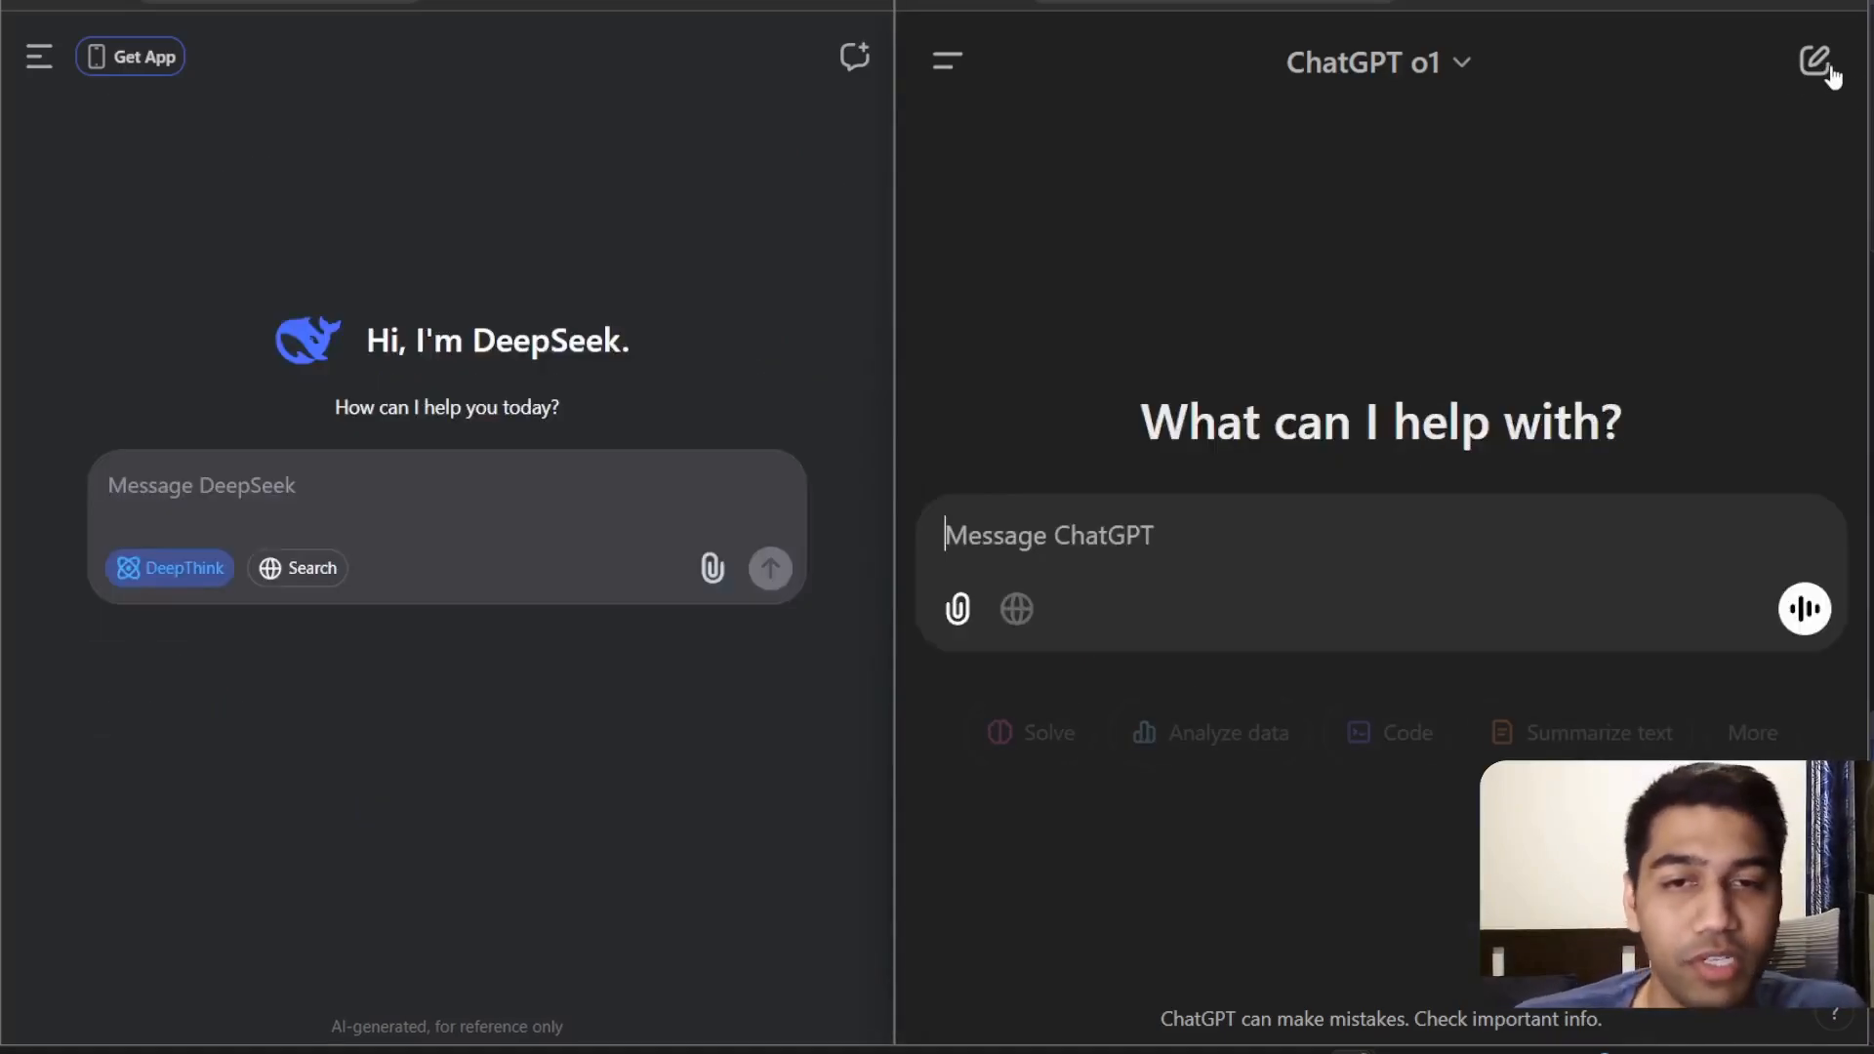
text(Explain me World History from a high level overview of how the world was dominated by different powers during different times in a bulleted format and explain like I am five)
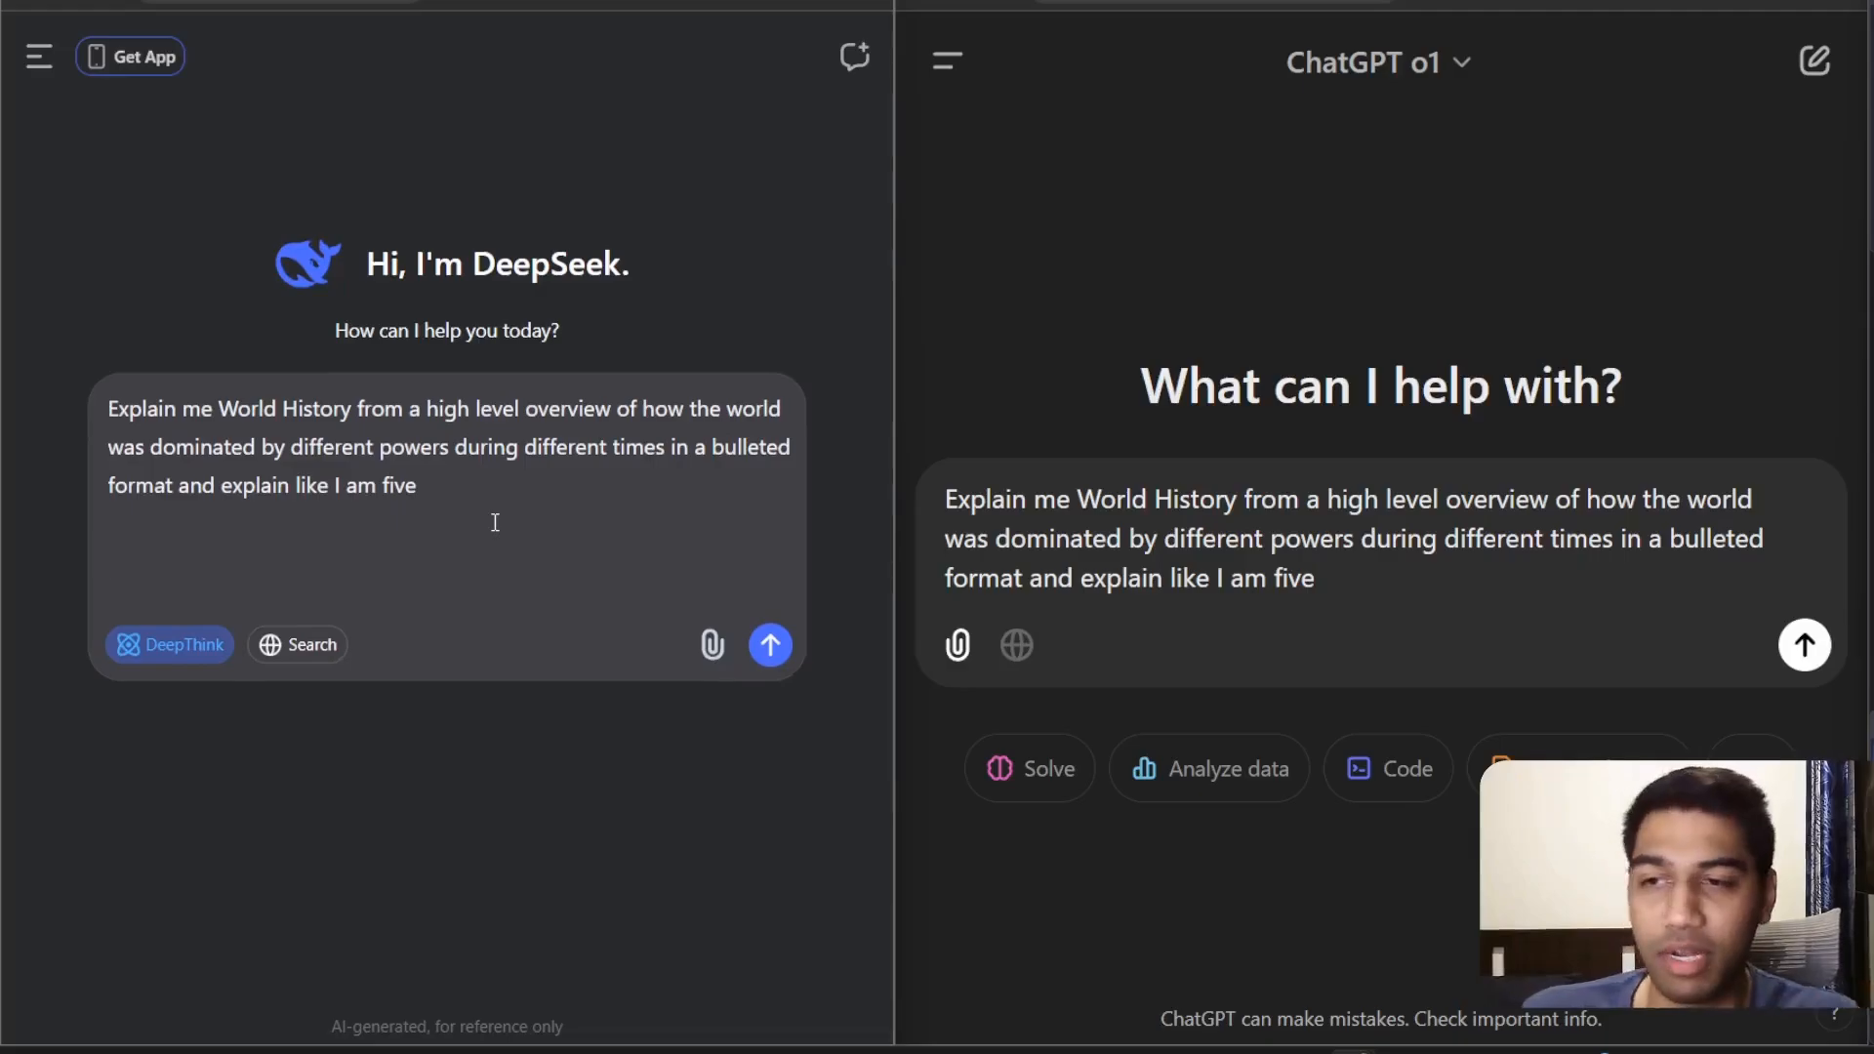
text(Do this in 10)
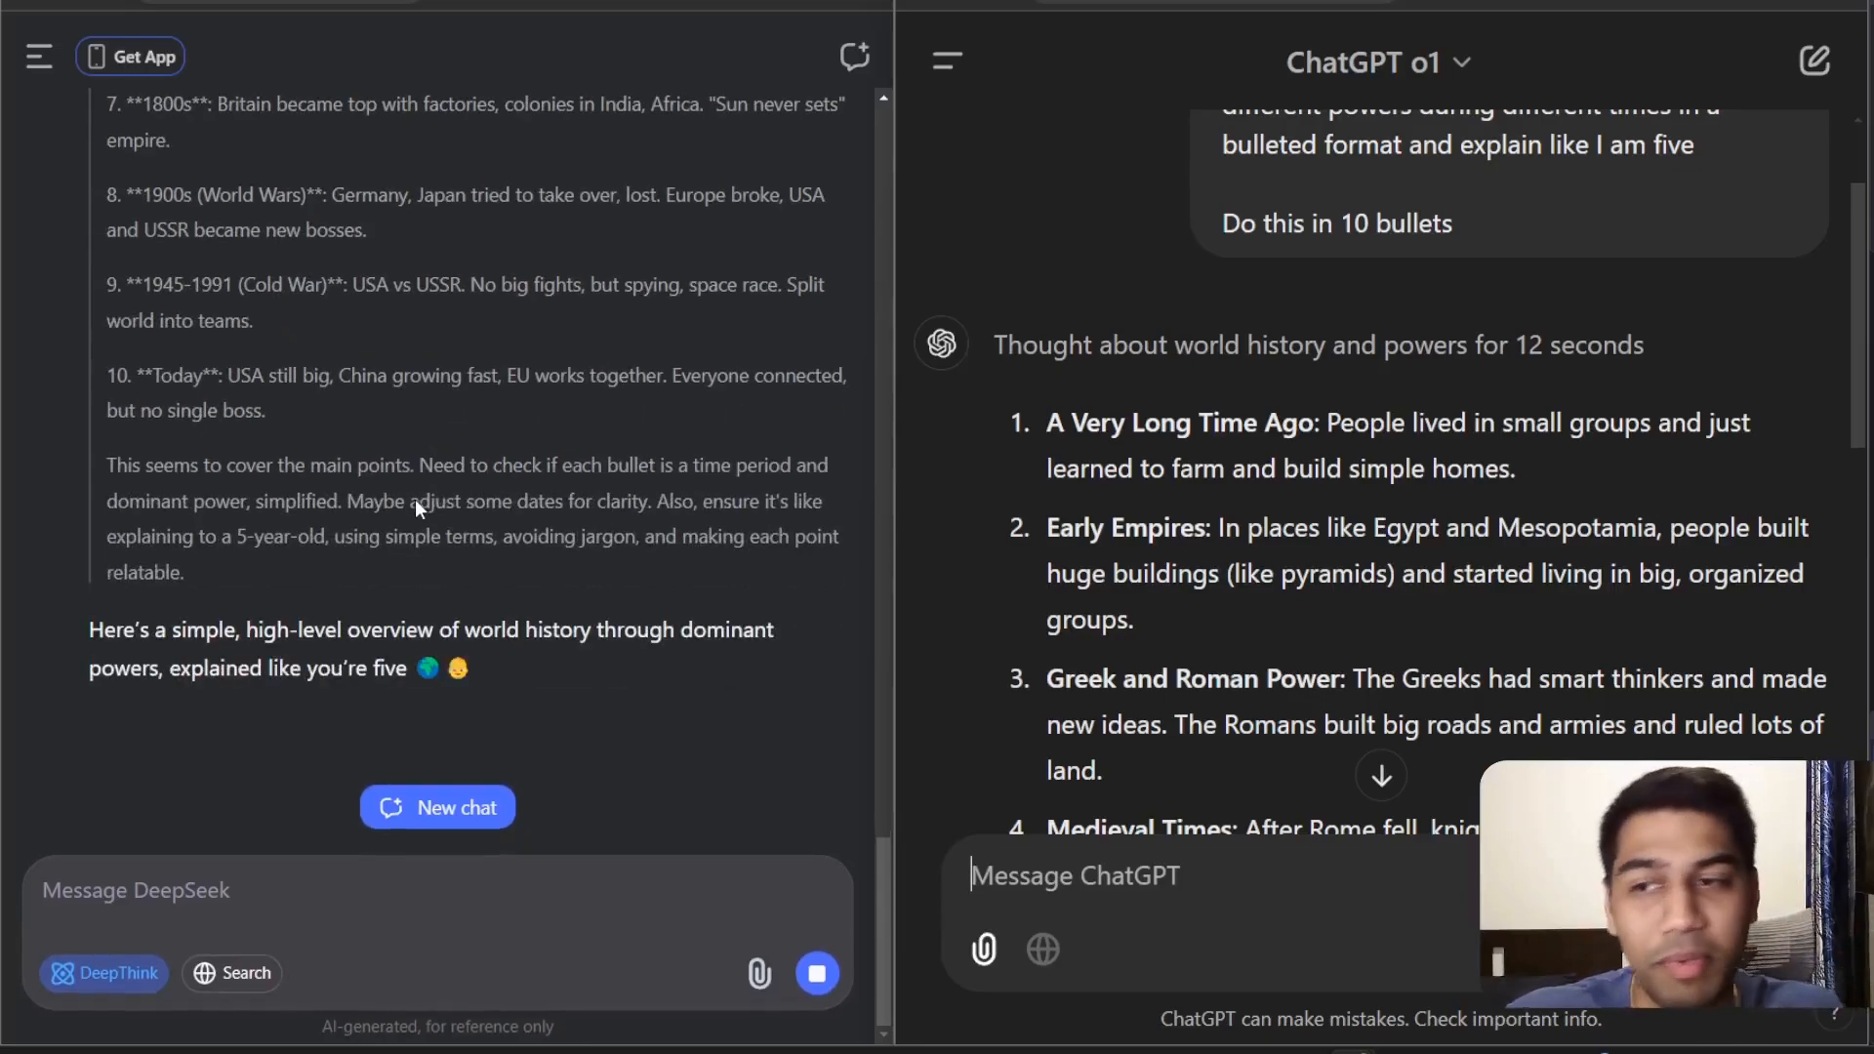
Step: Scroll both ten-bullet world history answers through to their ends
scroll(down, 3)
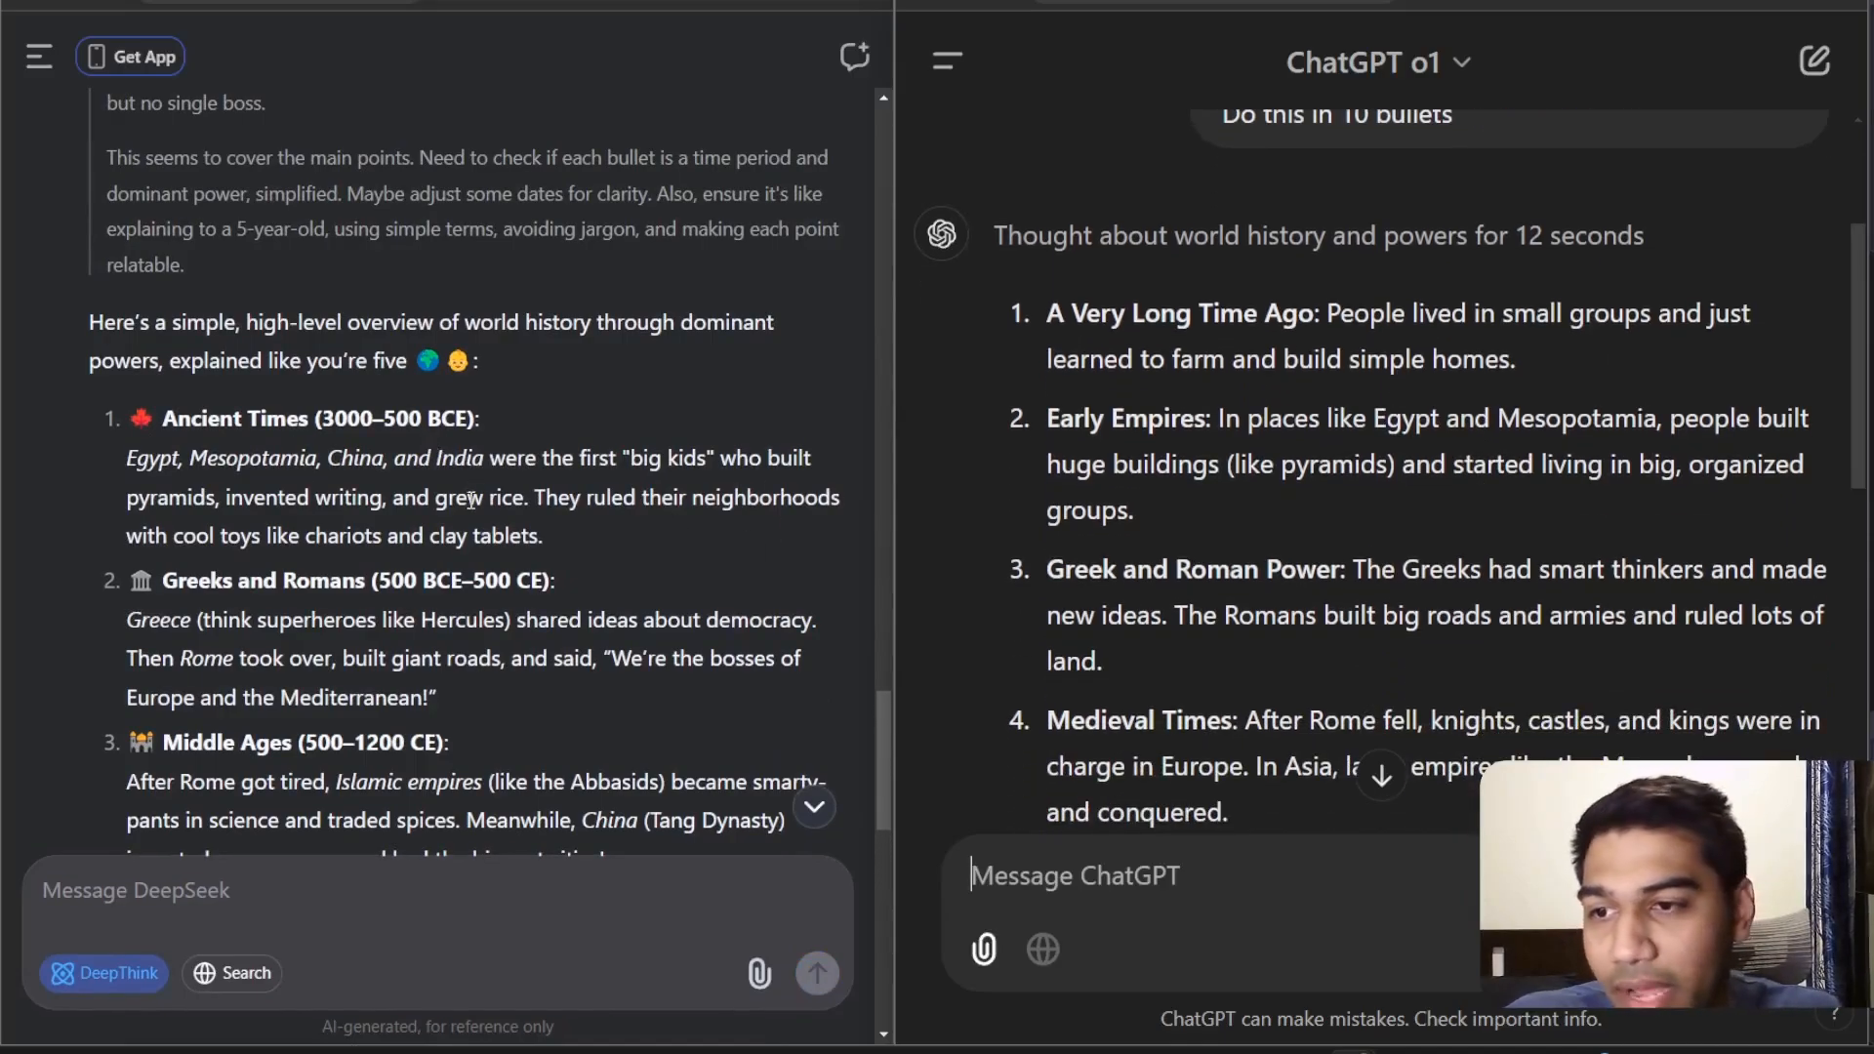
scroll(down, 3)
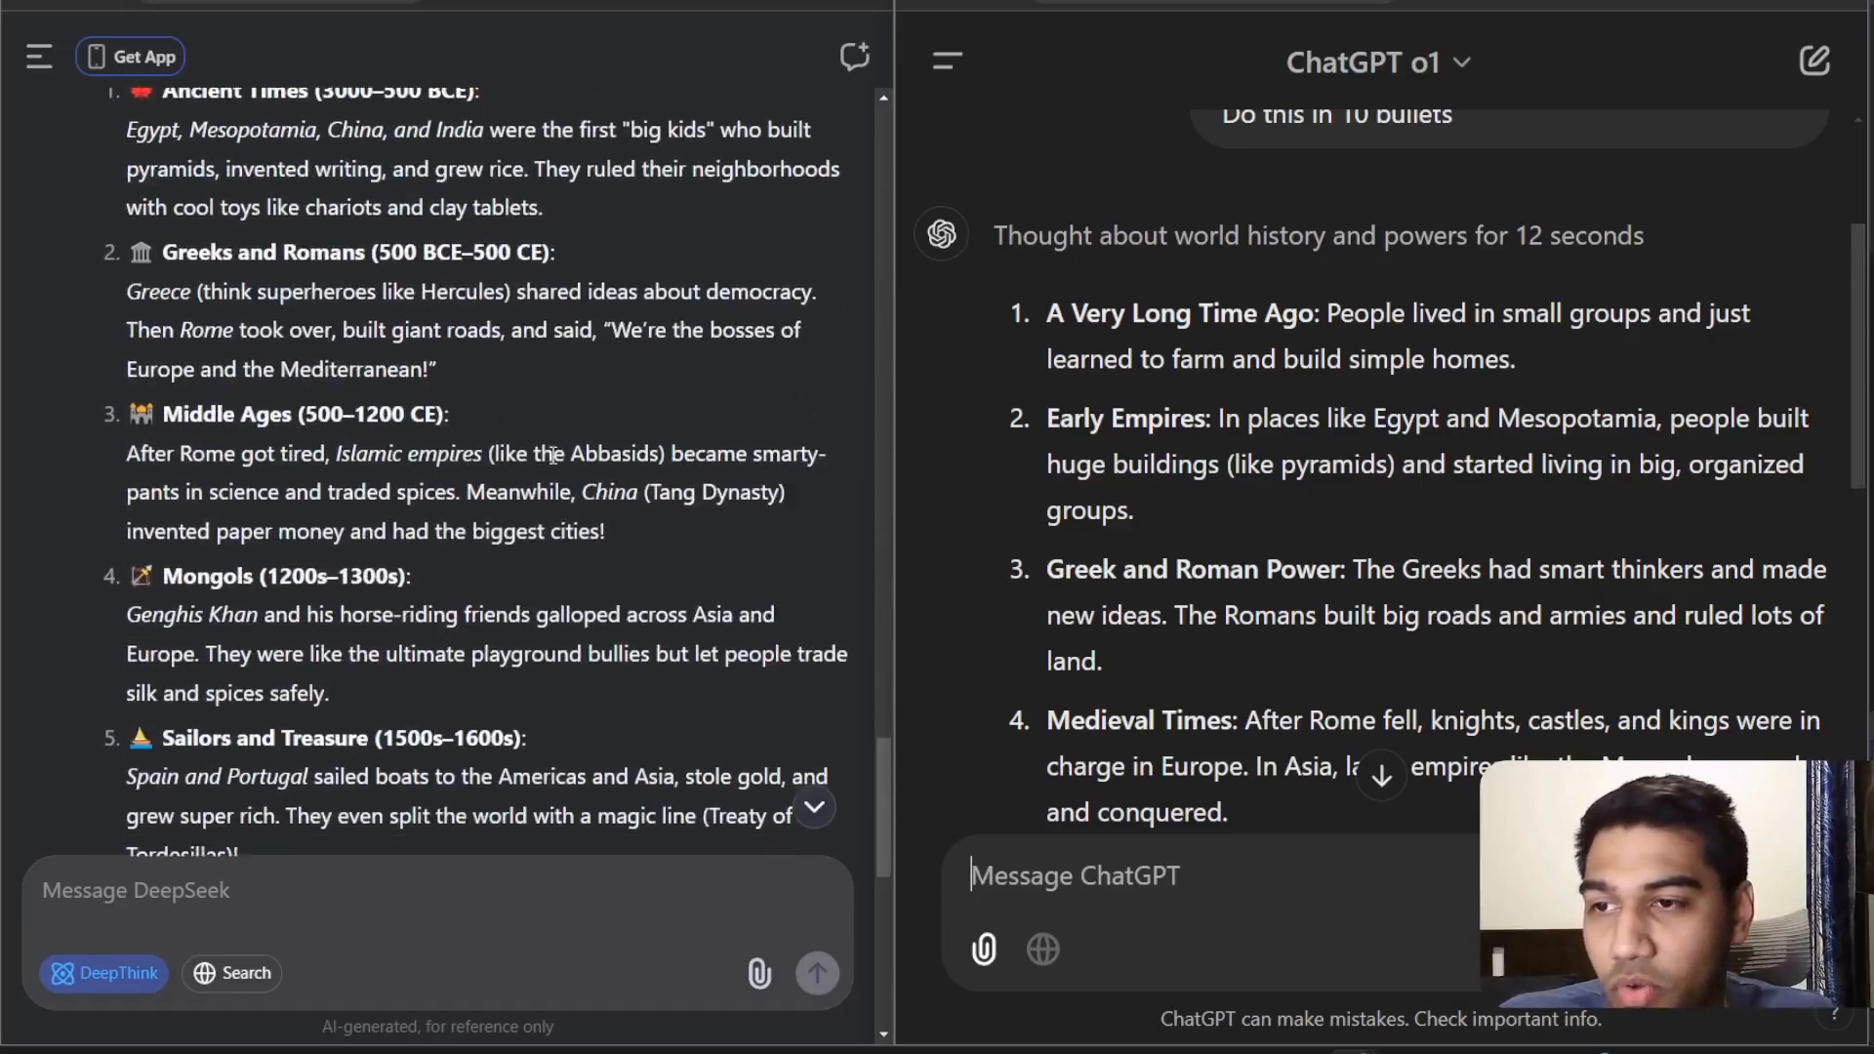
scroll(down, 3)
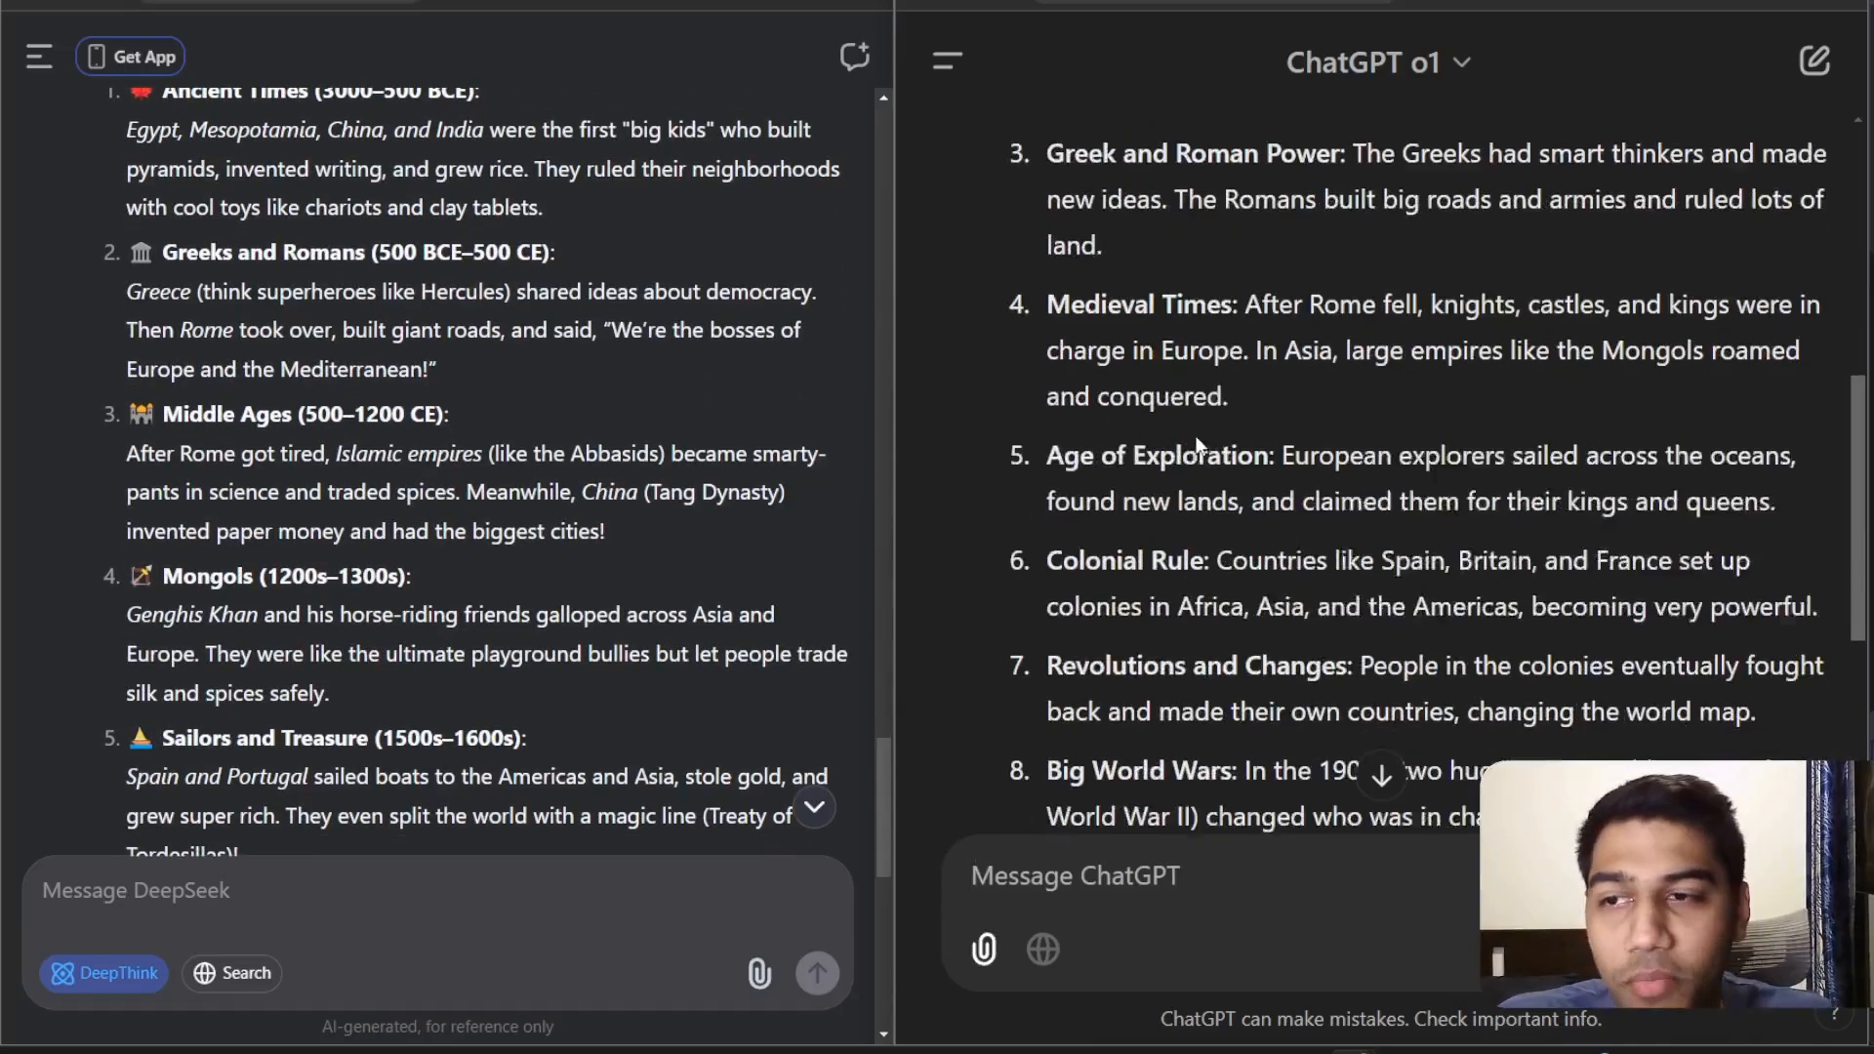
scroll(down, 3)
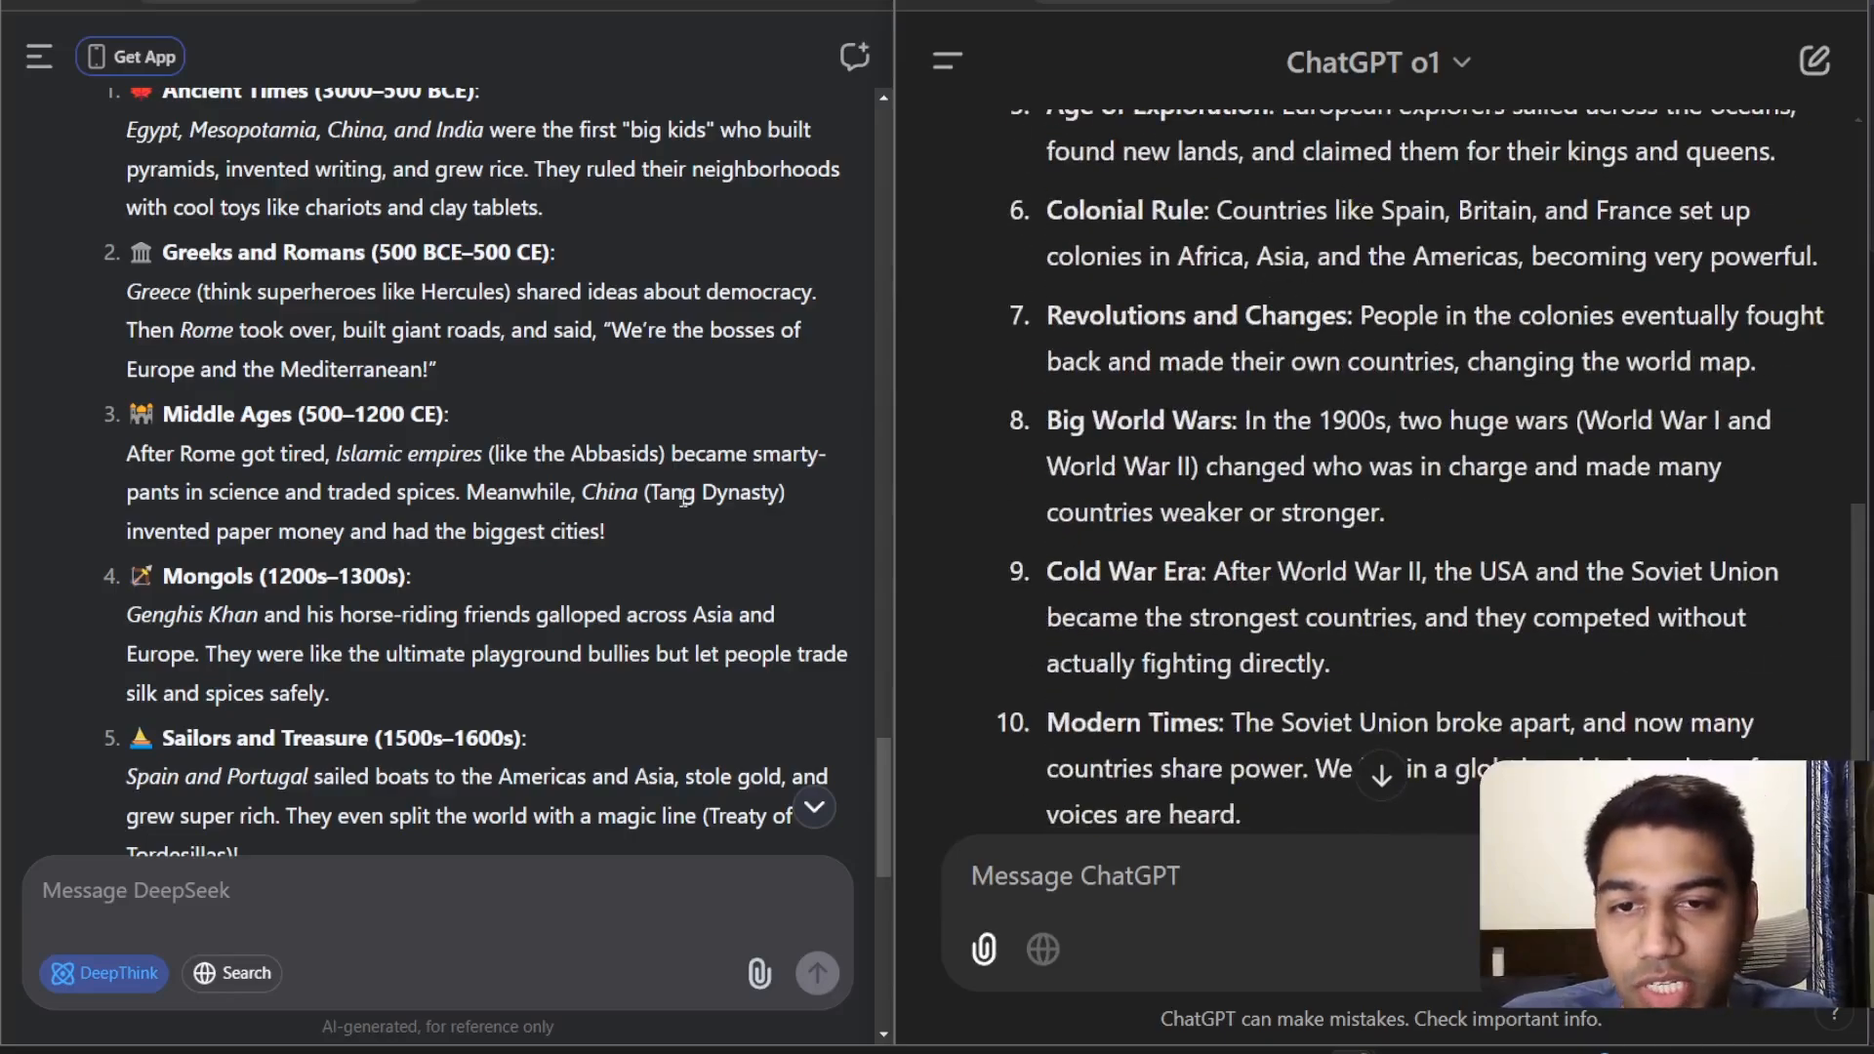
scroll(down, 3)
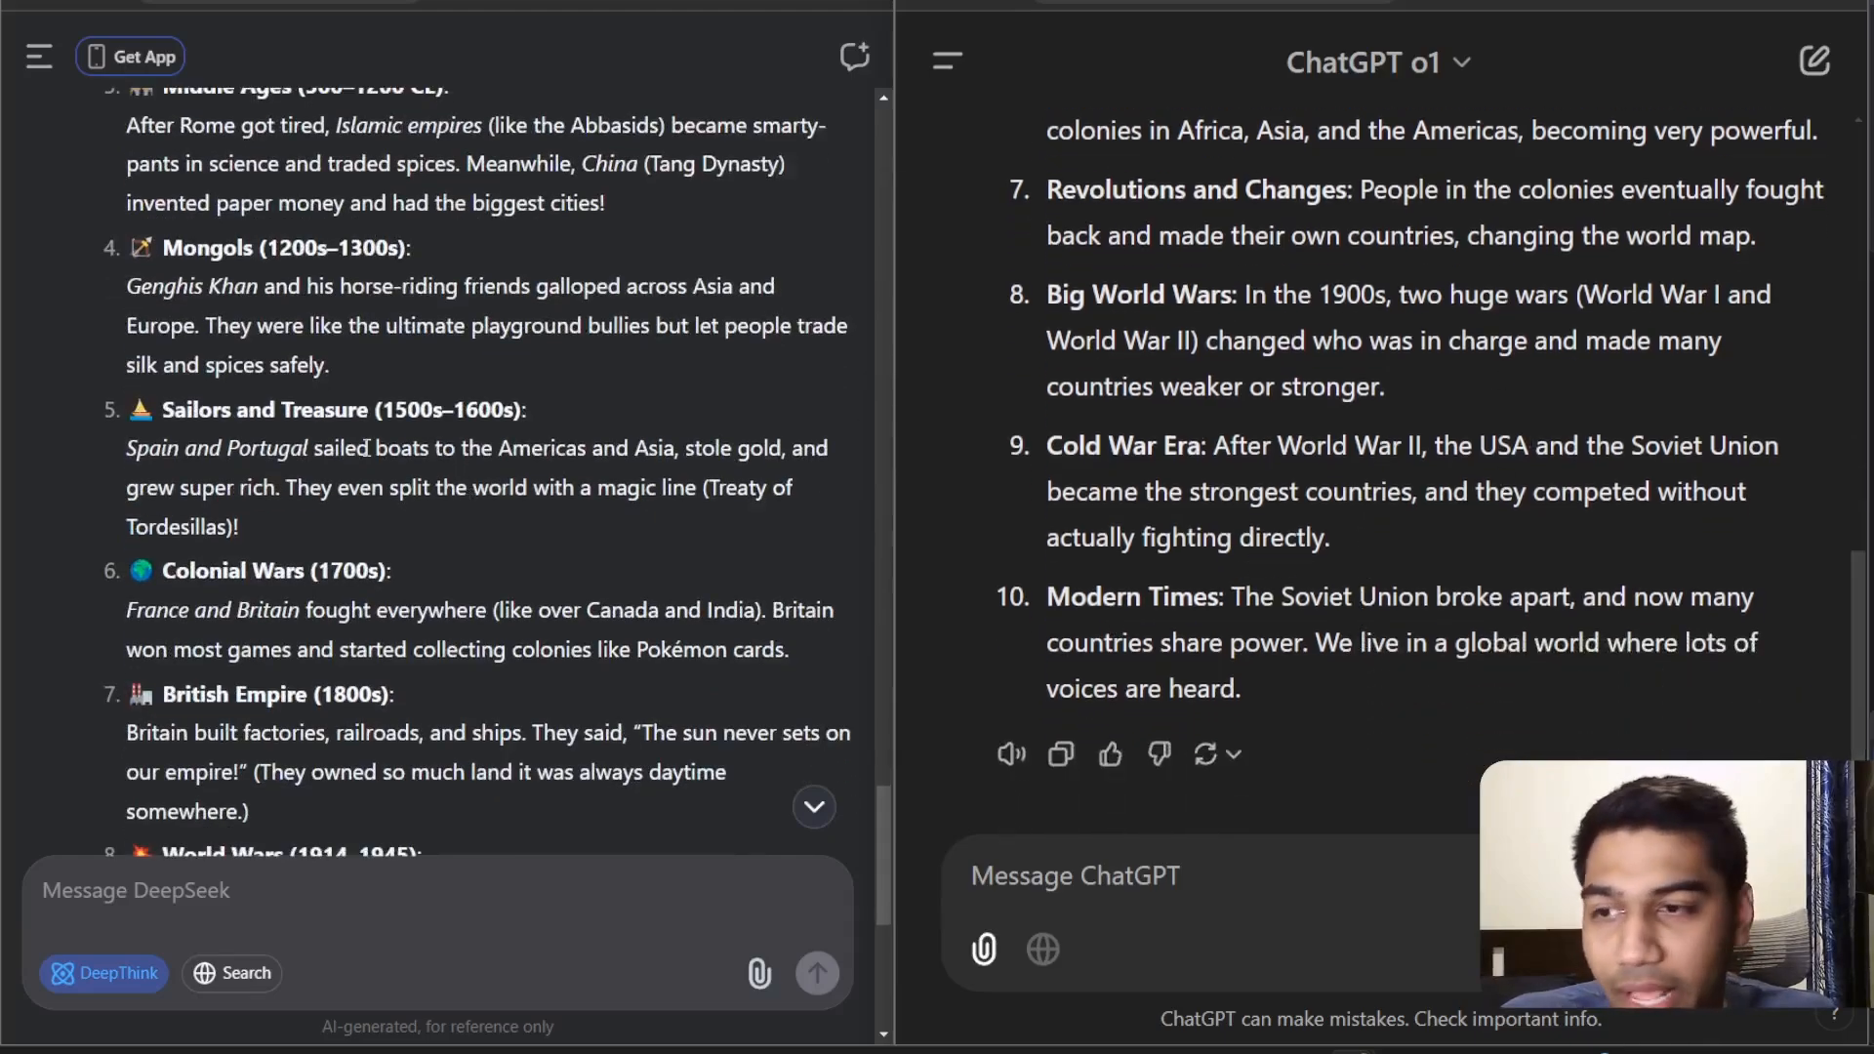
scroll(down, 3)
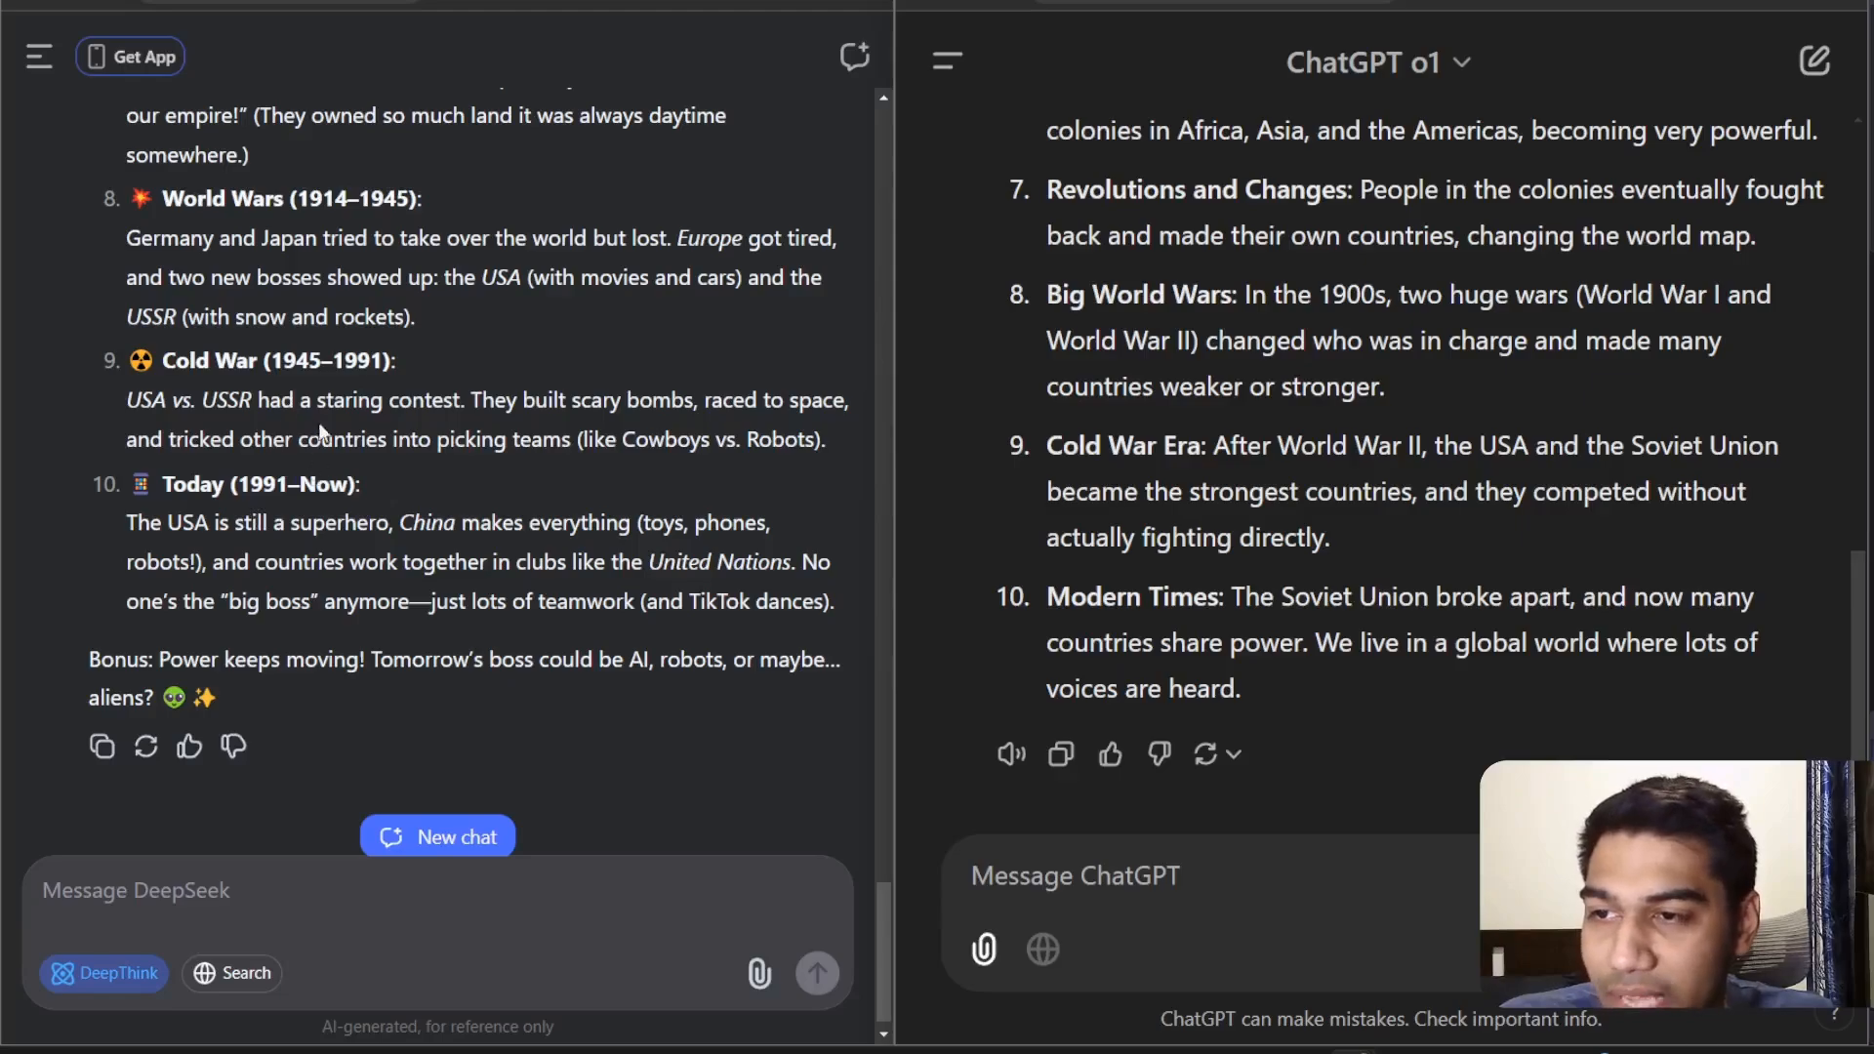
Step: Highlight passages in the answers and search the page for 'china'
drag(128, 399, 825, 438)
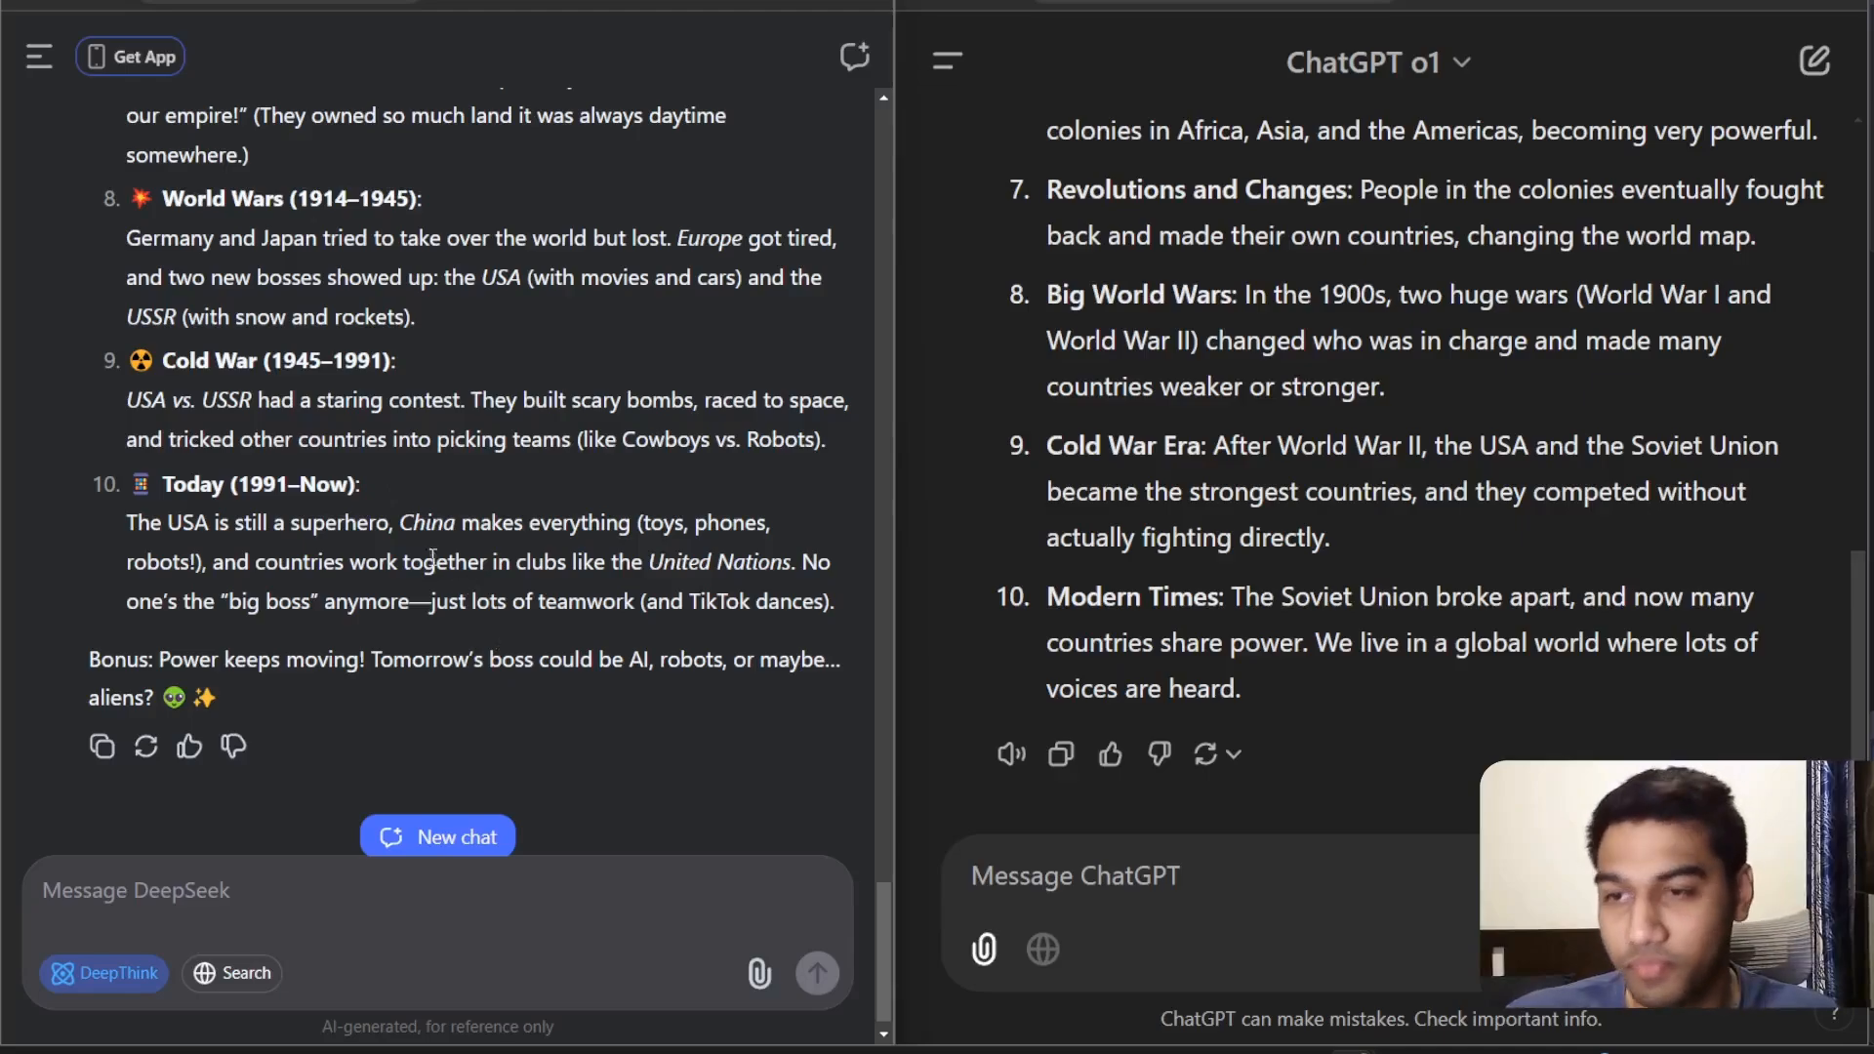
drag(217, 522, 389, 522)
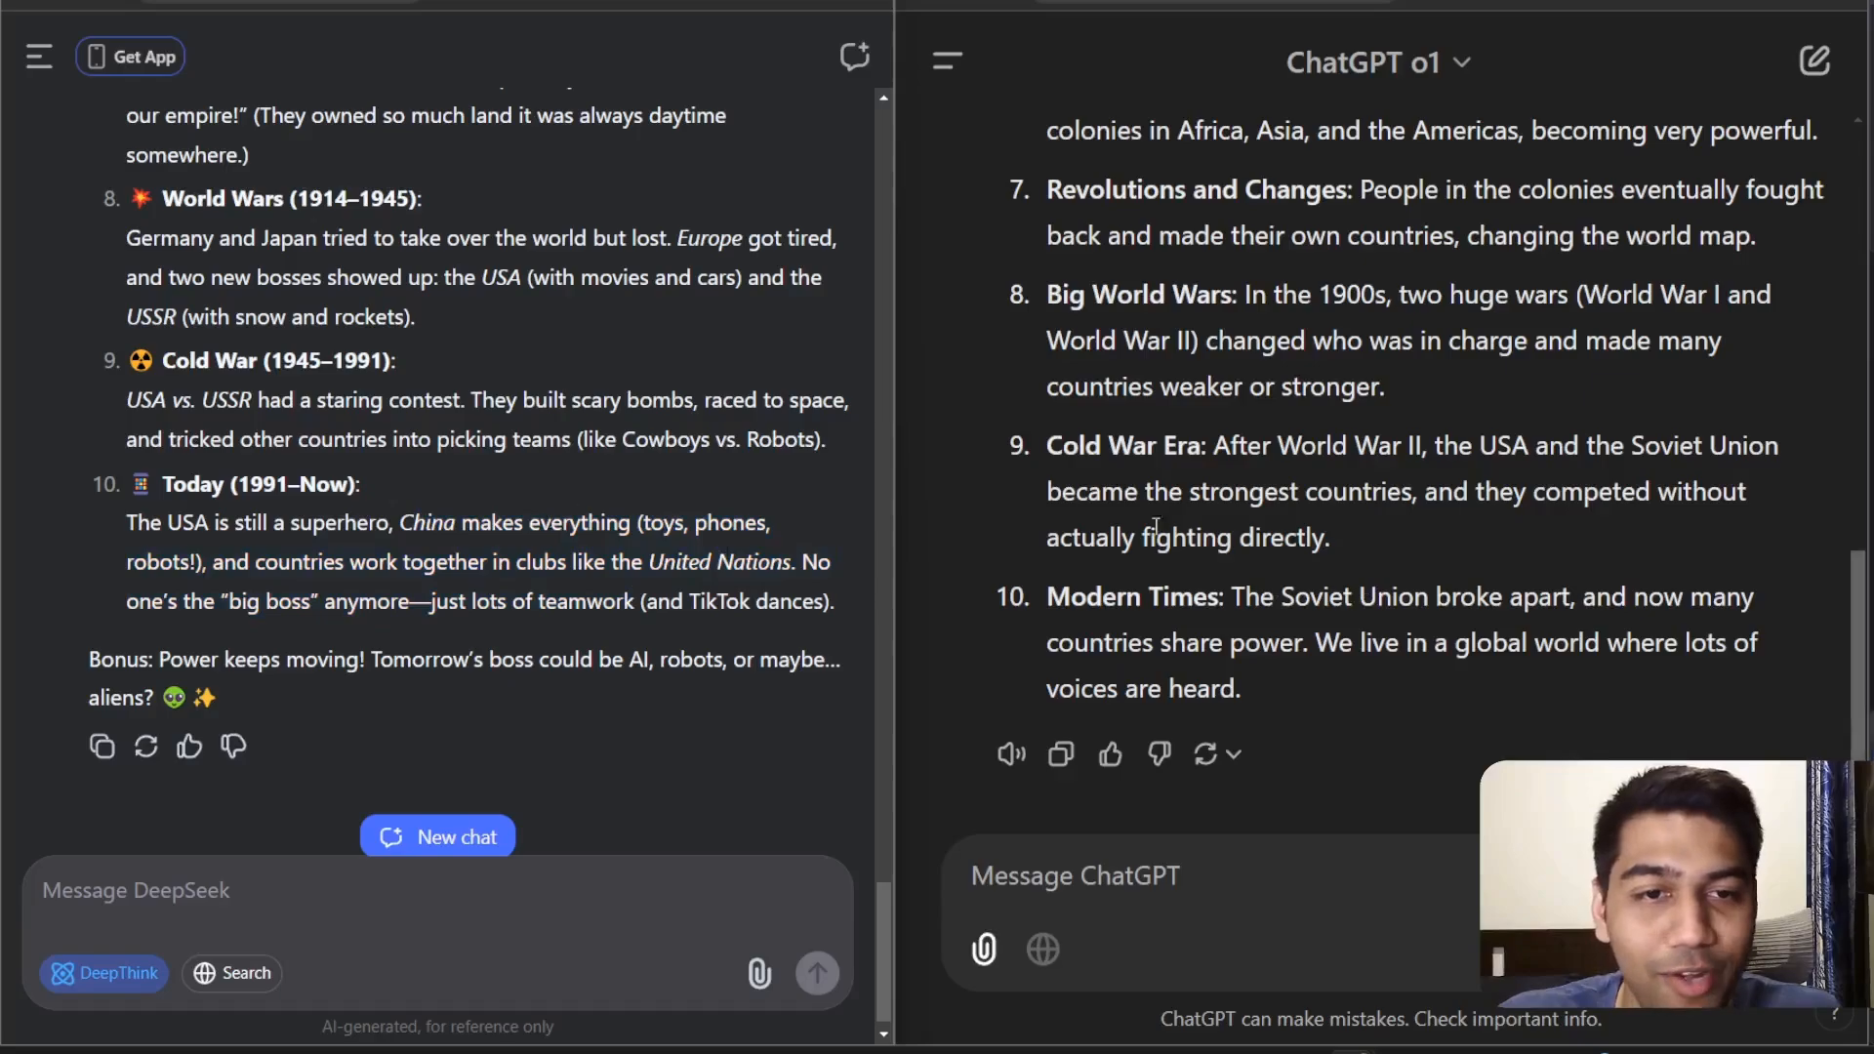
text(china)
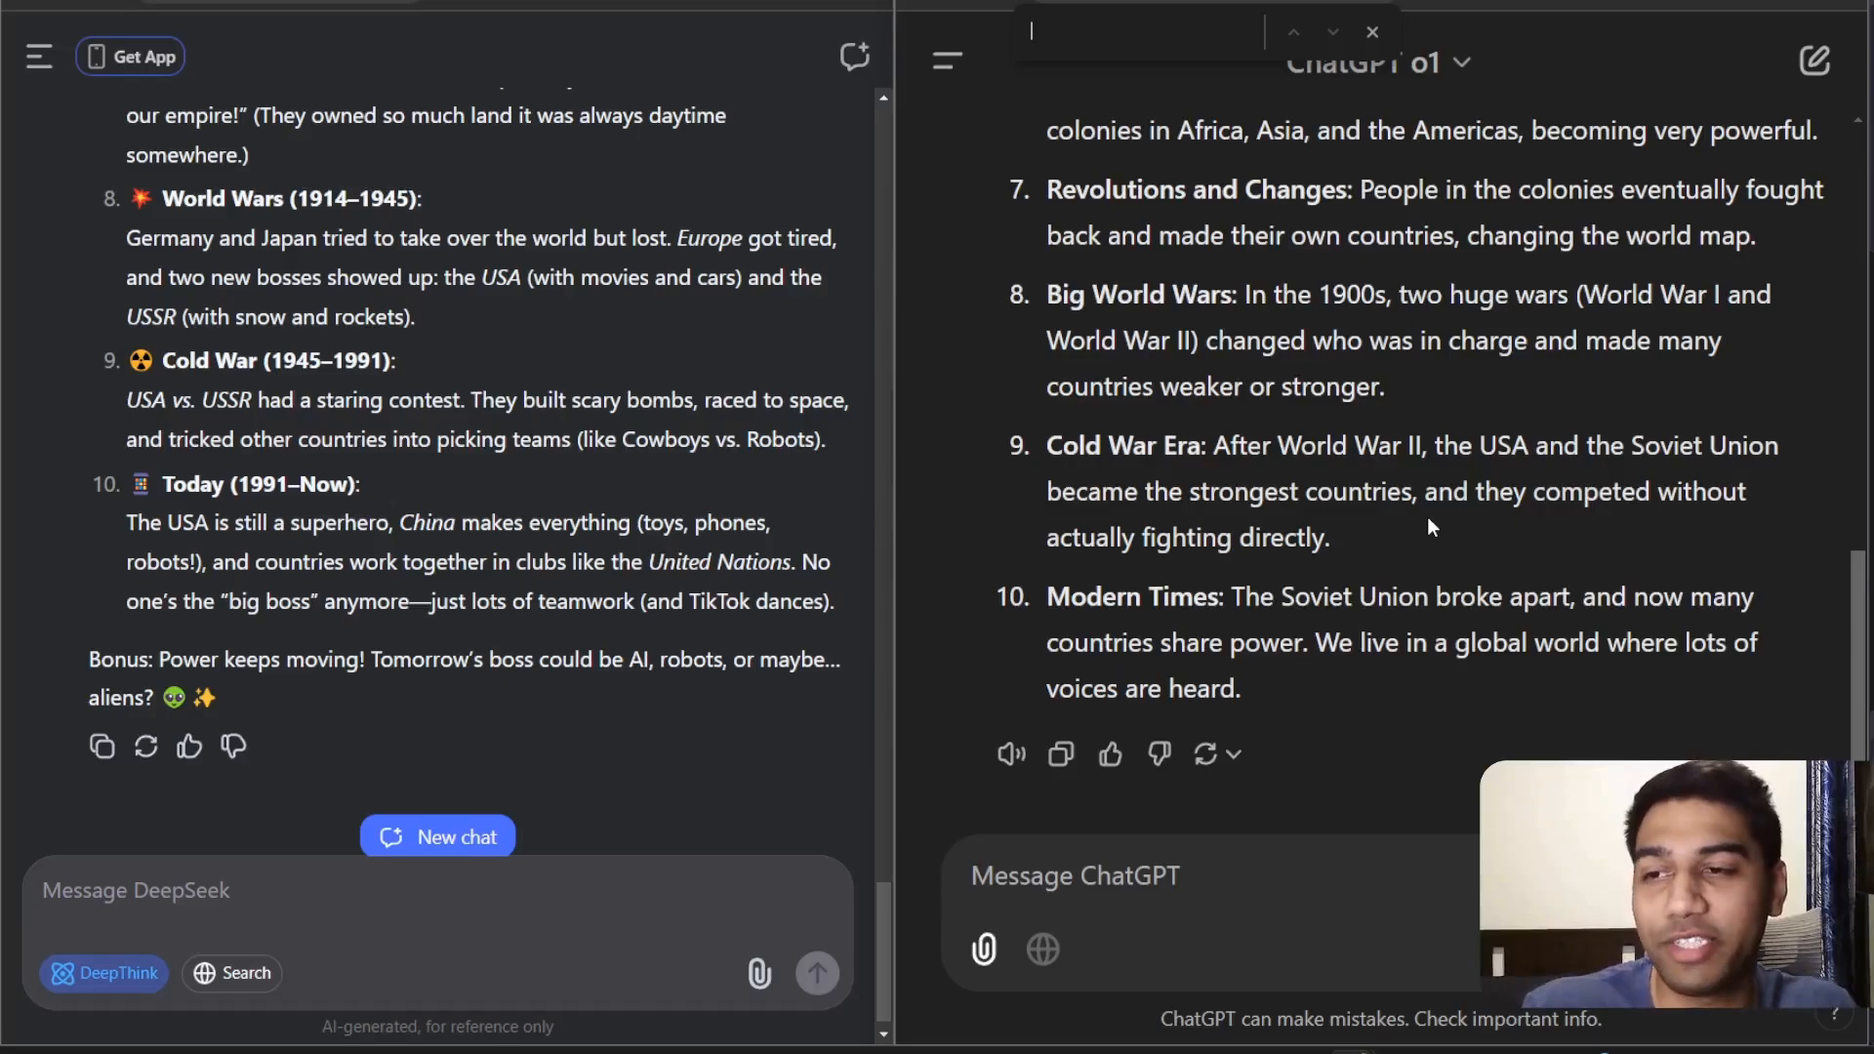
Step: Highlight DeepSeek's China passage, then the France and Britain fighting phrase in Colonial Wars
drag(399, 522, 432, 562)
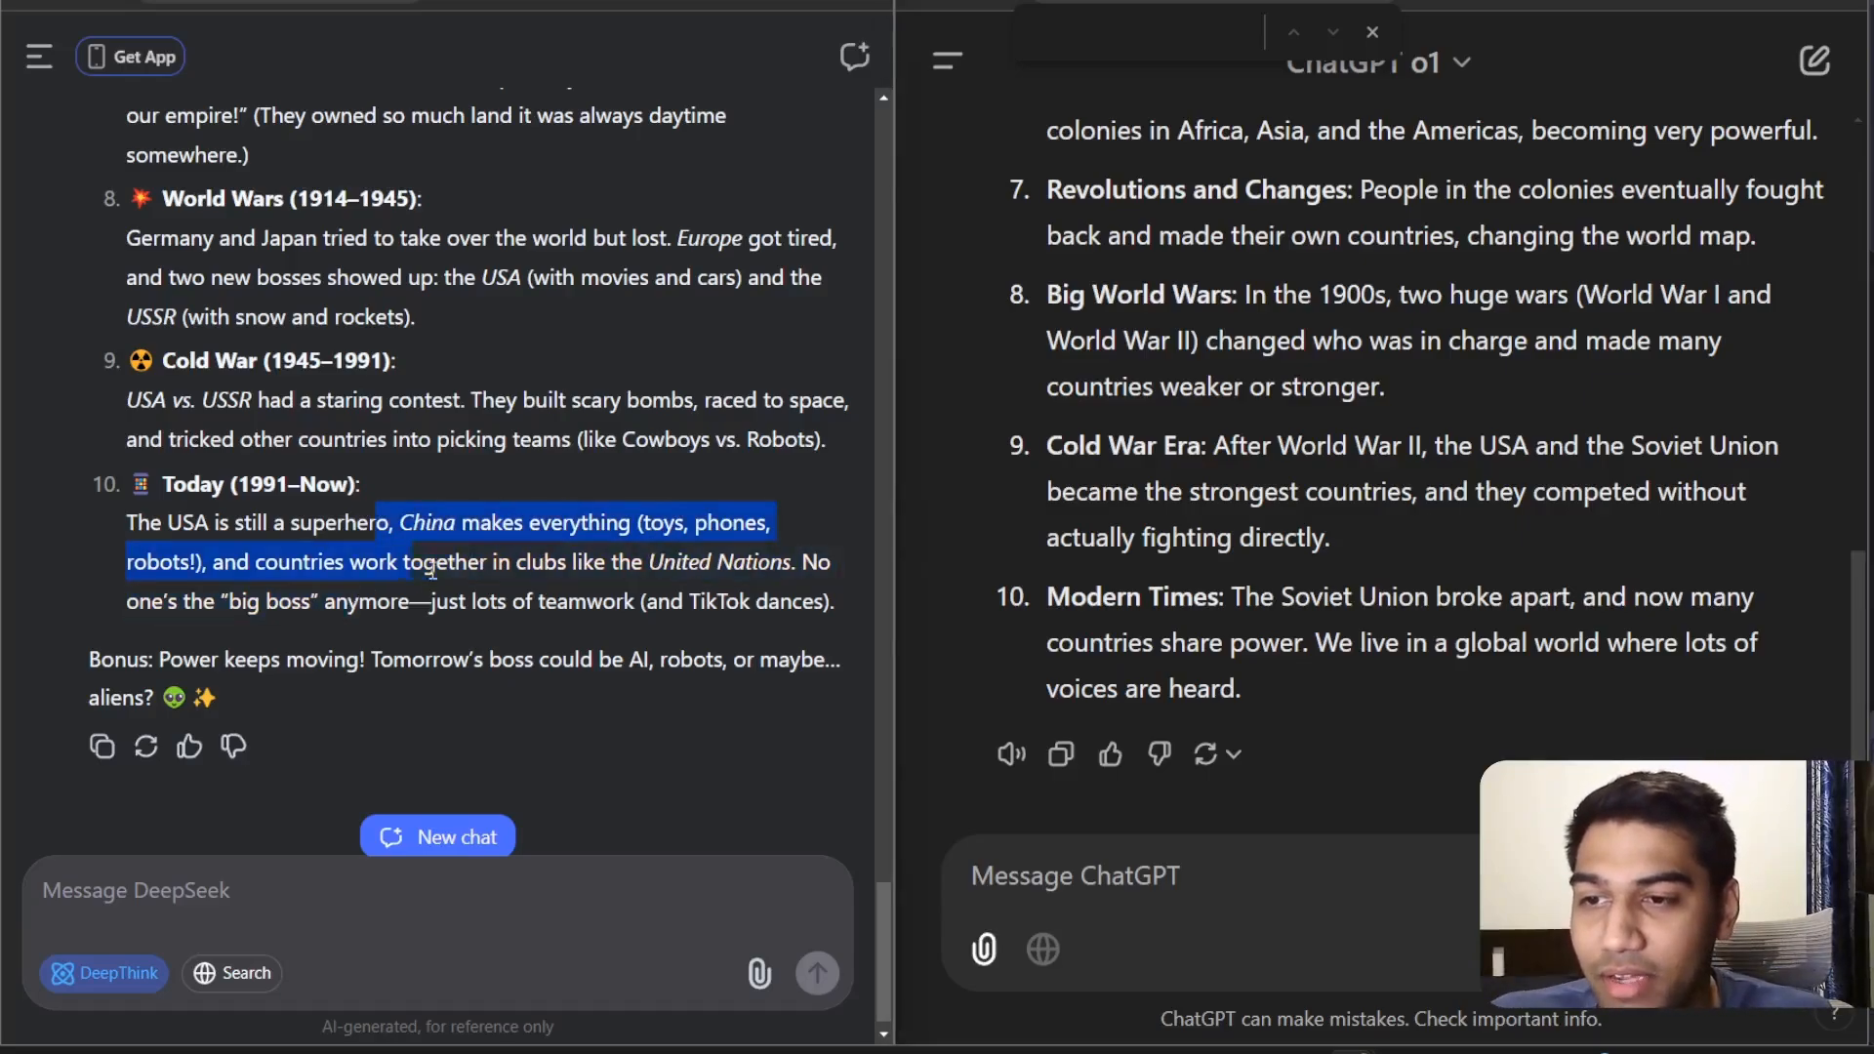
click(571, 591)
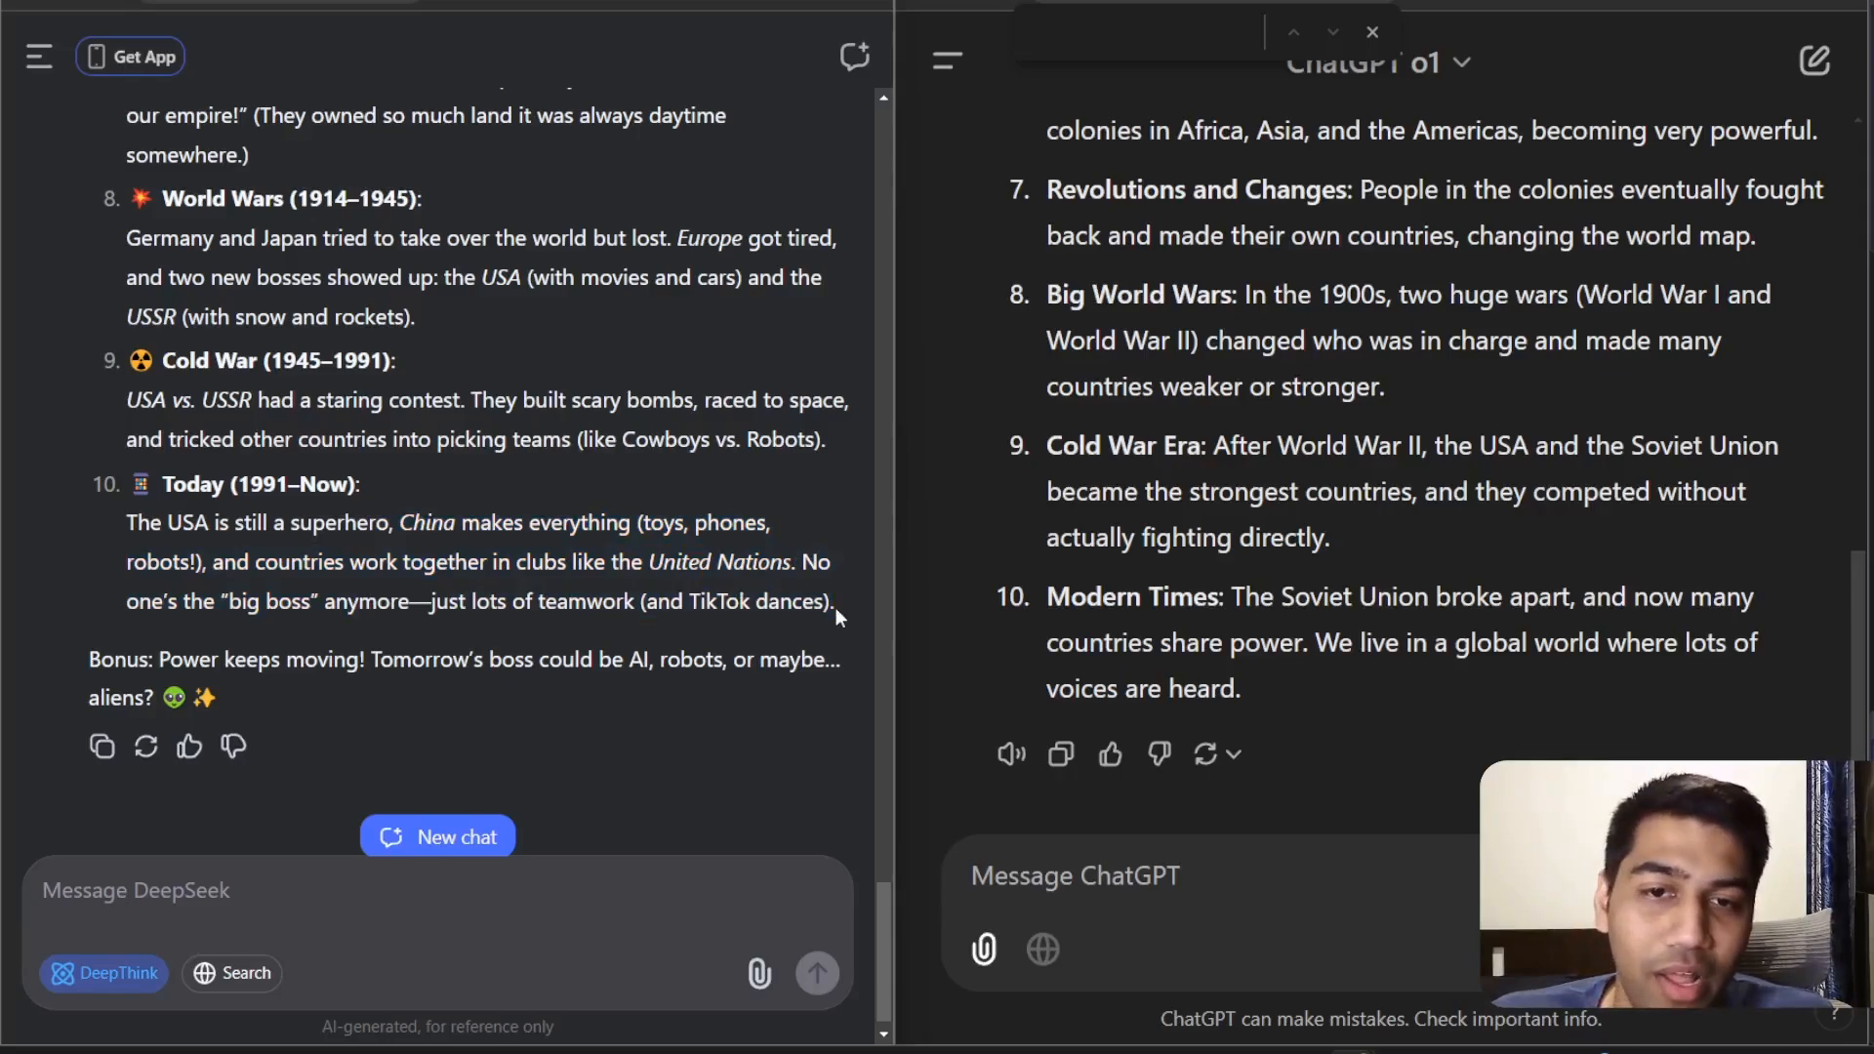
mouse_move(1135, 426)
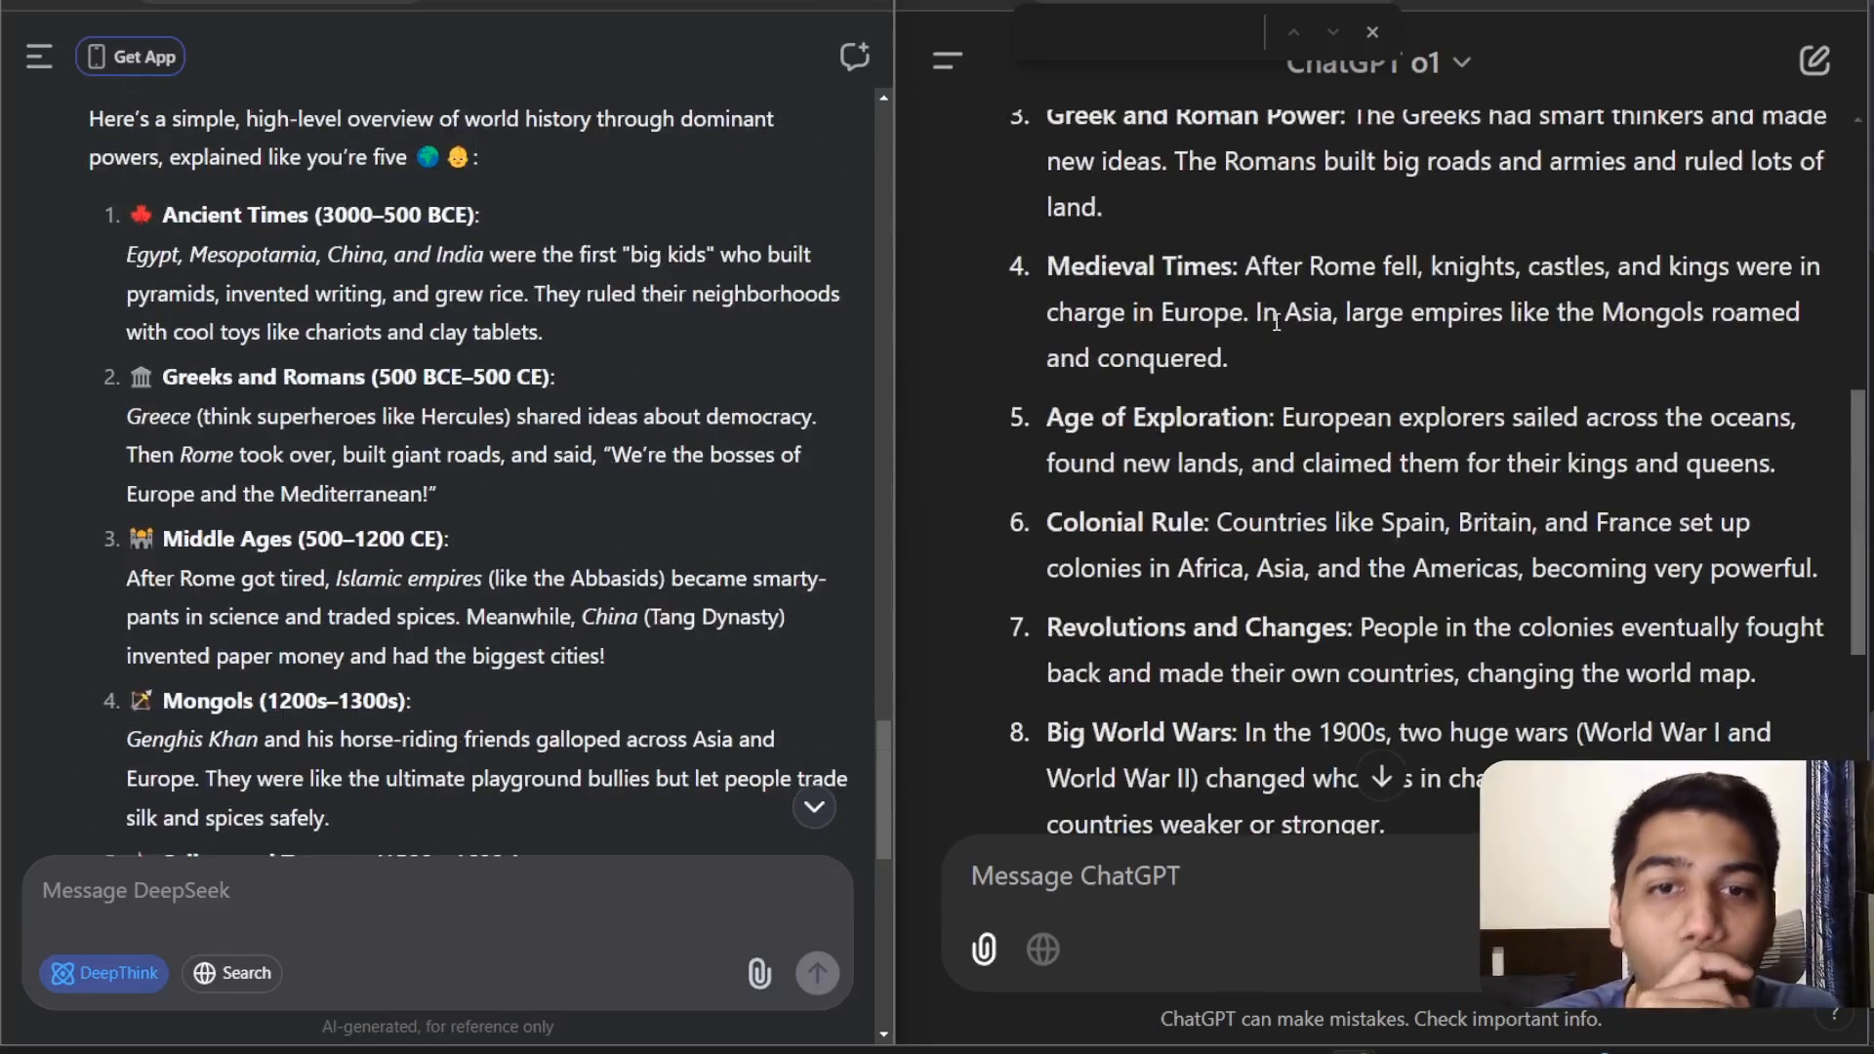
scroll(down, 3)
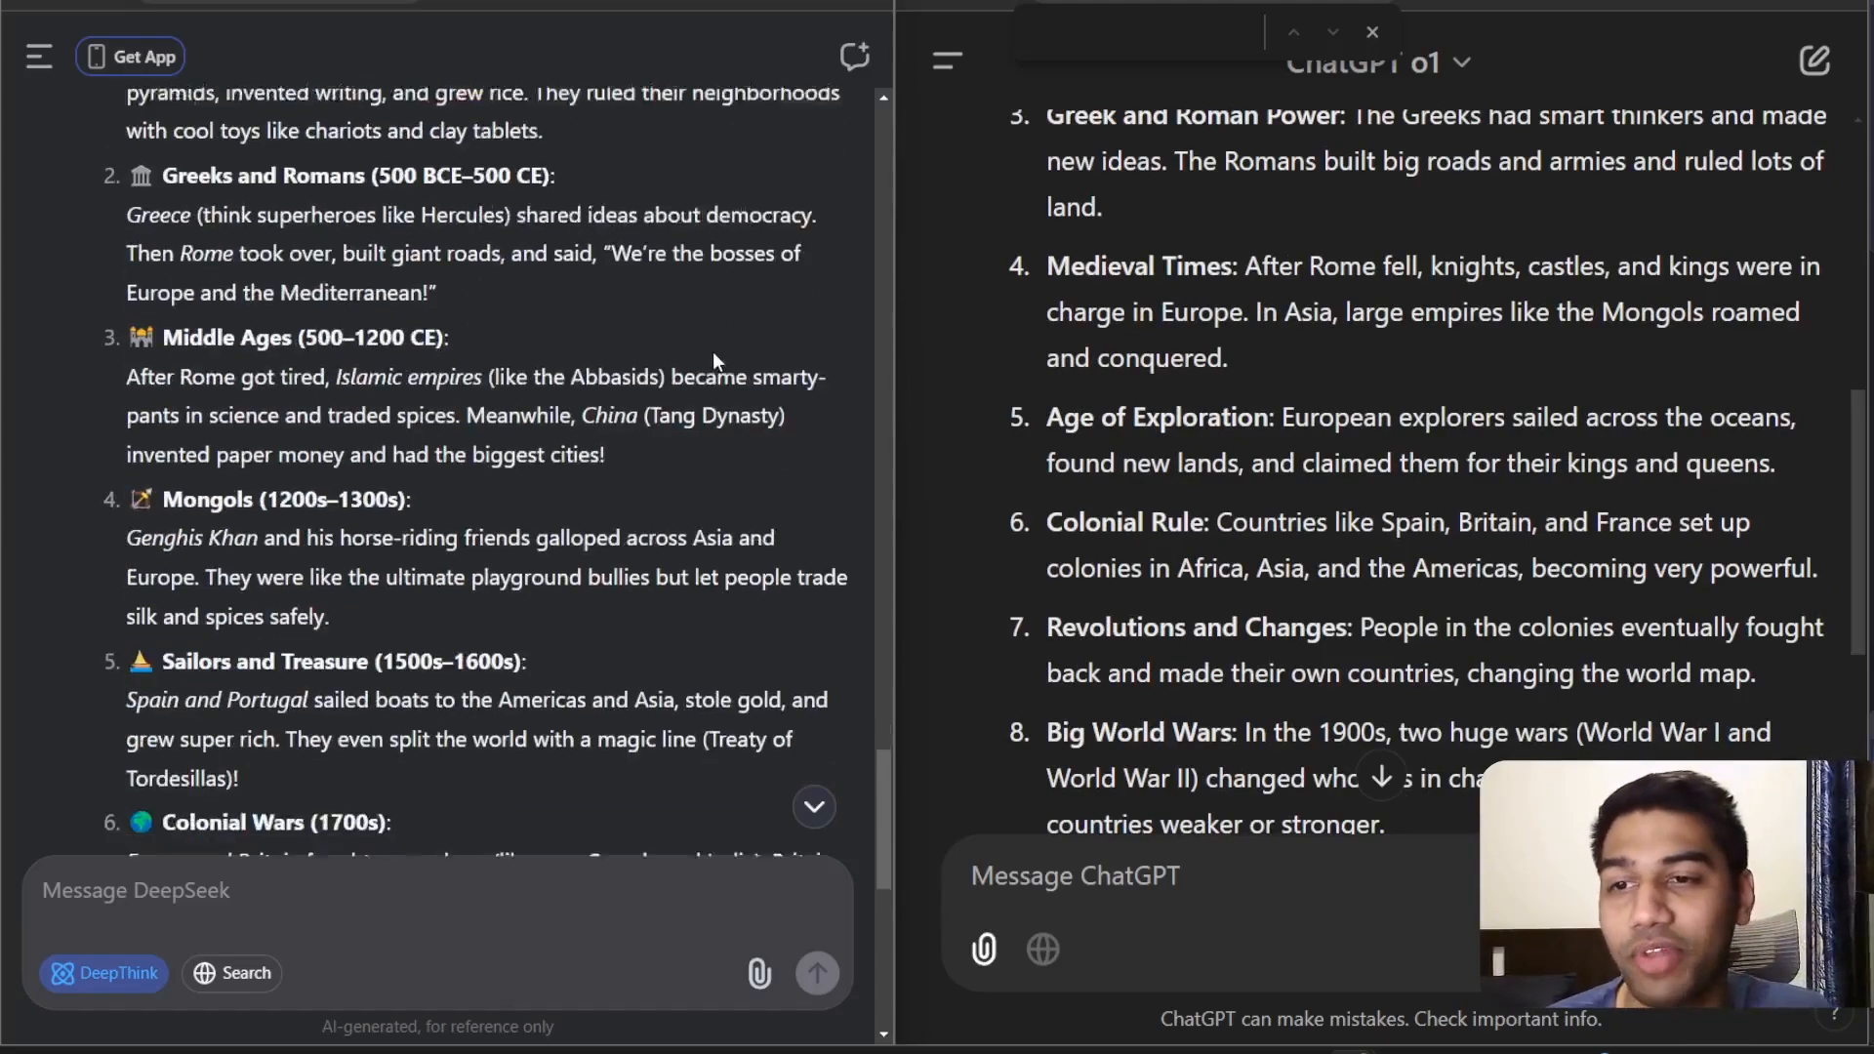
scroll(down, 3)
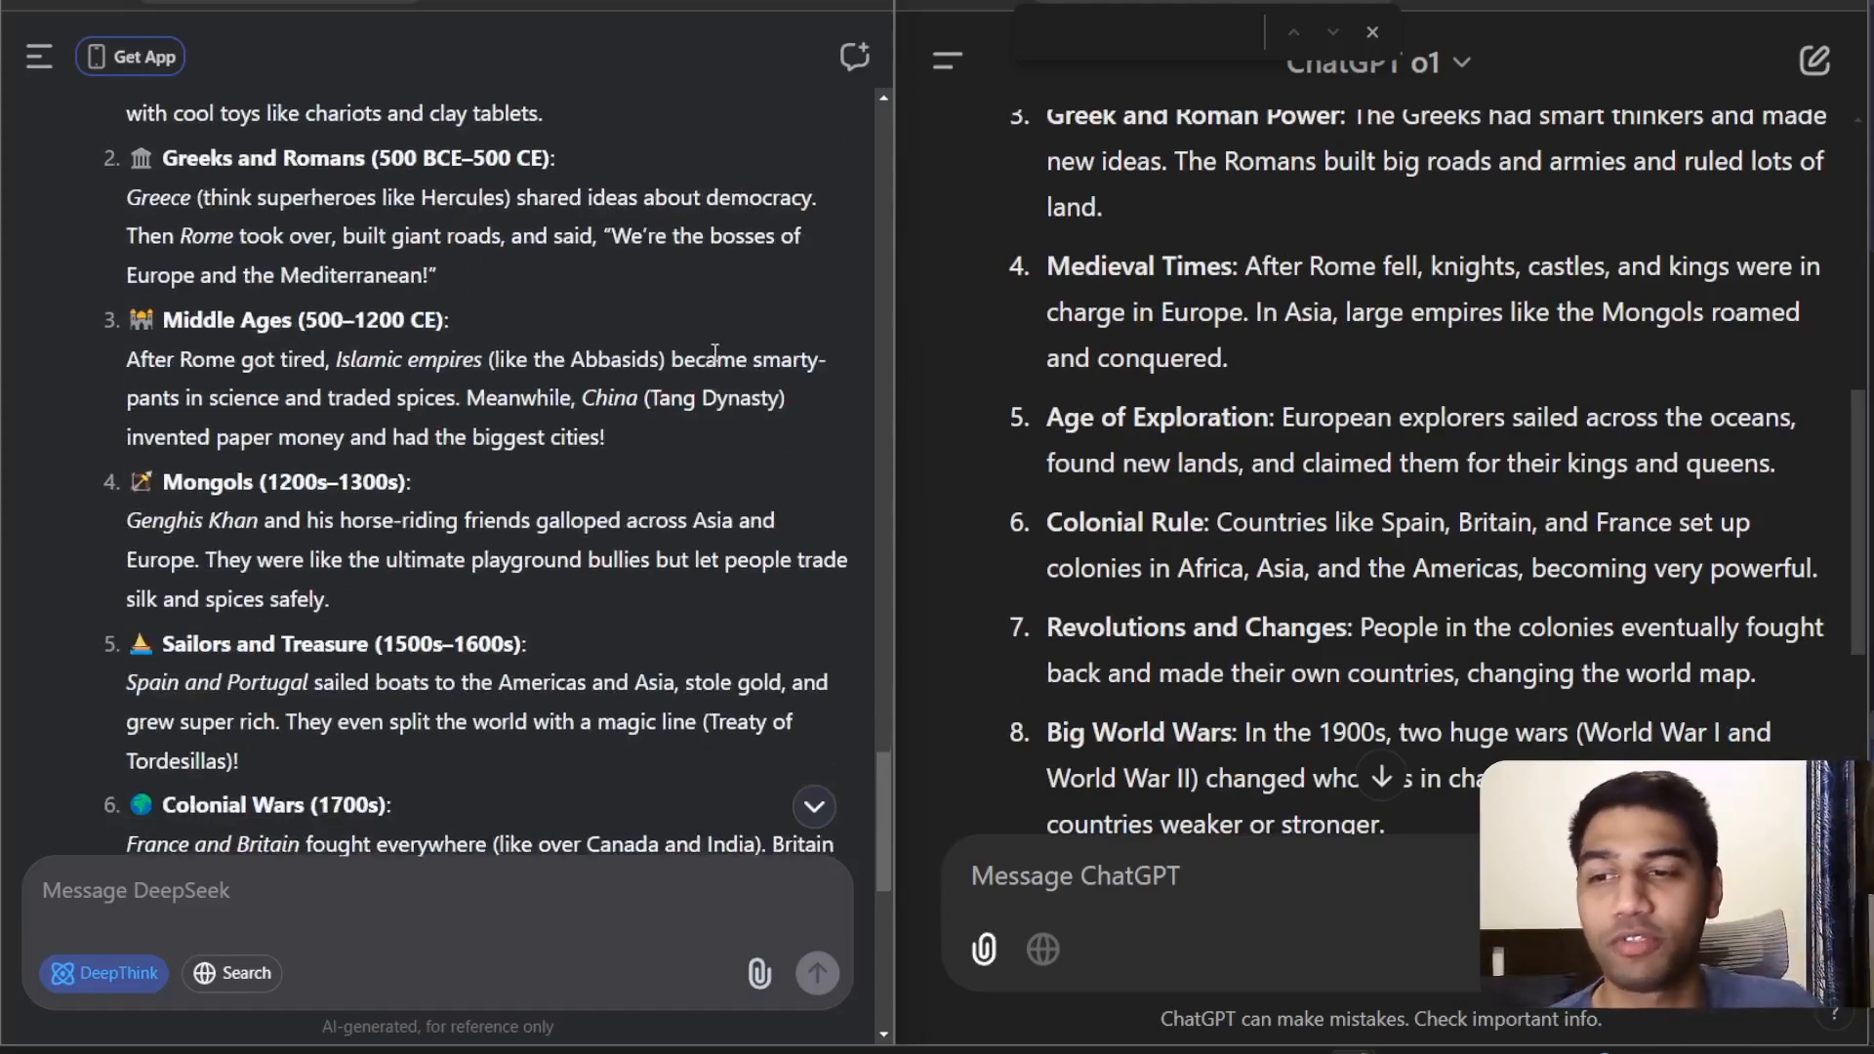
scroll(down, 3)
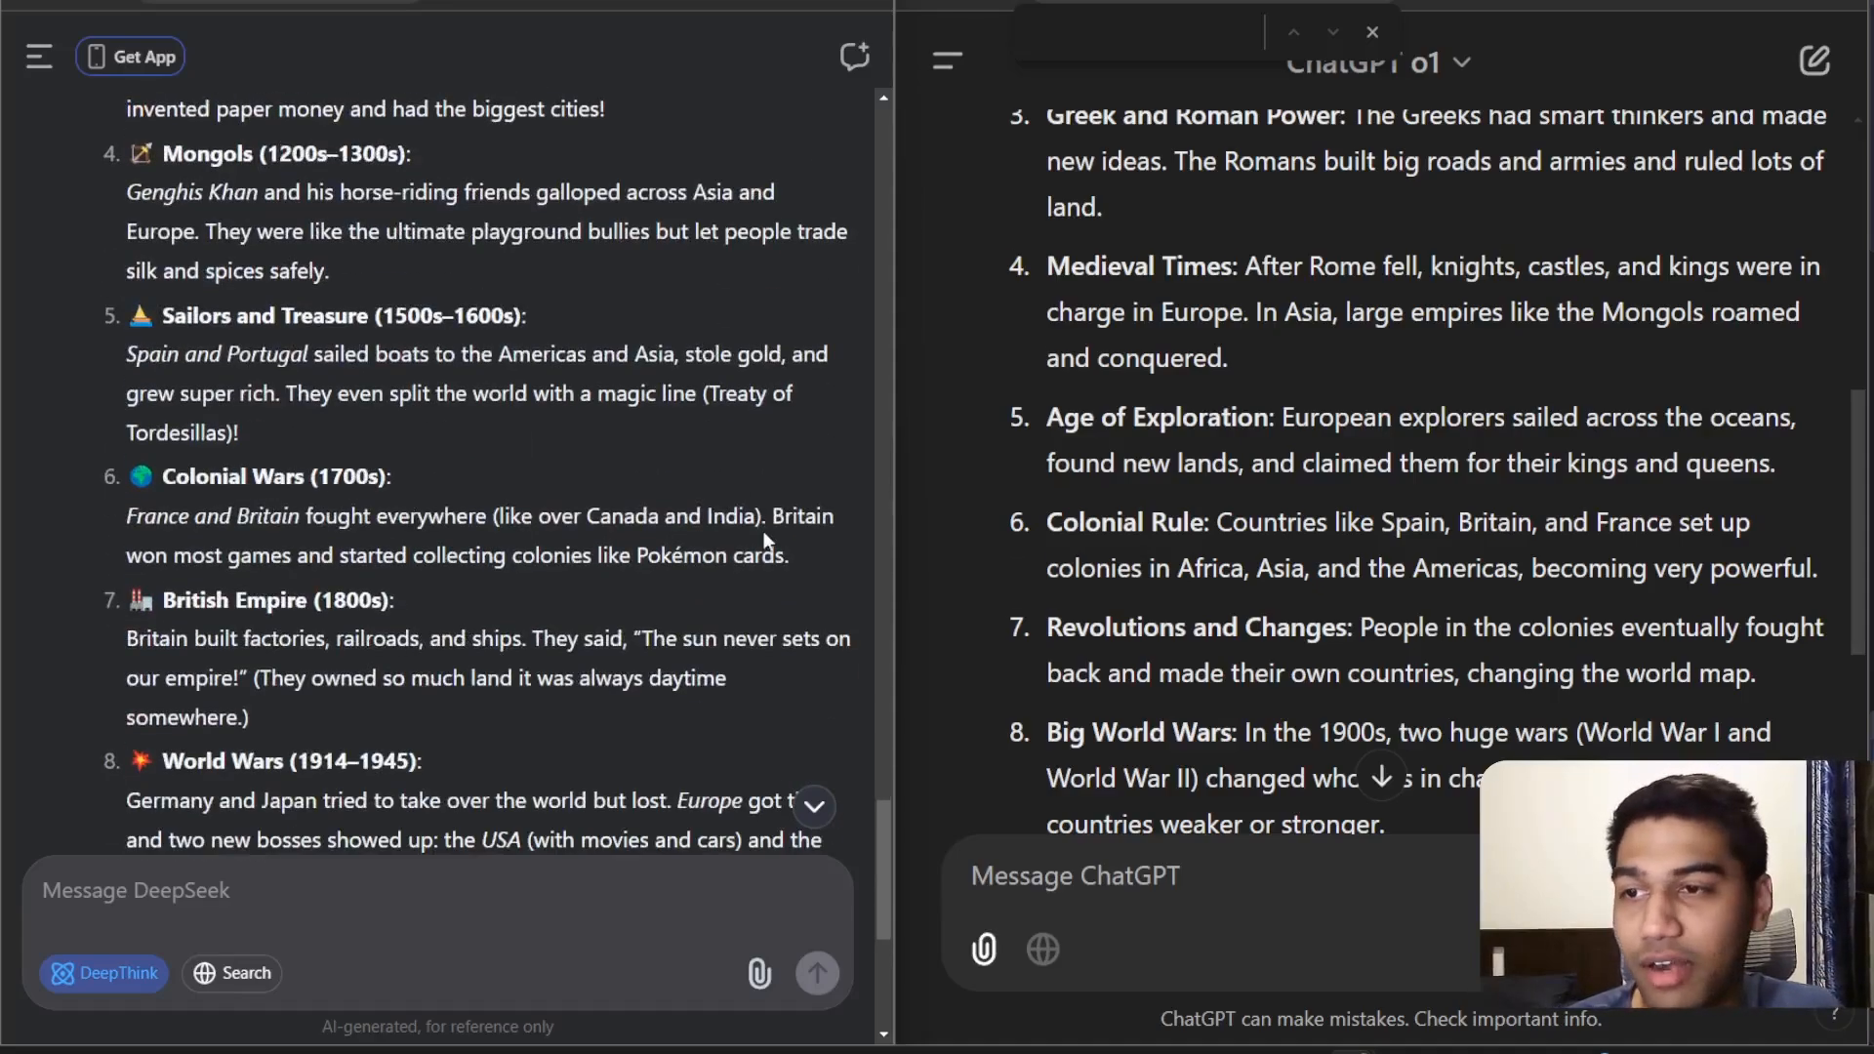
scroll(down, 3)
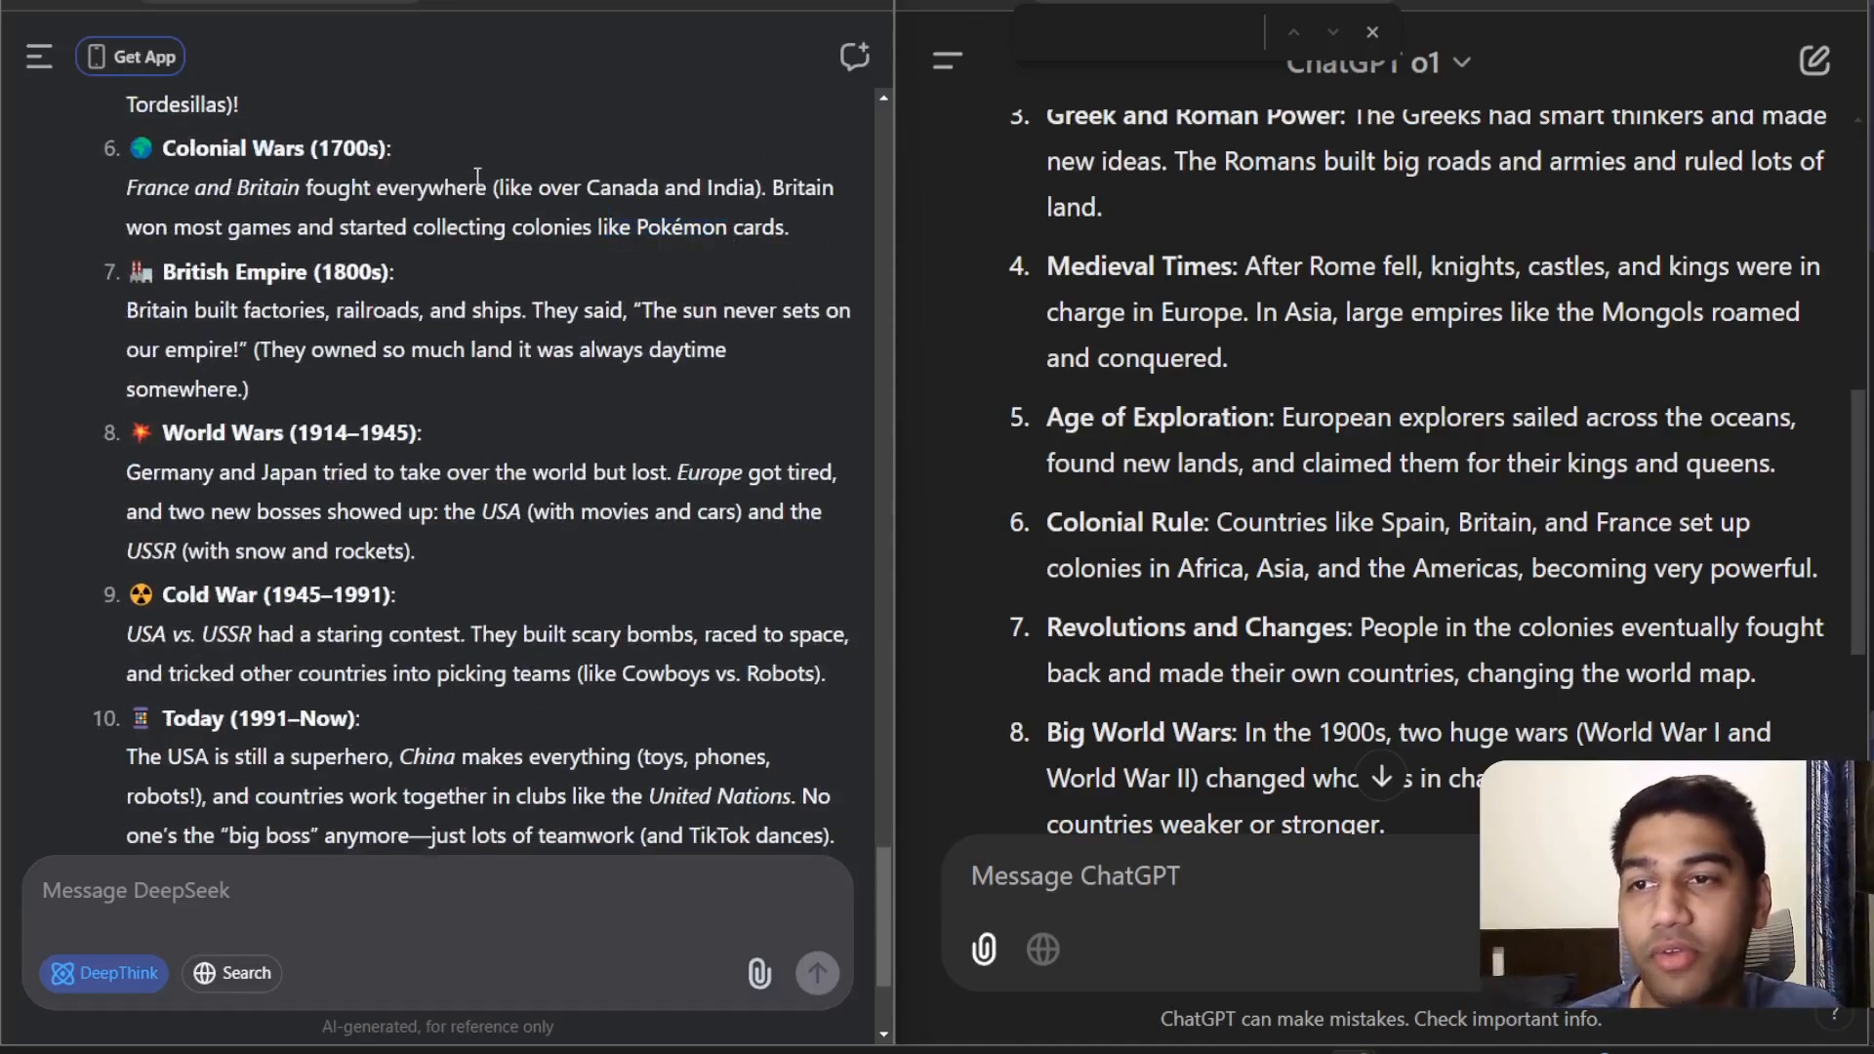
drag(304, 187, 443, 187)
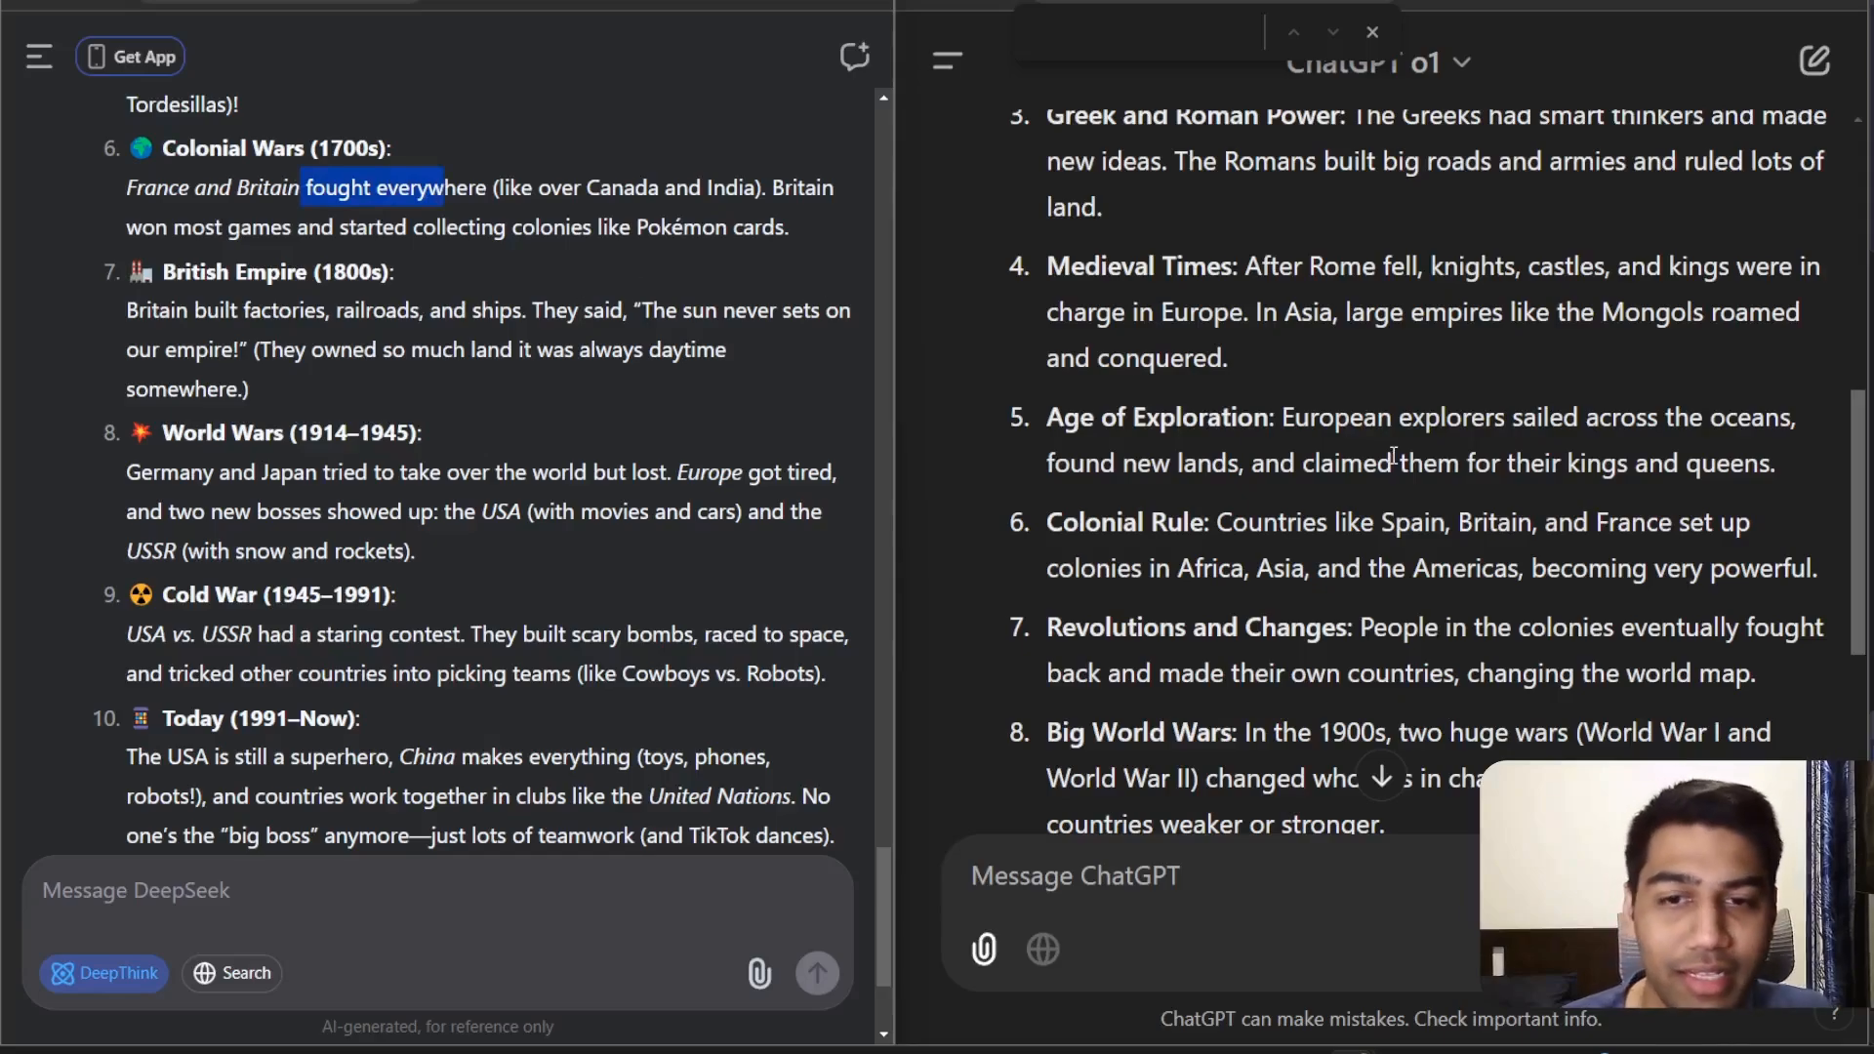
scroll(down, 3)
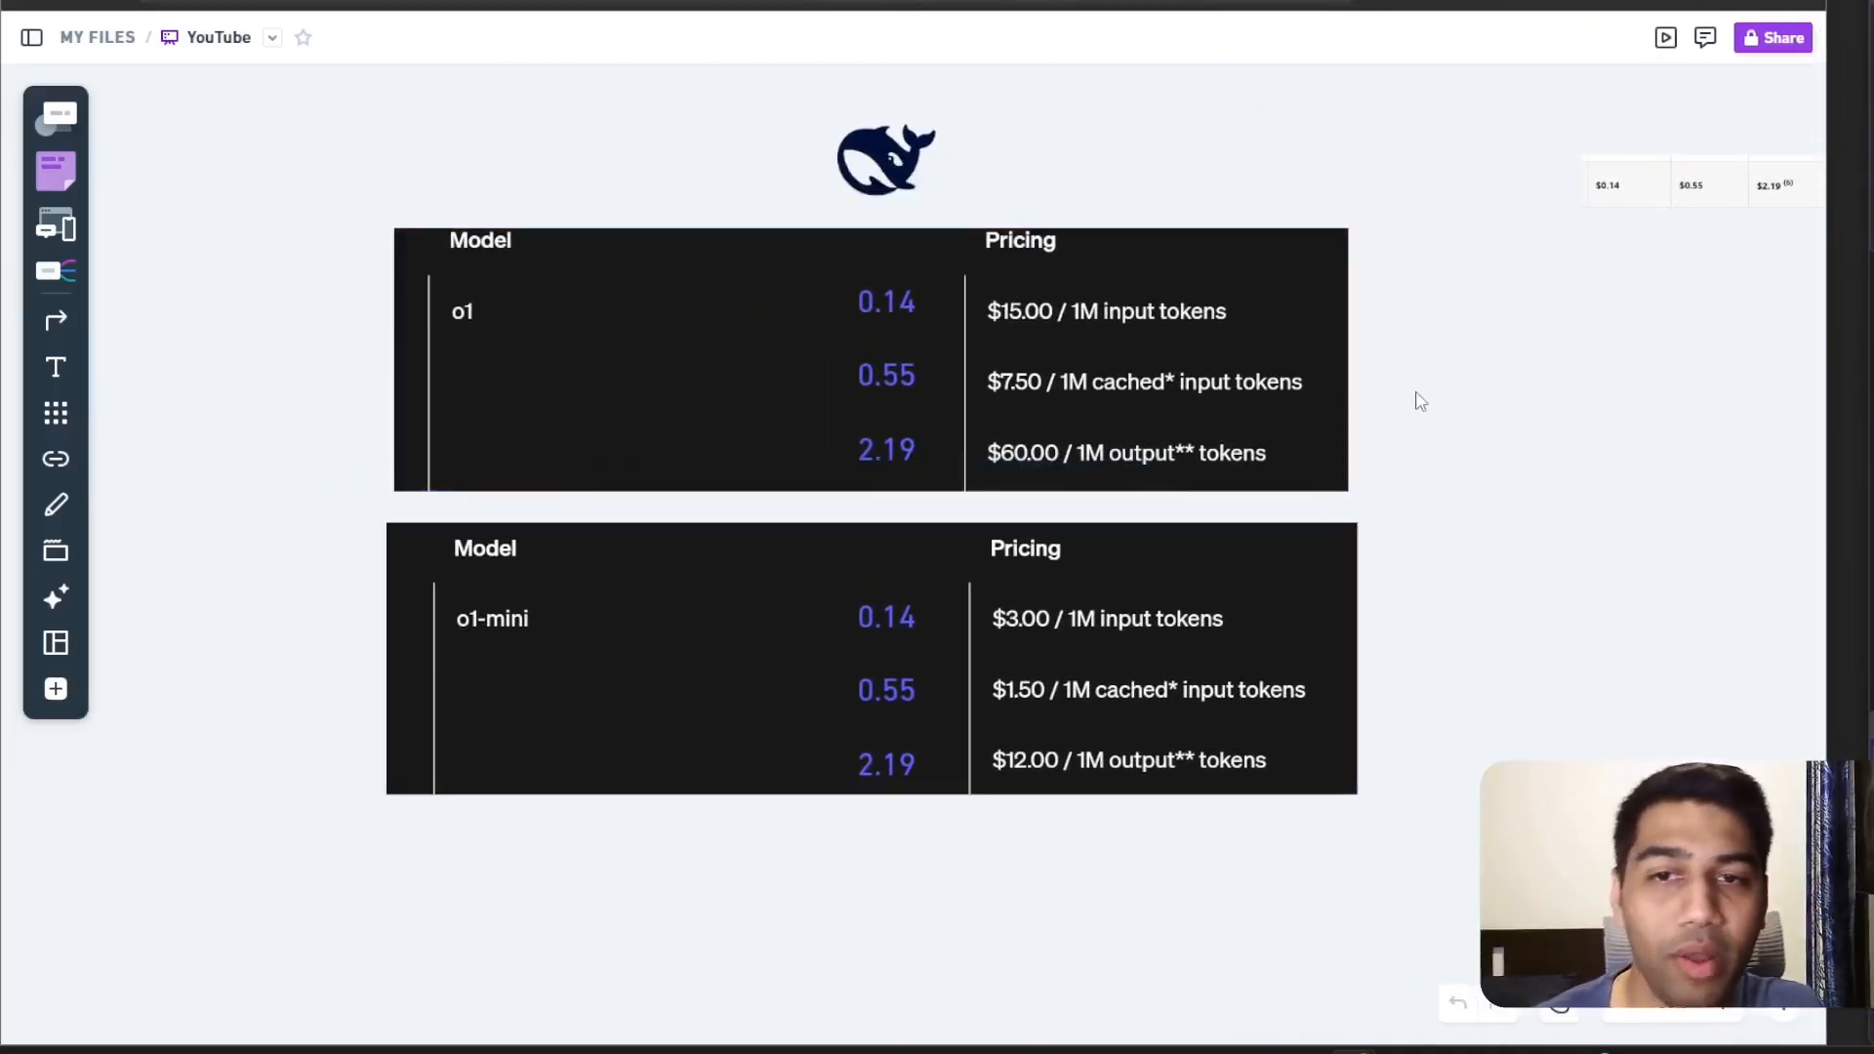
Step: Edit a DeepSeek price text box in the Whimsical pricing table
click(868, 659)
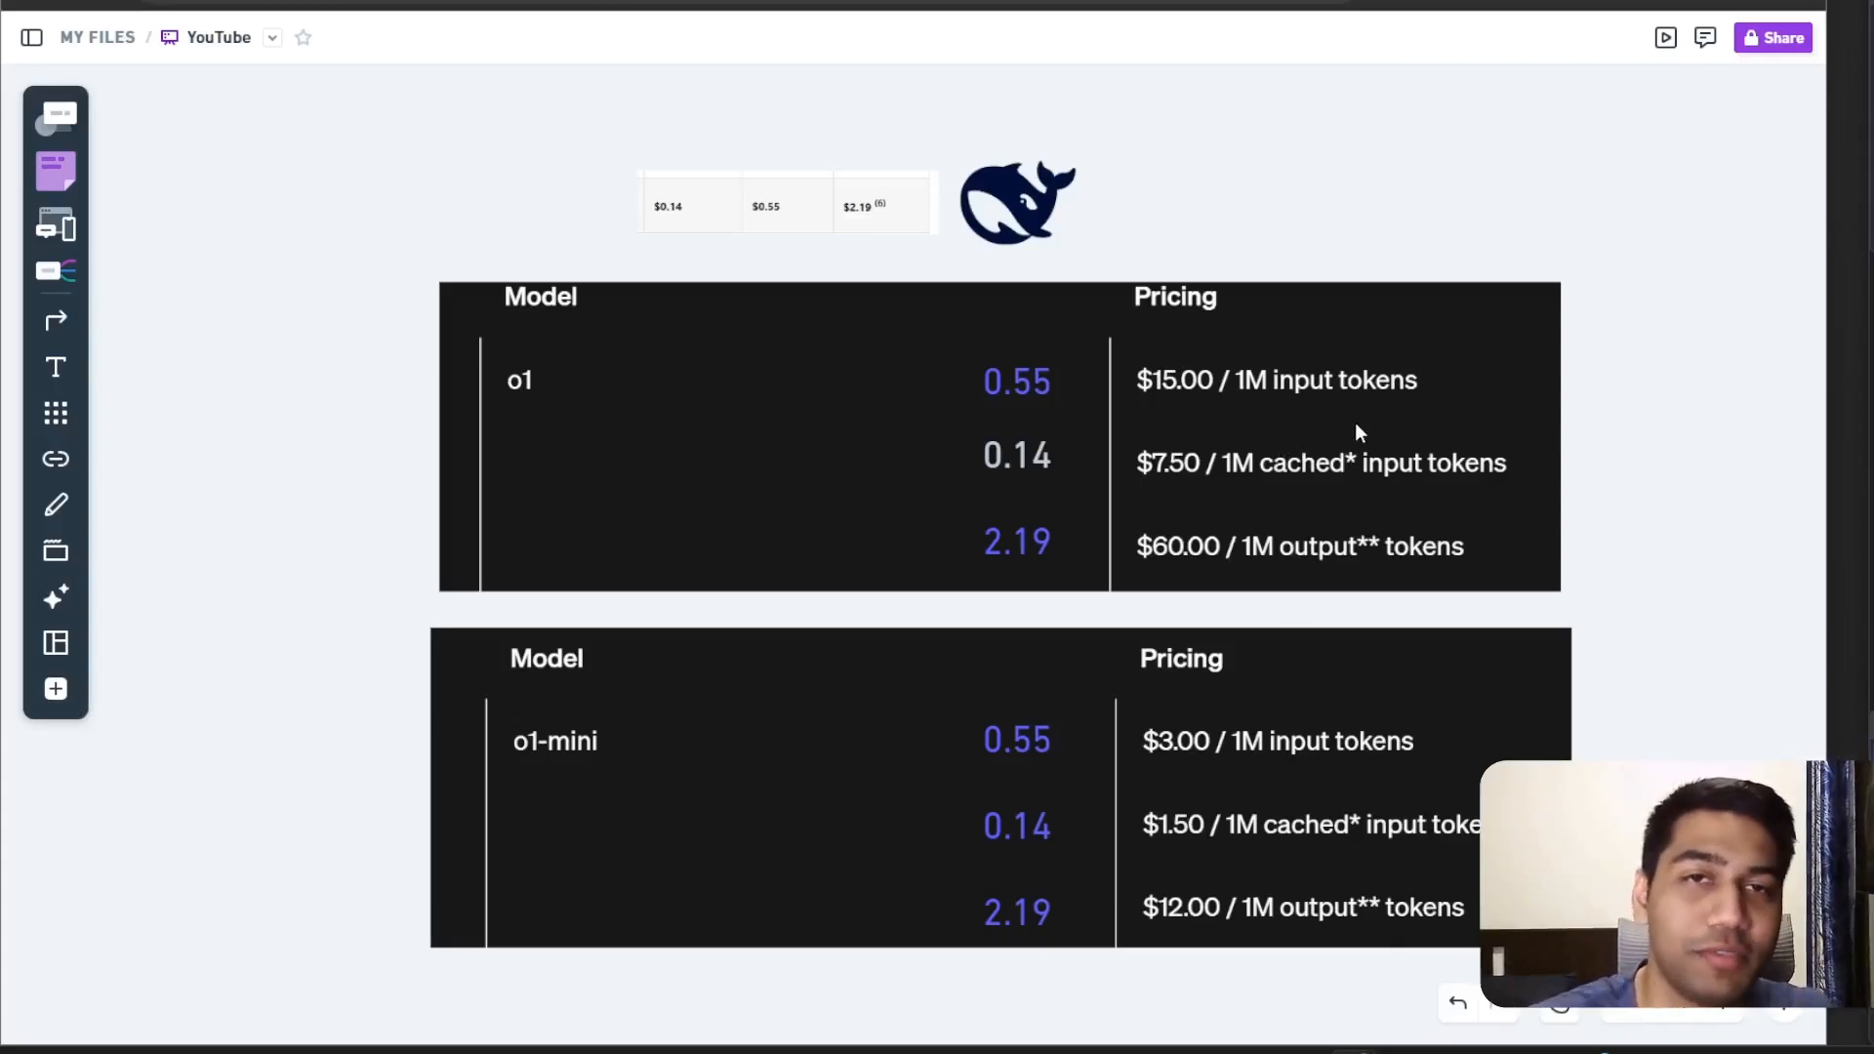
mouse_move(1085, 364)
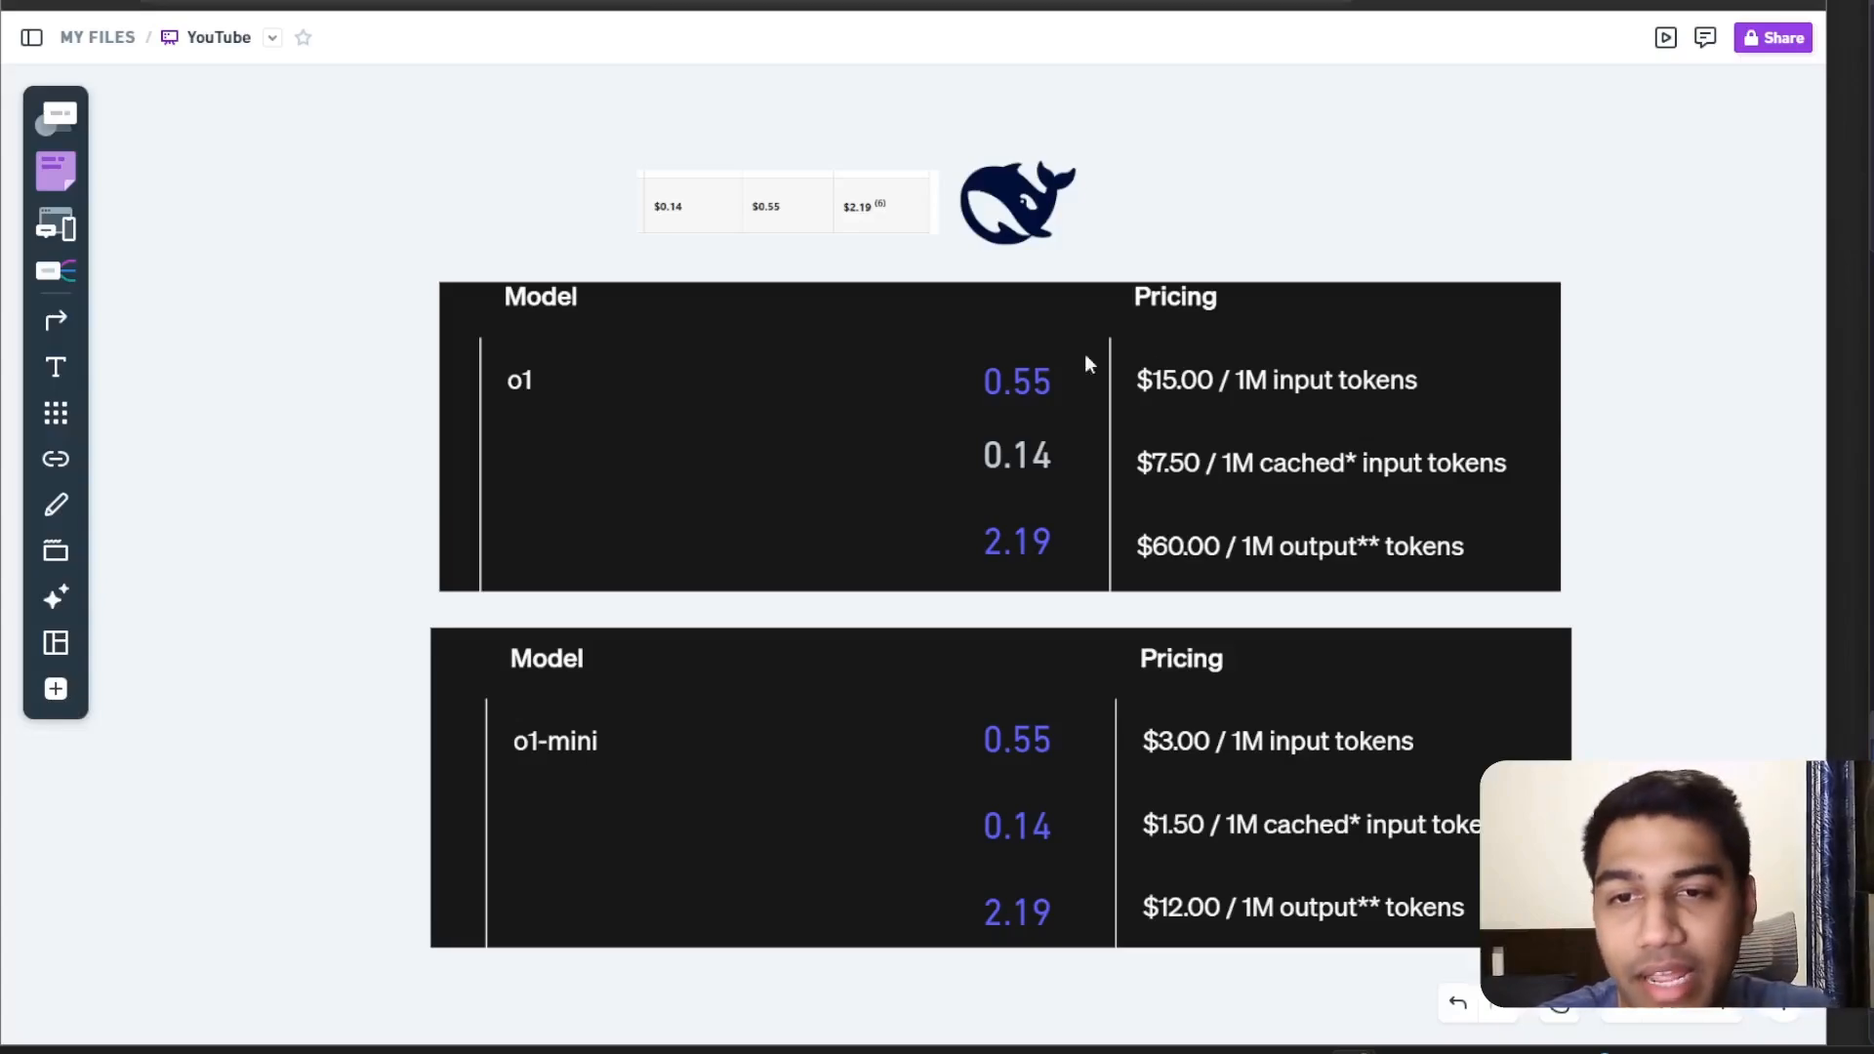
click(1016, 544)
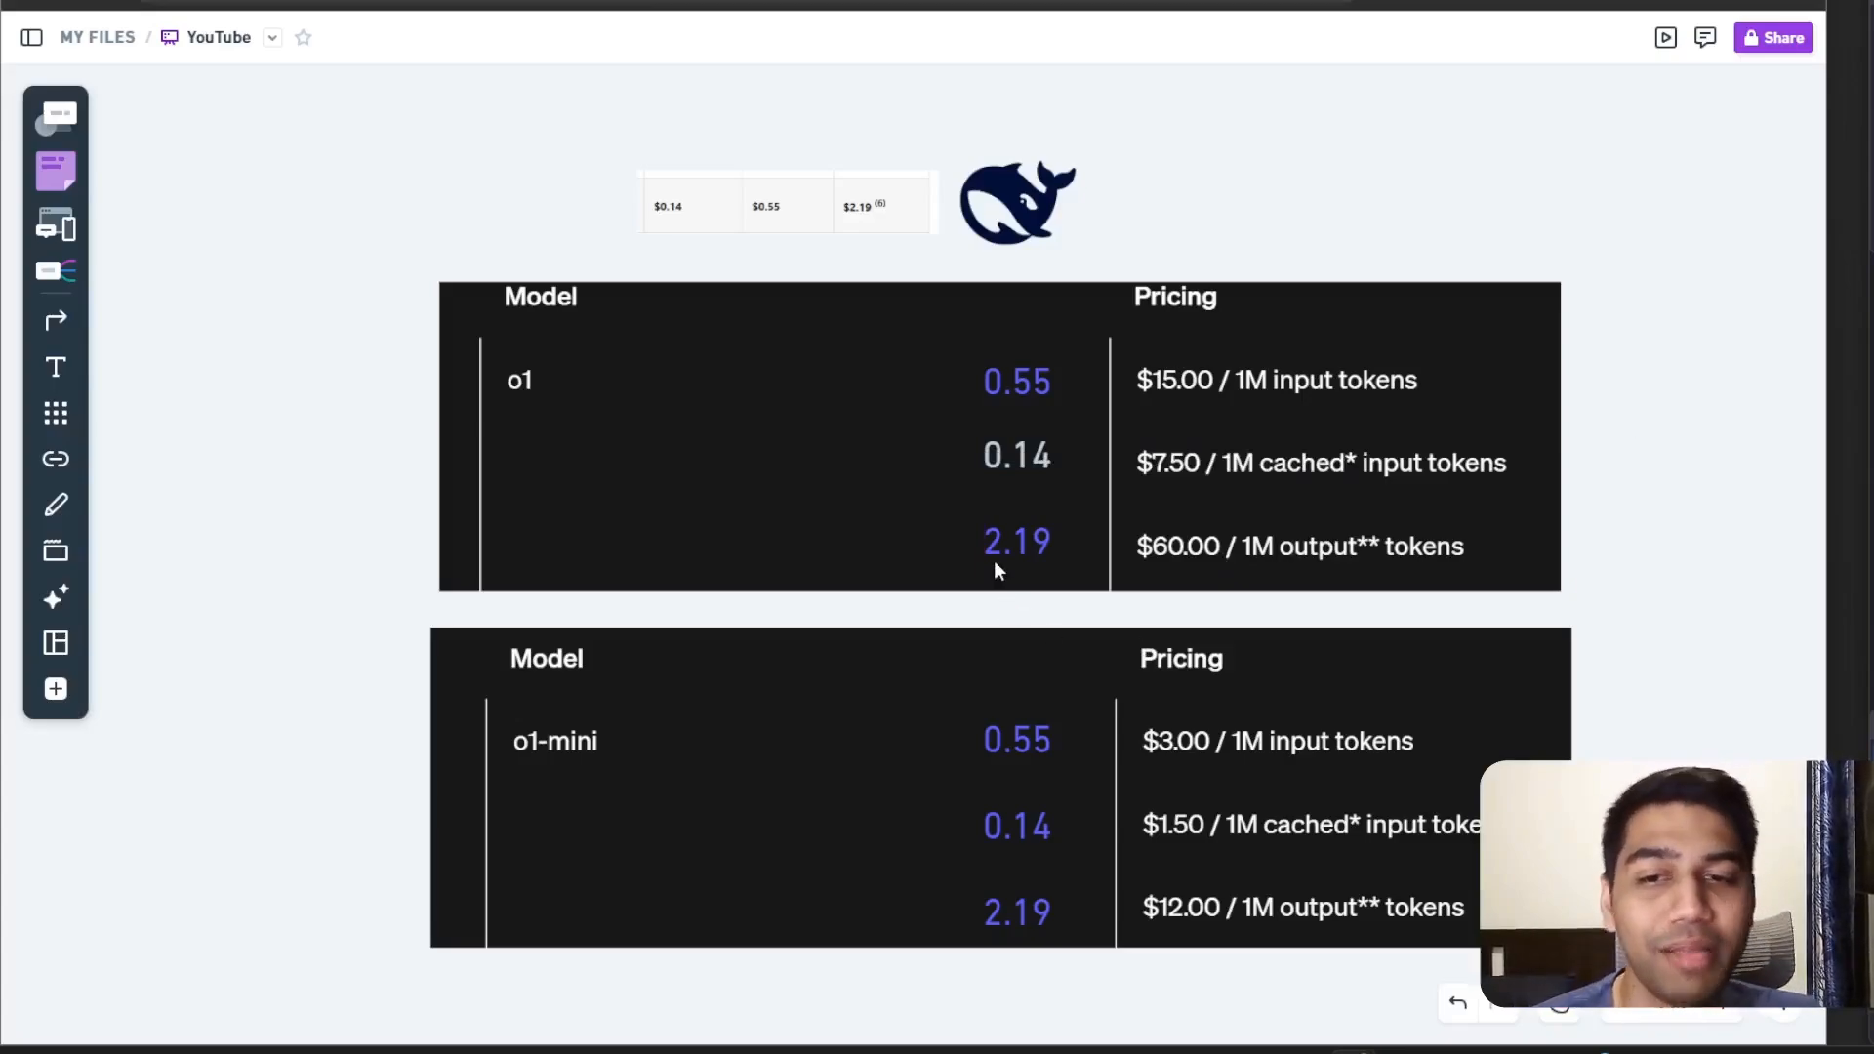
double_click(1015, 544)
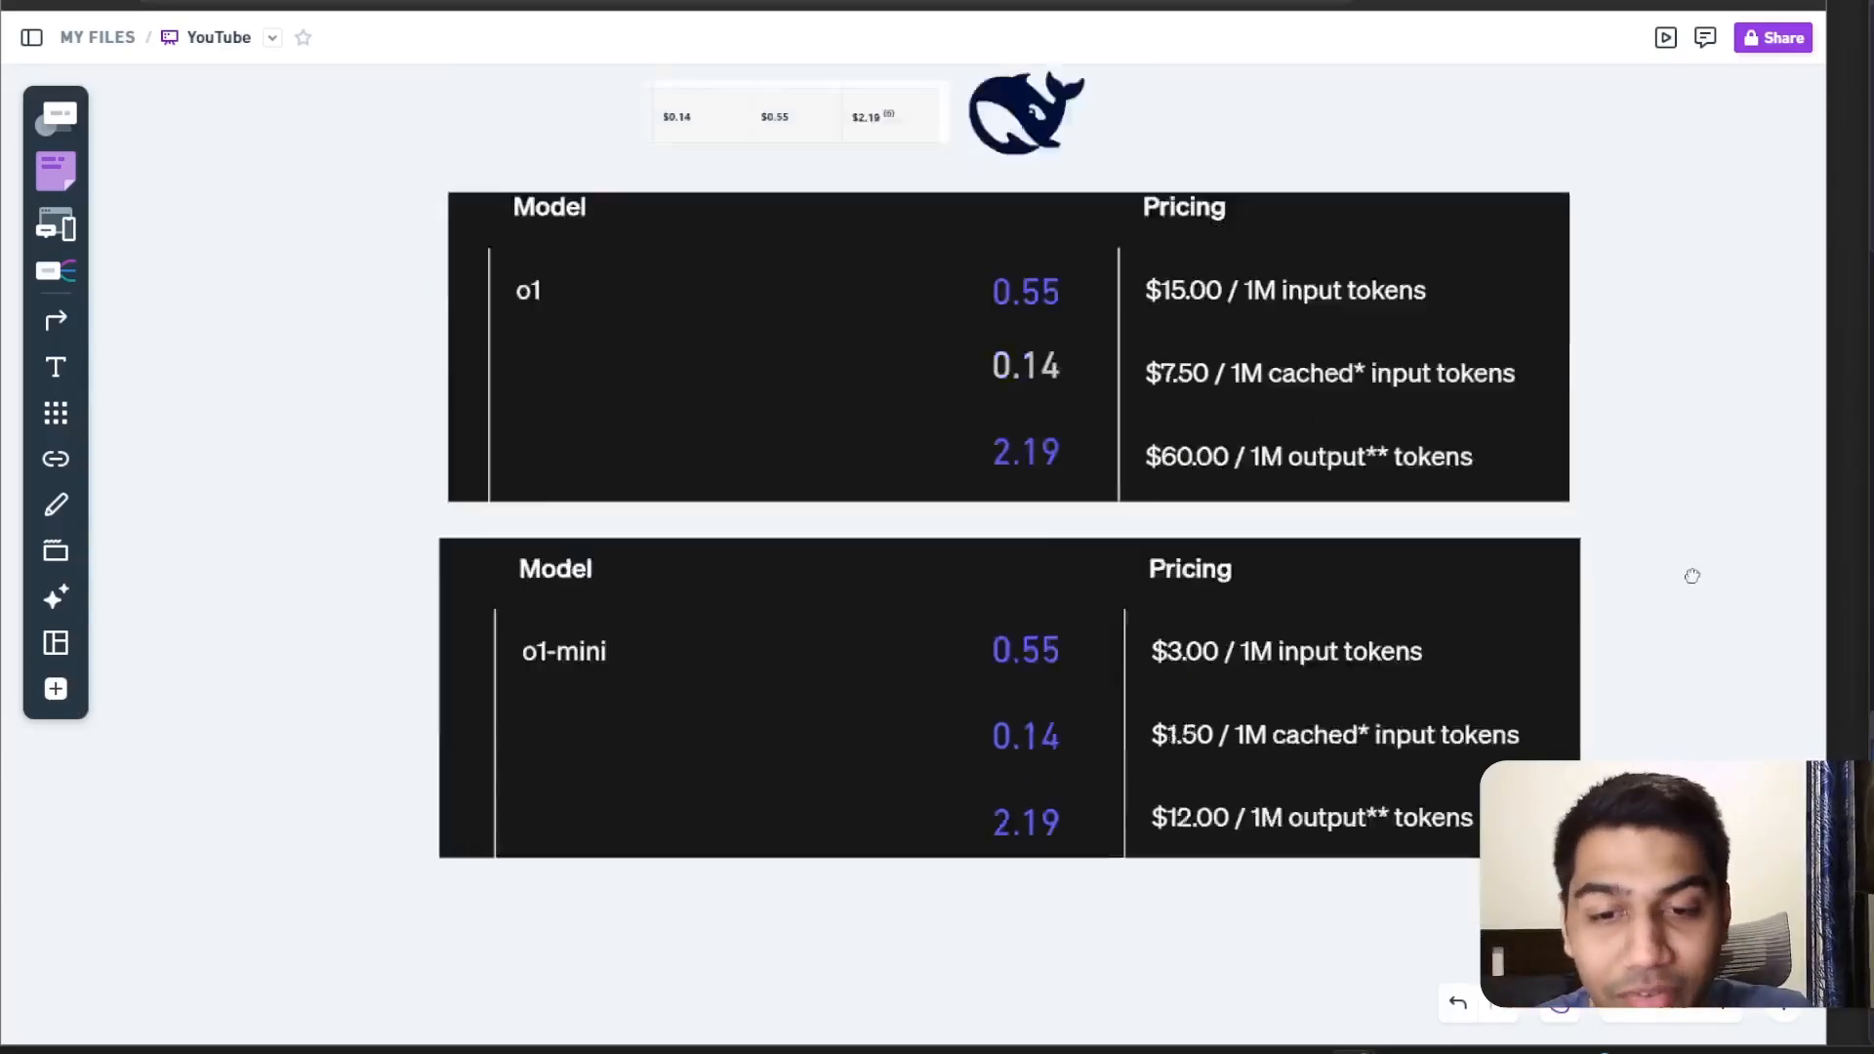
scroll(down, 3)
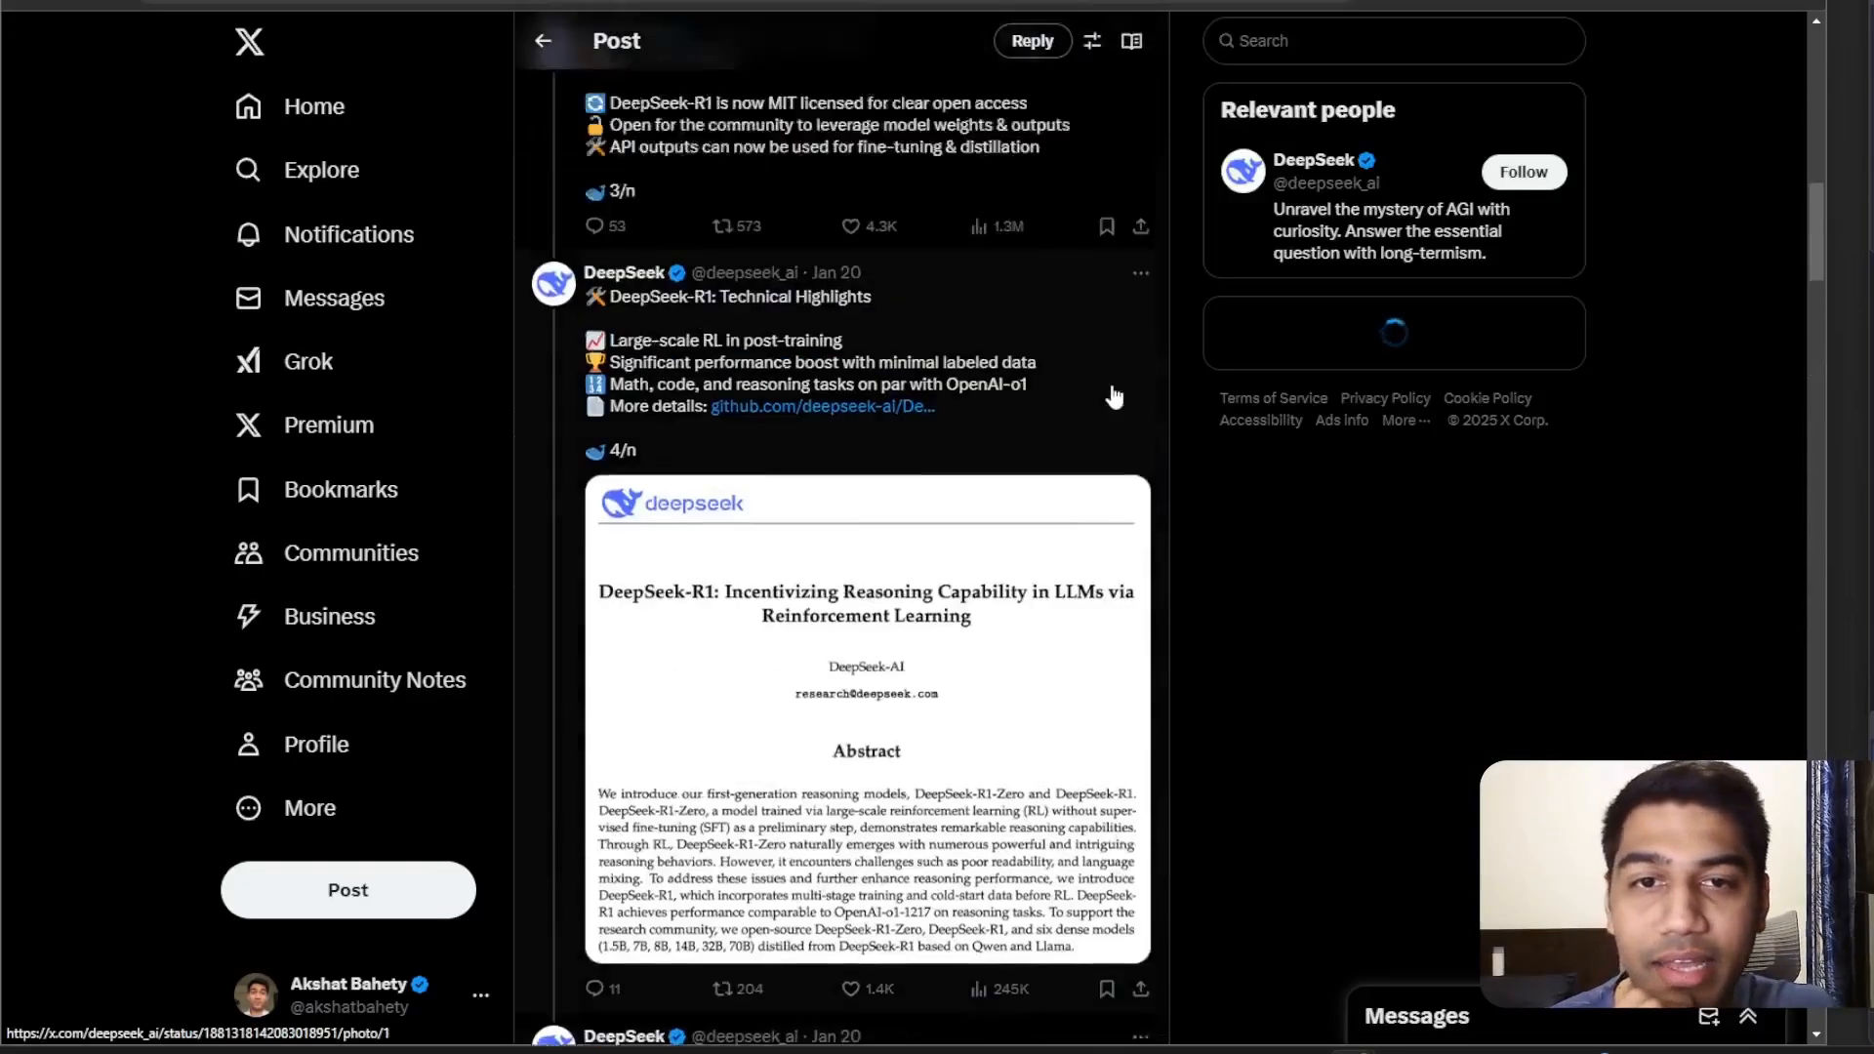
Step: View DeepSeek-R1's benchmark chart against OpenAI o1, then close it to return to the thread
scroll(up, 3)
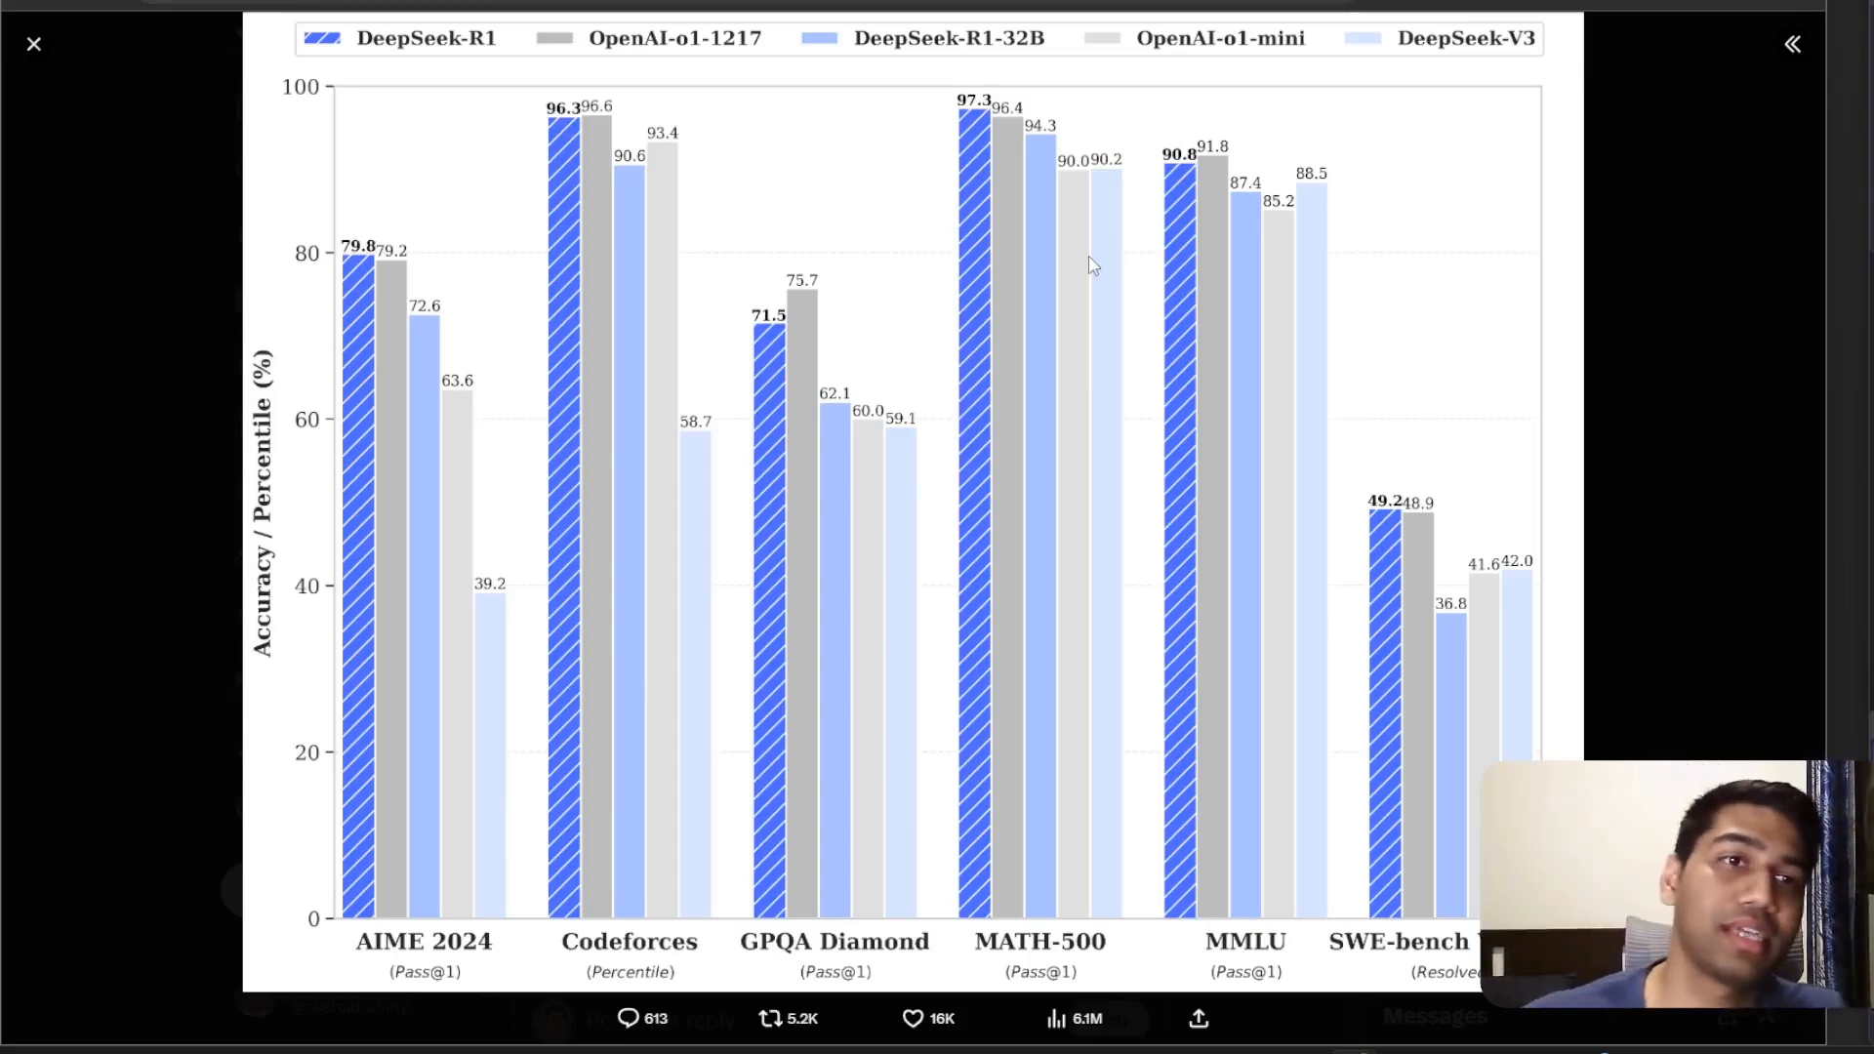
click(33, 44)
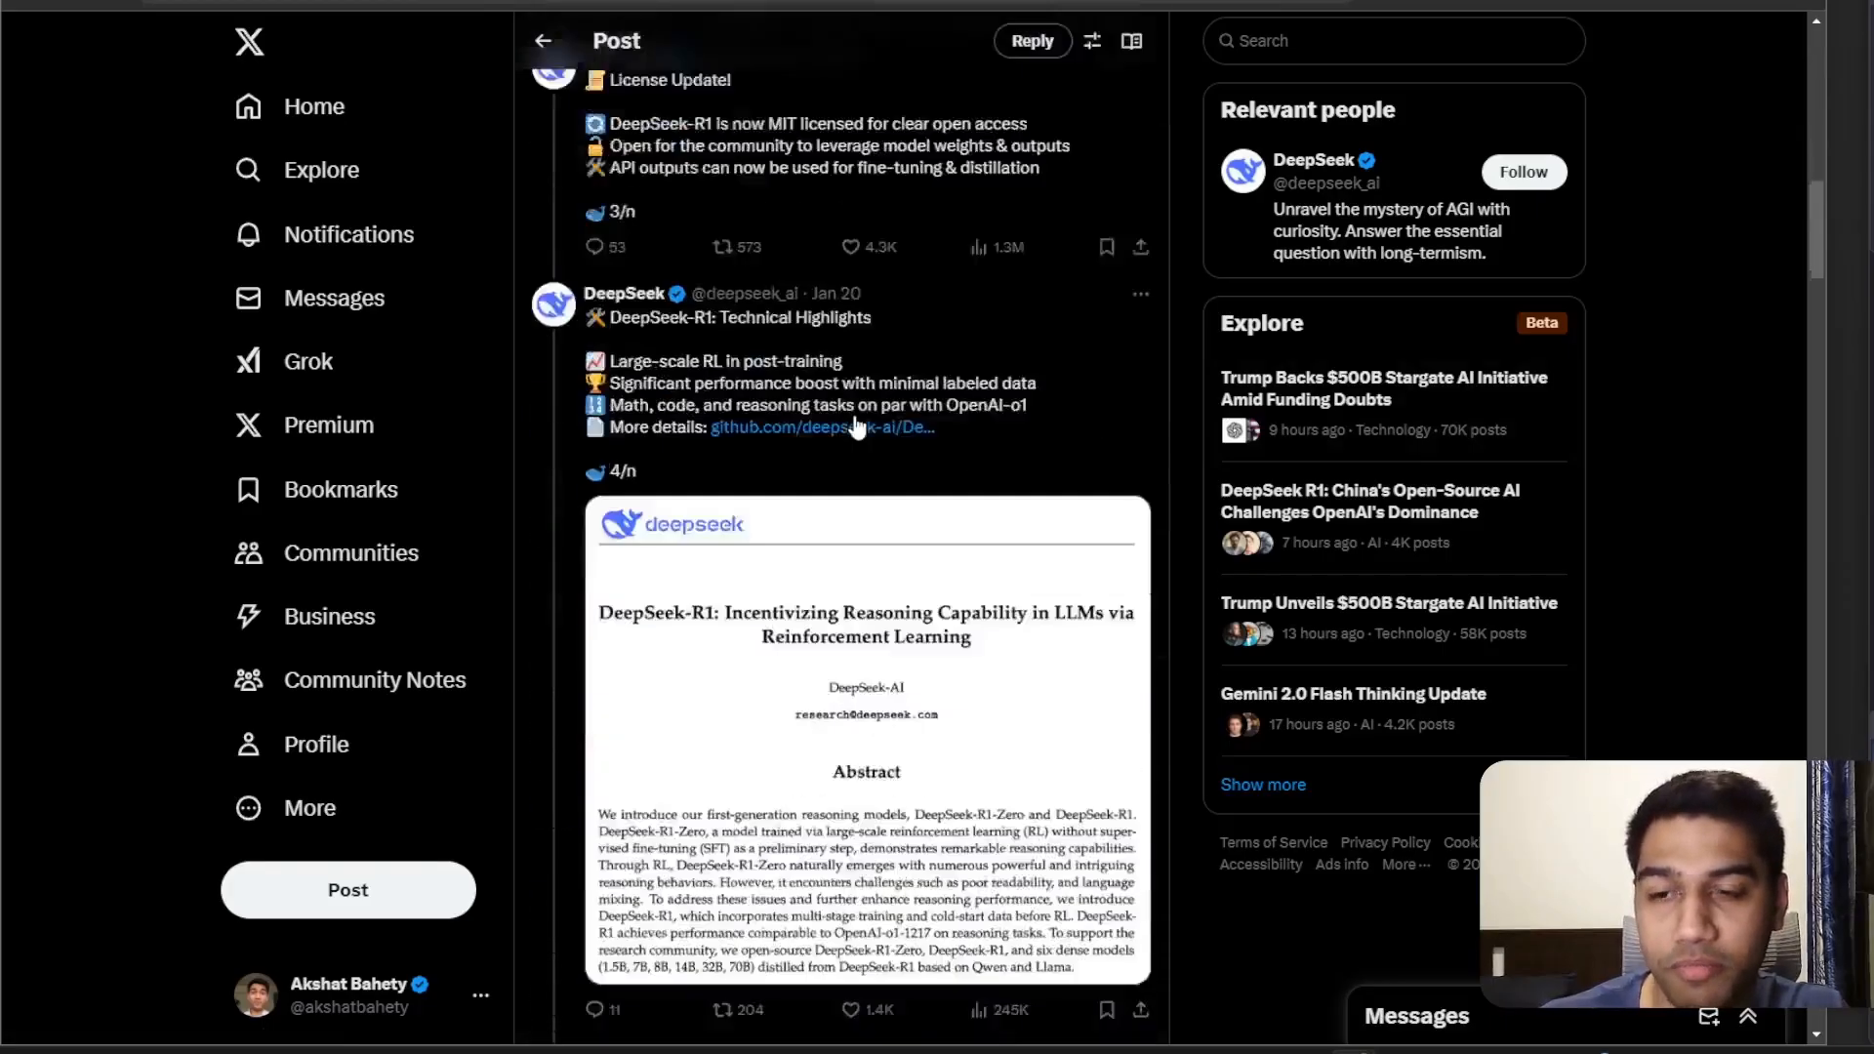